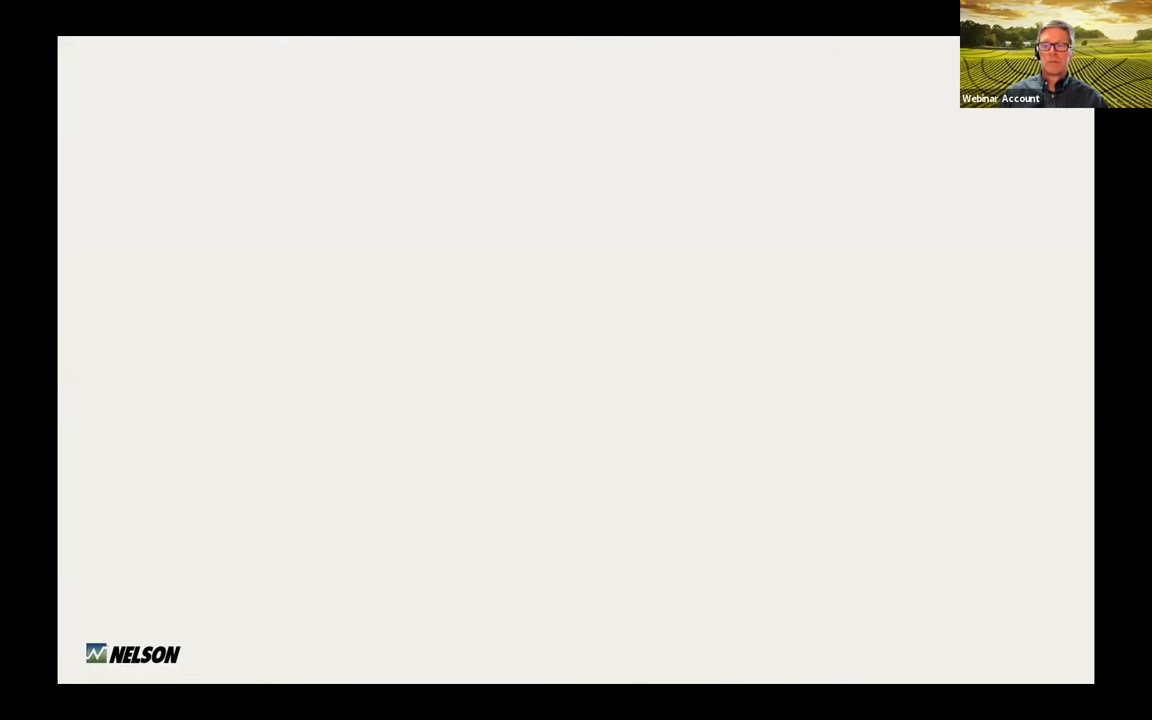
{"action": "mouse_move", "coordinate": [736, 256]}
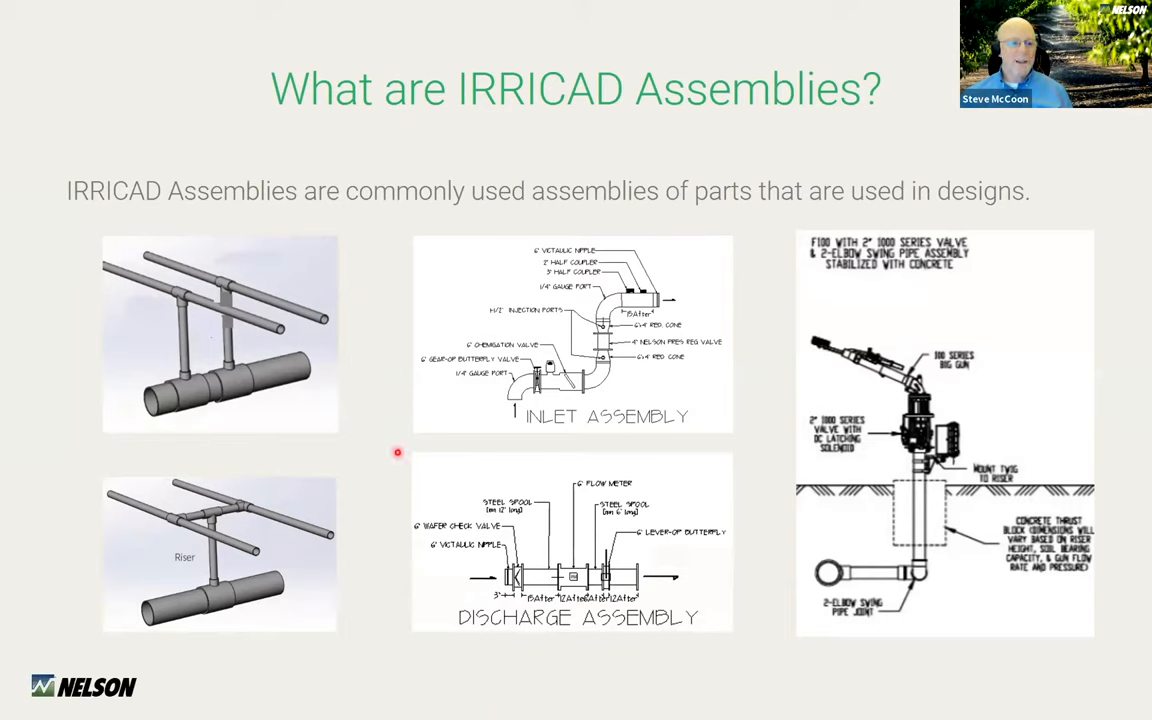
{"action": "mouse_move", "coordinate": [156, 236]}
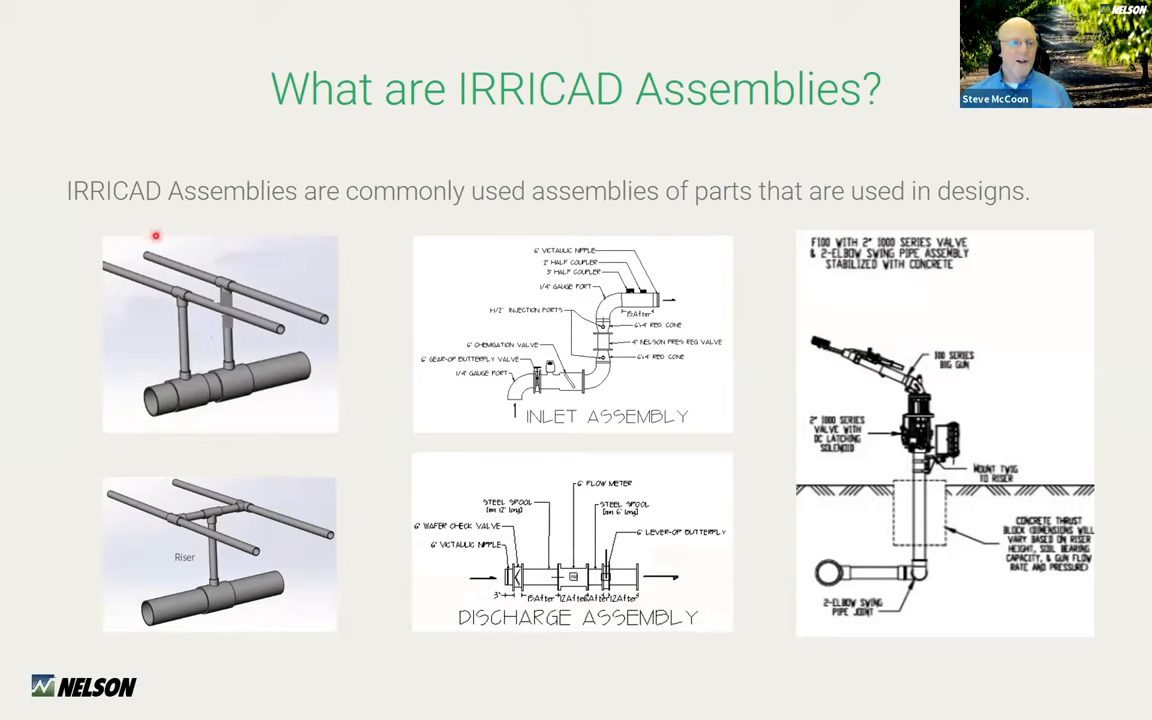
{"action": "mouse_move", "coordinate": [270, 288]}
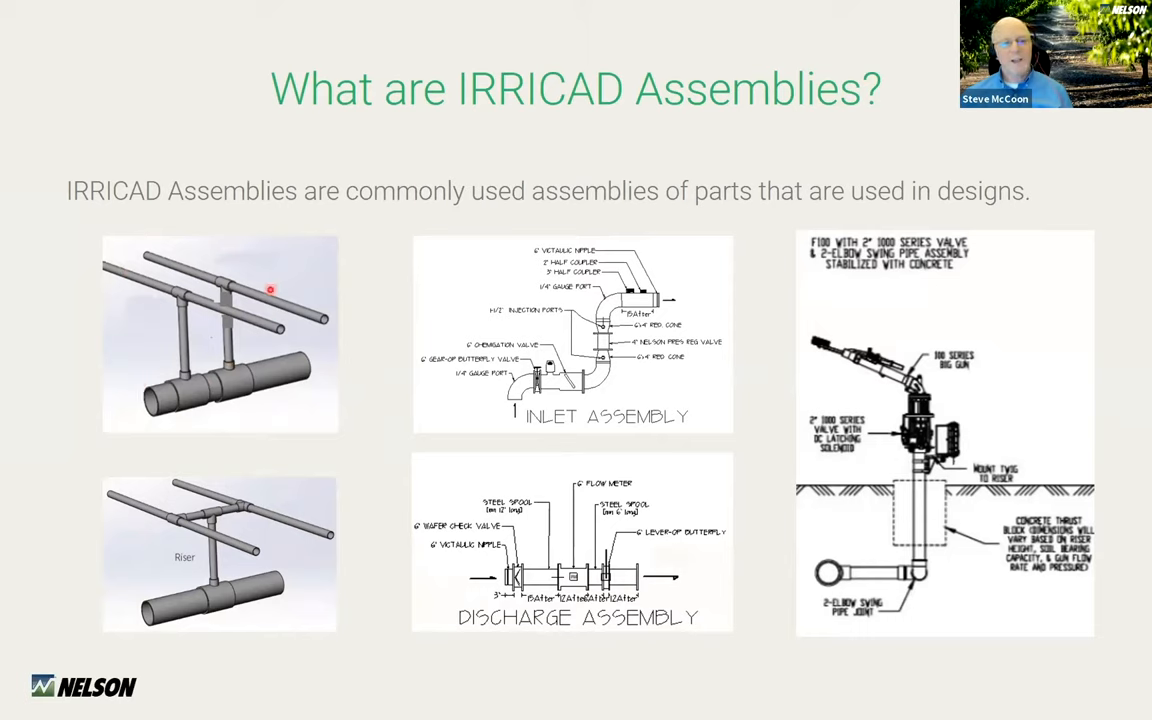
{"action": "mouse_move", "coordinate": [316, 344]}
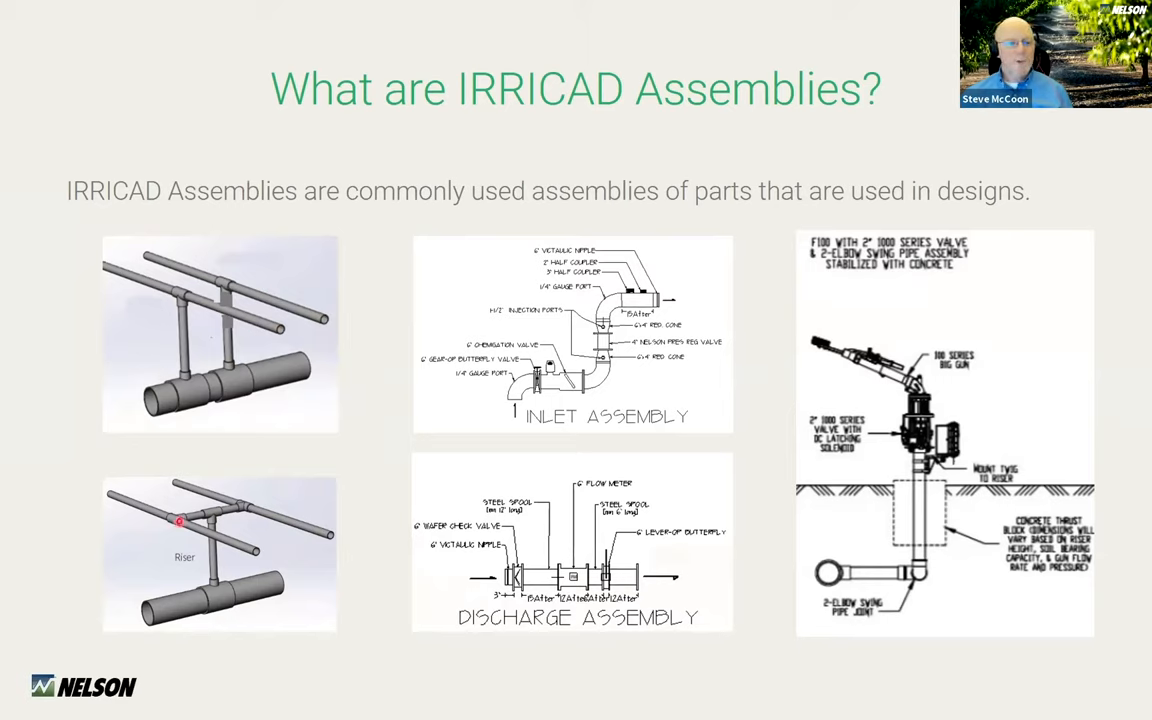
{"action": "mouse_move", "coordinate": [292, 260]}
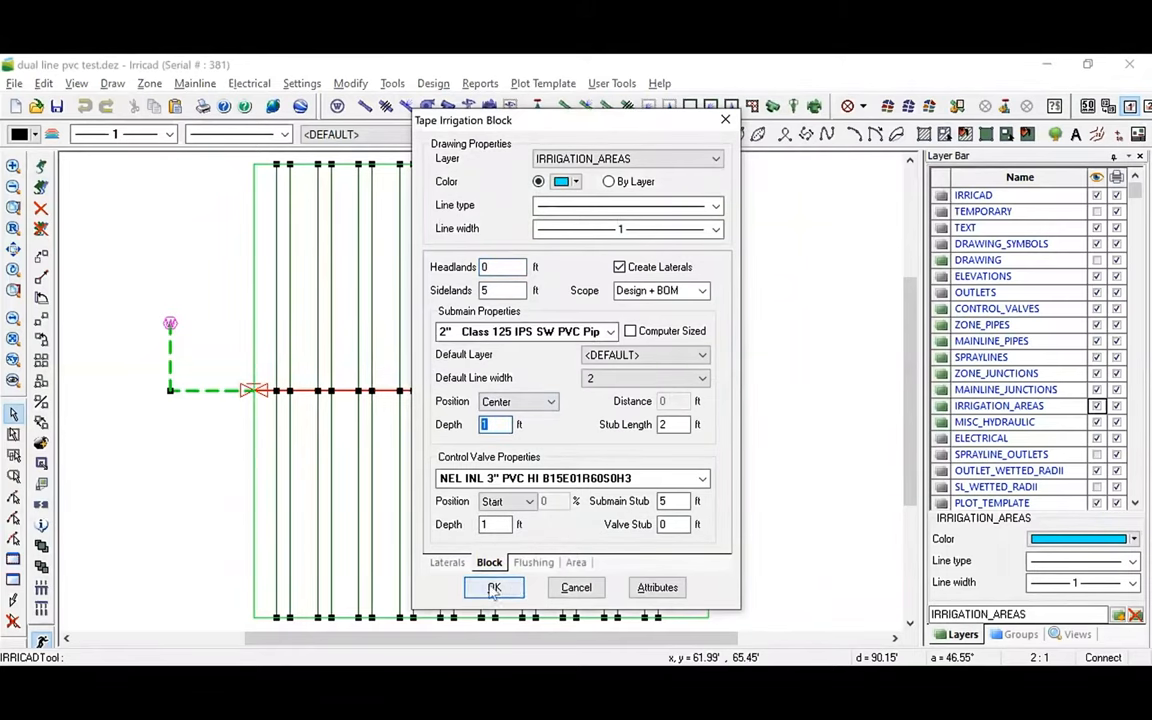
Confirm the Tape Irrigation Block settings, keeping the 2-inch Class 125 PVC submain and laterals
{"action": "left_click", "coordinate": [492, 588]}
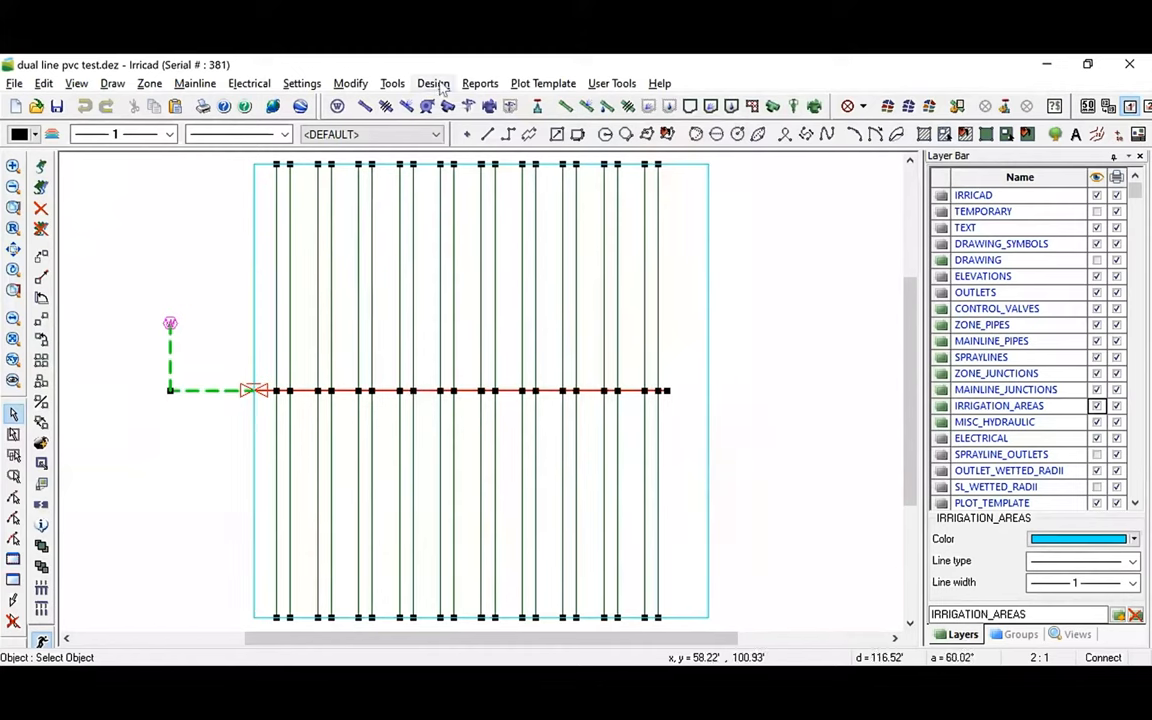
Set riser selection rule 1 to 3/4" Poly RPN Riser Pipe via Design > Riser Selection Rules and confirm
{"action": "left_click", "coordinate": [432, 84]}
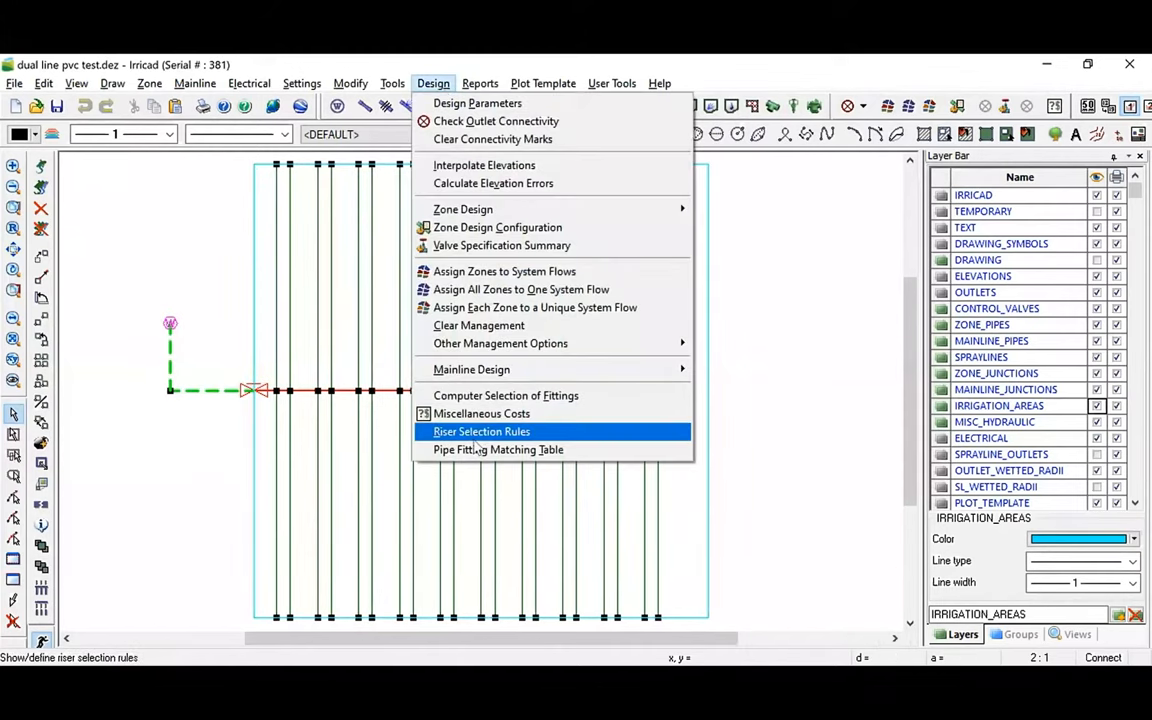
{"action": "left_click", "coordinate": [480, 432]}
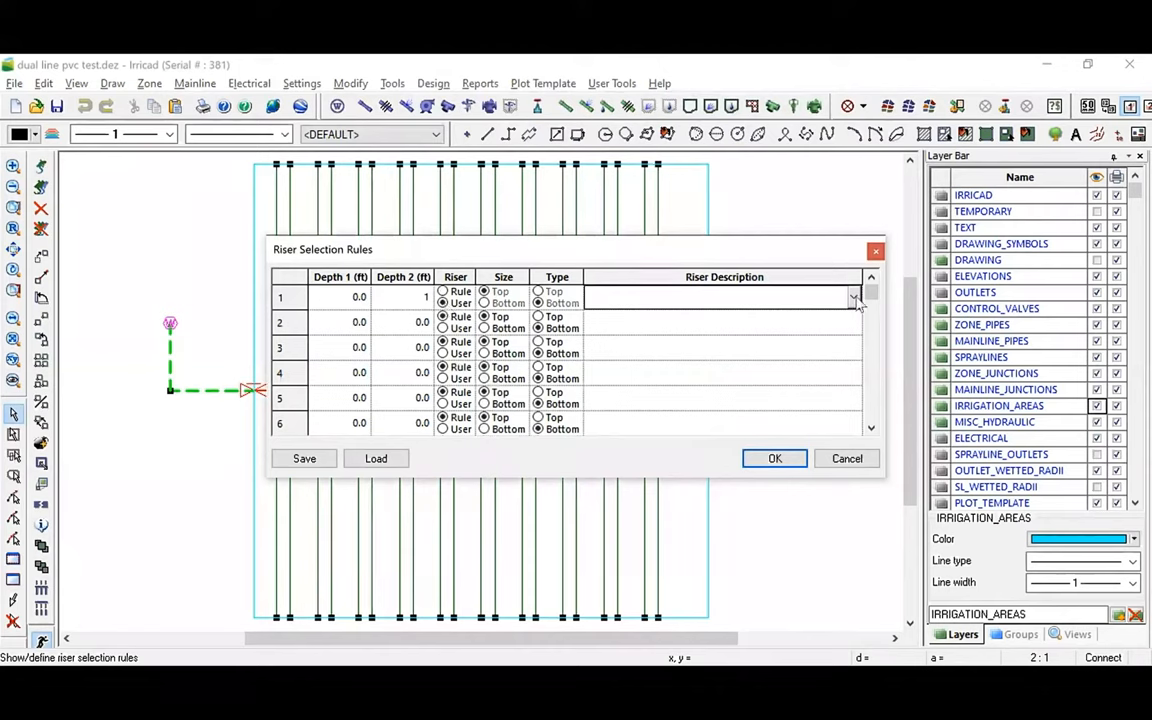
{"action": "left_click", "coordinate": [860, 296]}
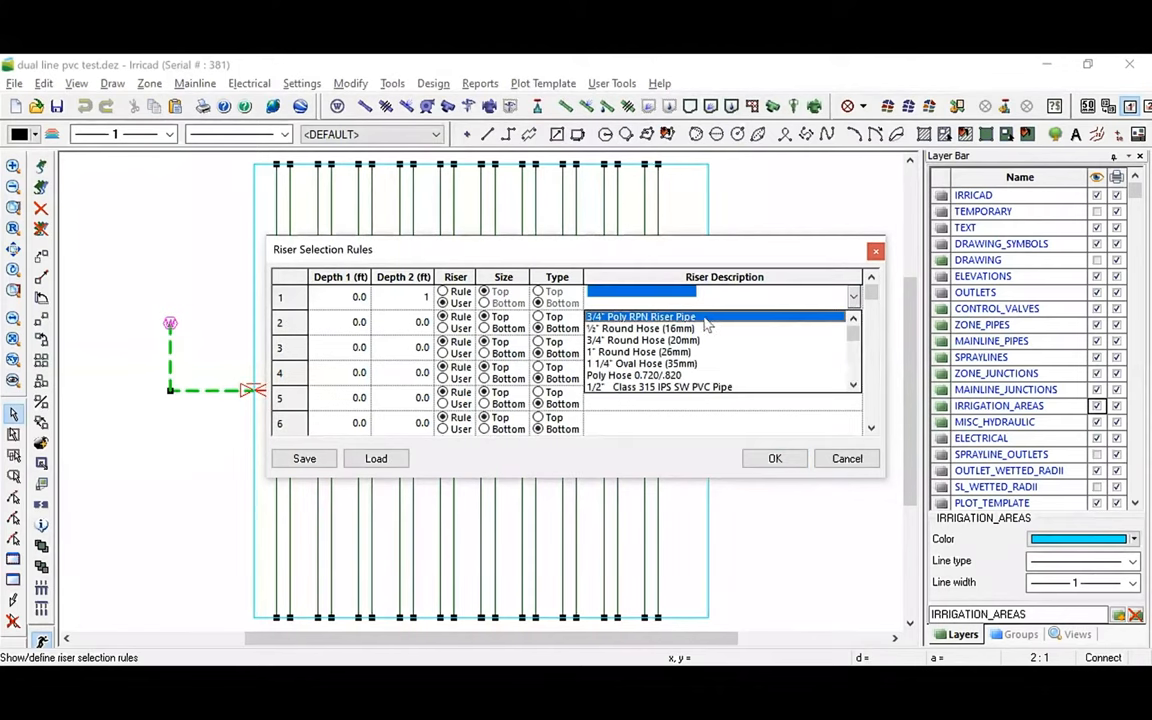
{"action": "left_click", "coordinate": [640, 316]}
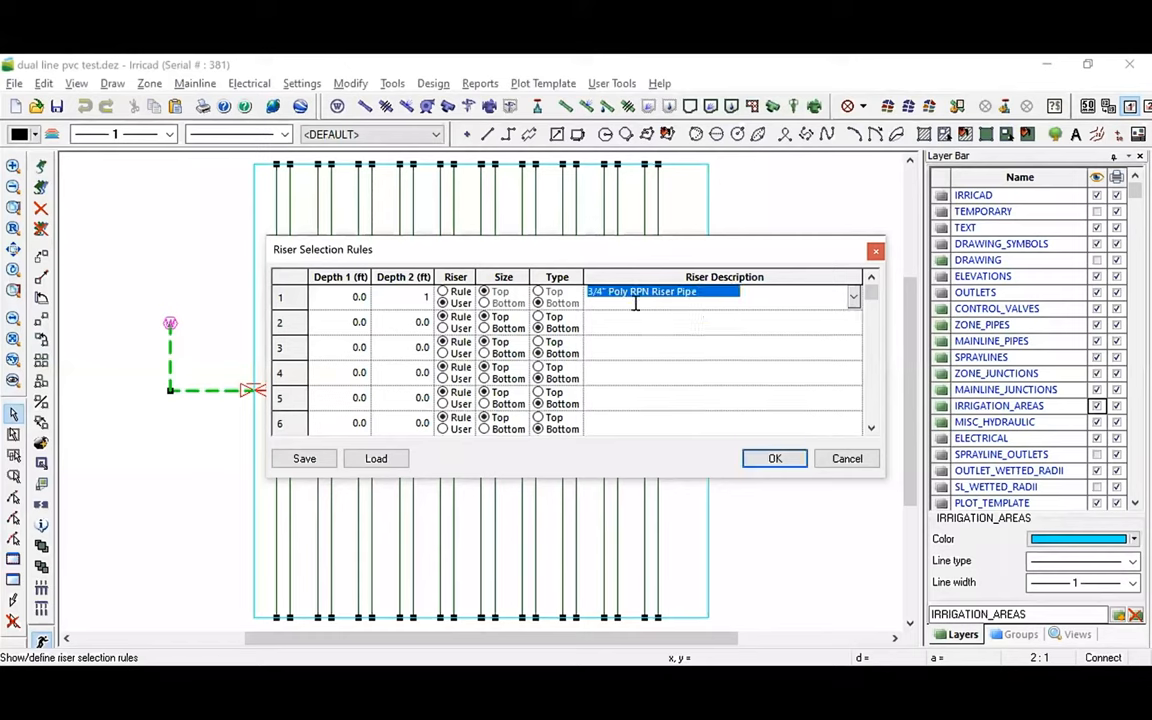
{"action": "mouse_move", "coordinate": [718, 308]}
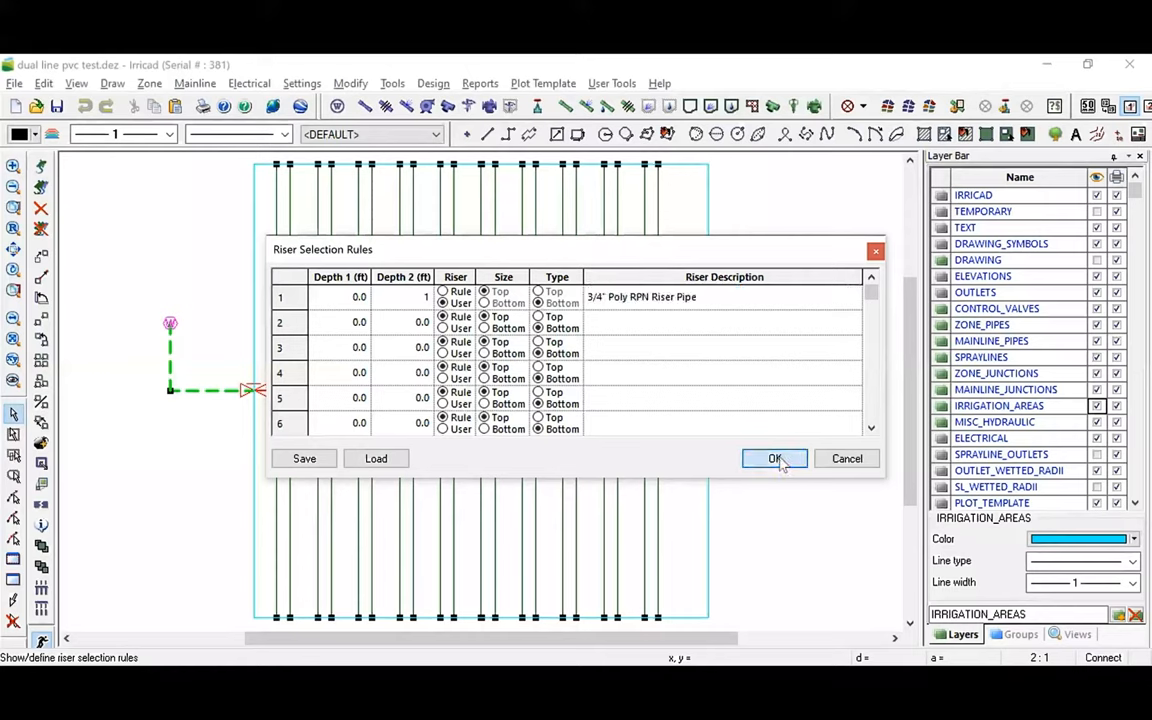
{"action": "left_click", "coordinate": [774, 458]}
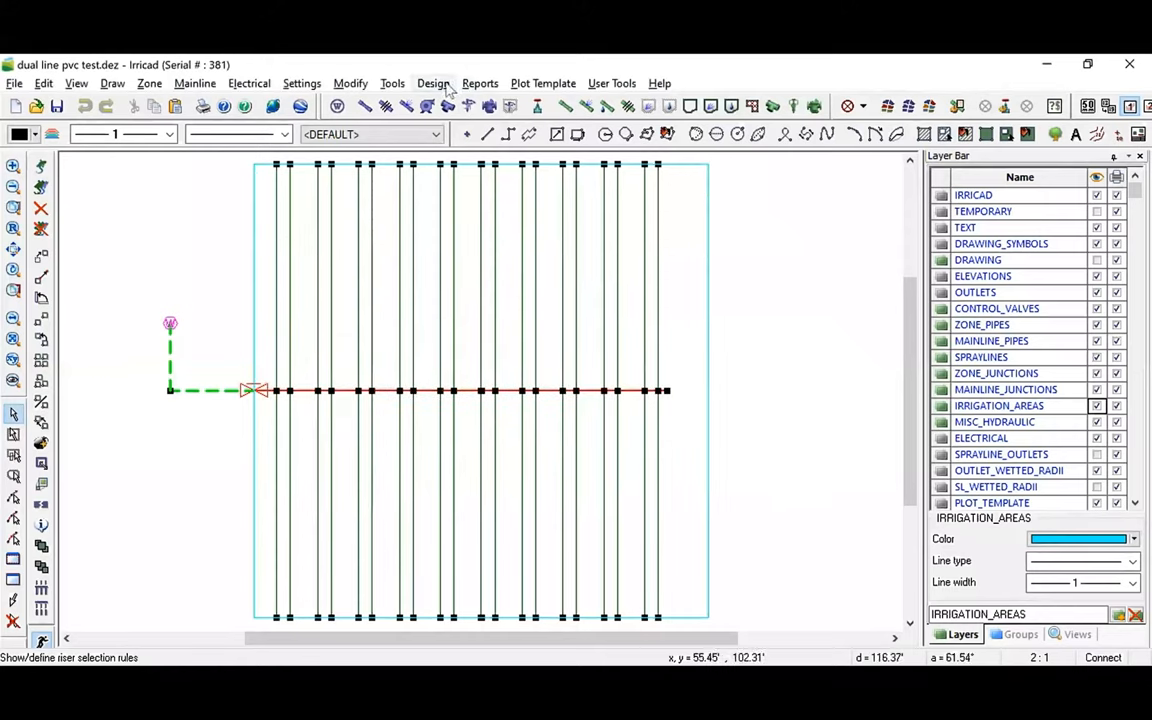
{"action": "left_click", "coordinate": [432, 84]}
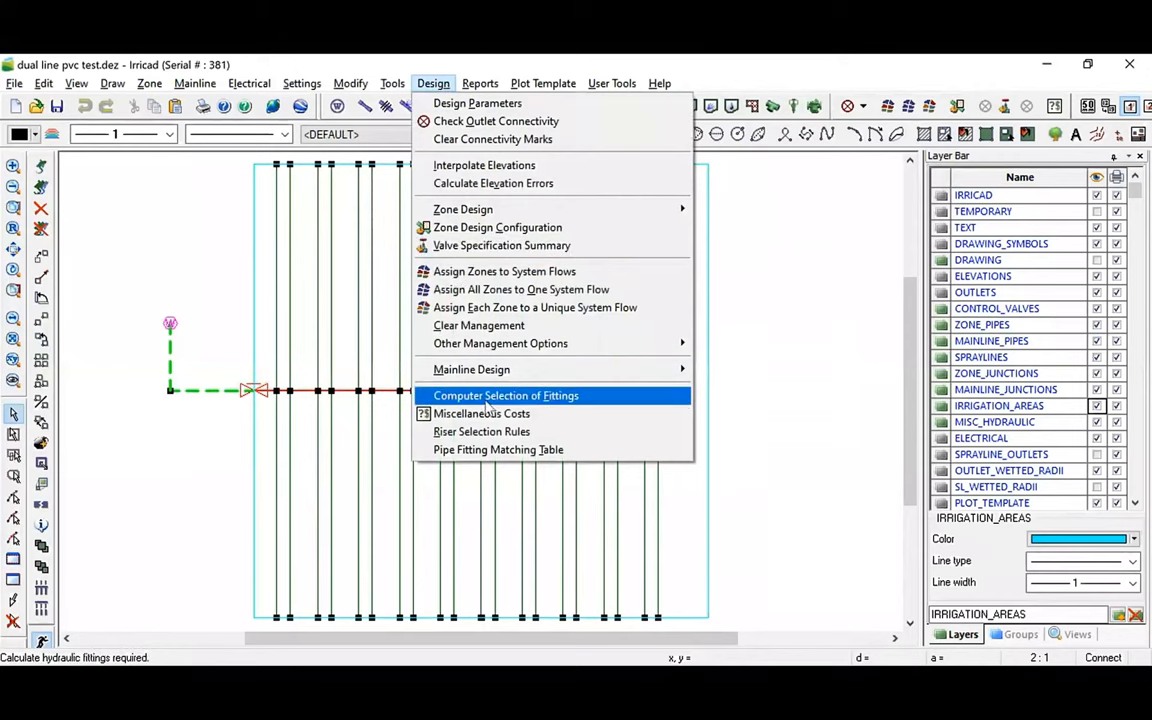
{"action": "left_click", "coordinate": [504, 396]}
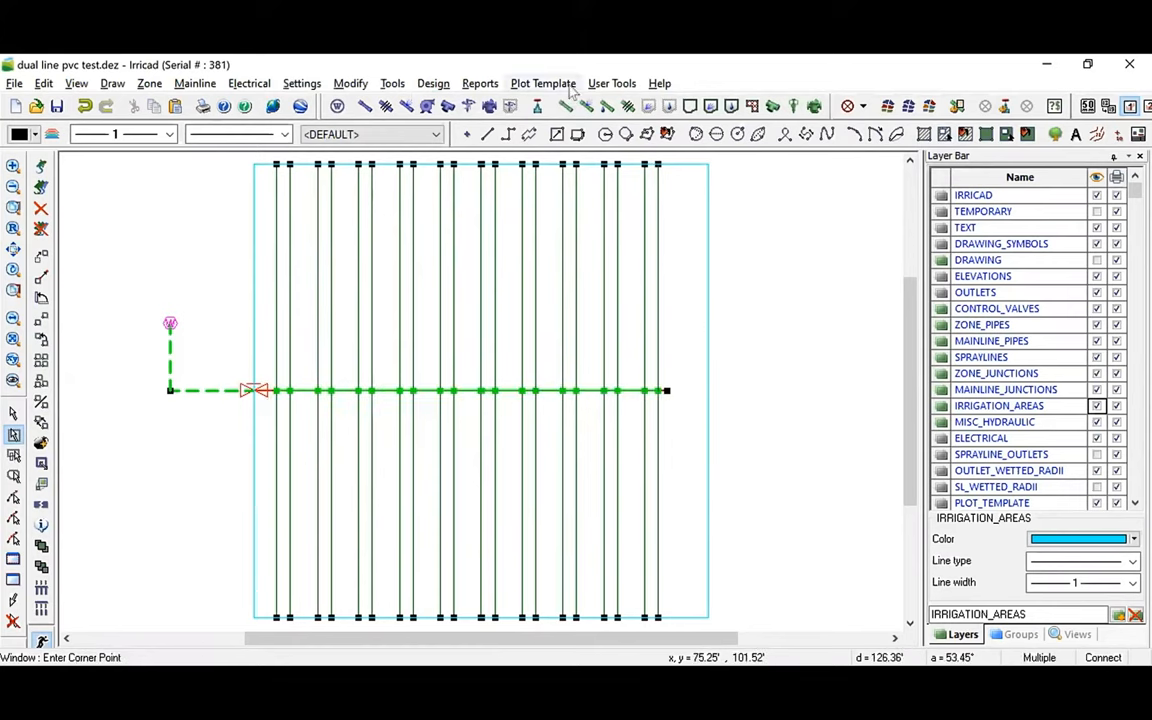
{"action": "left_click", "coordinate": [480, 84]}
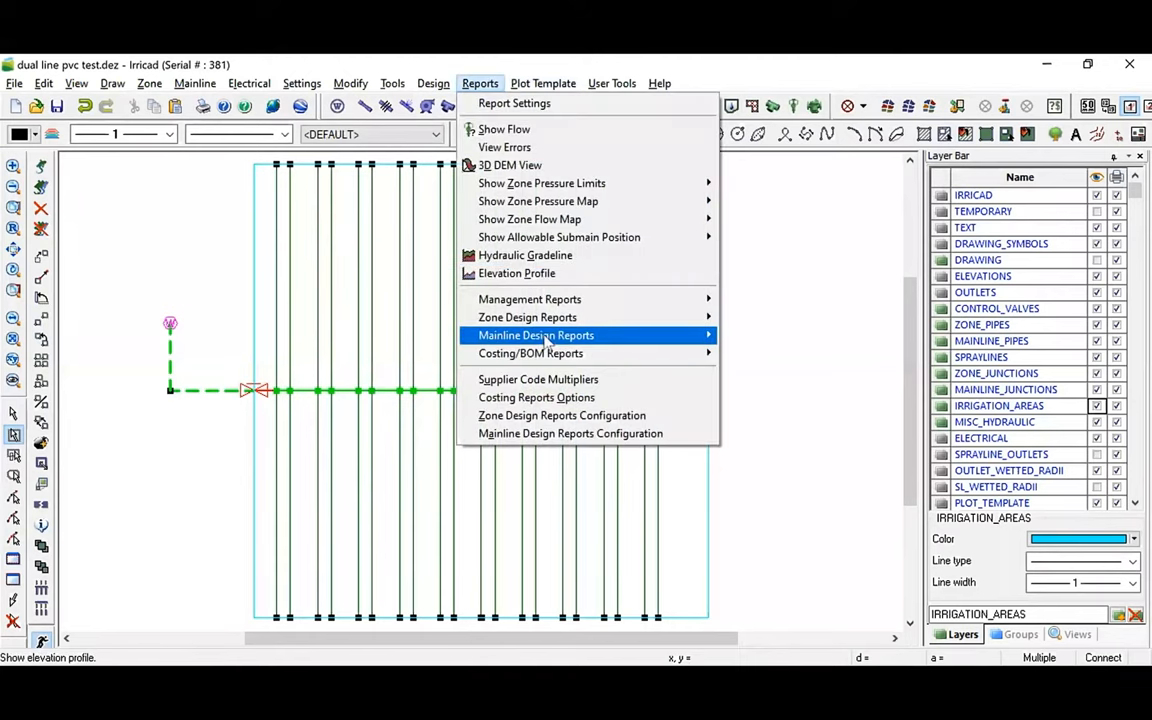
{"action": "mouse_move", "coordinate": [530, 352]}
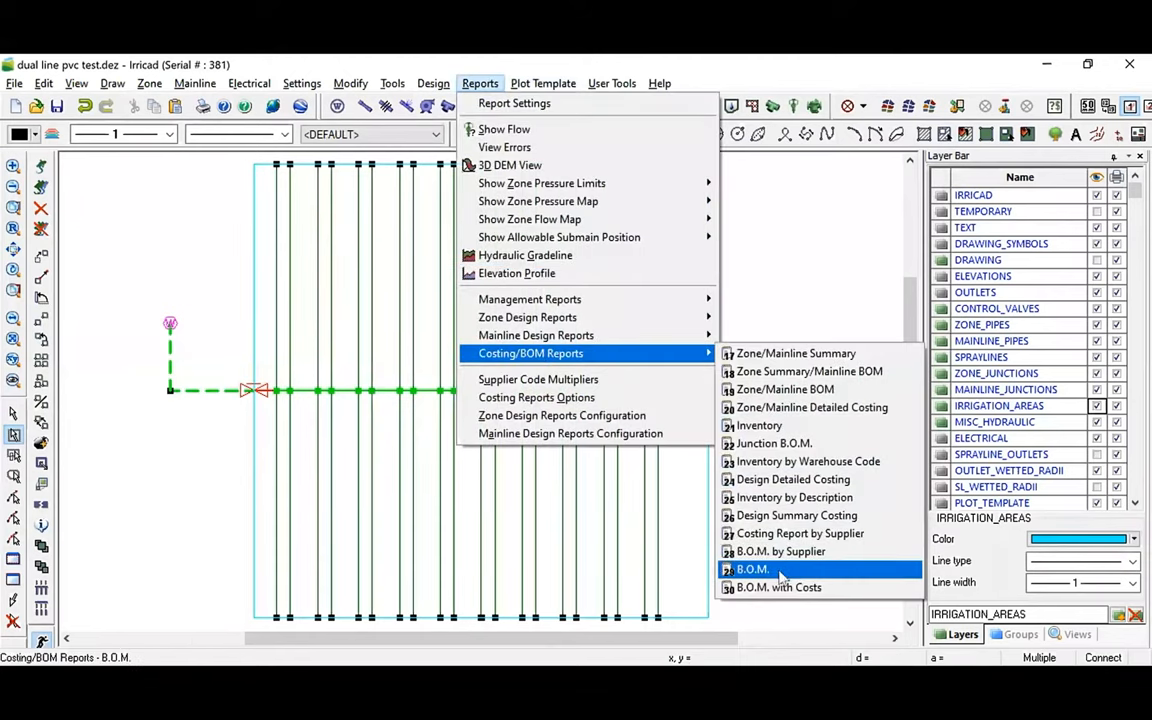
{"action": "left_click", "coordinate": [750, 568]}
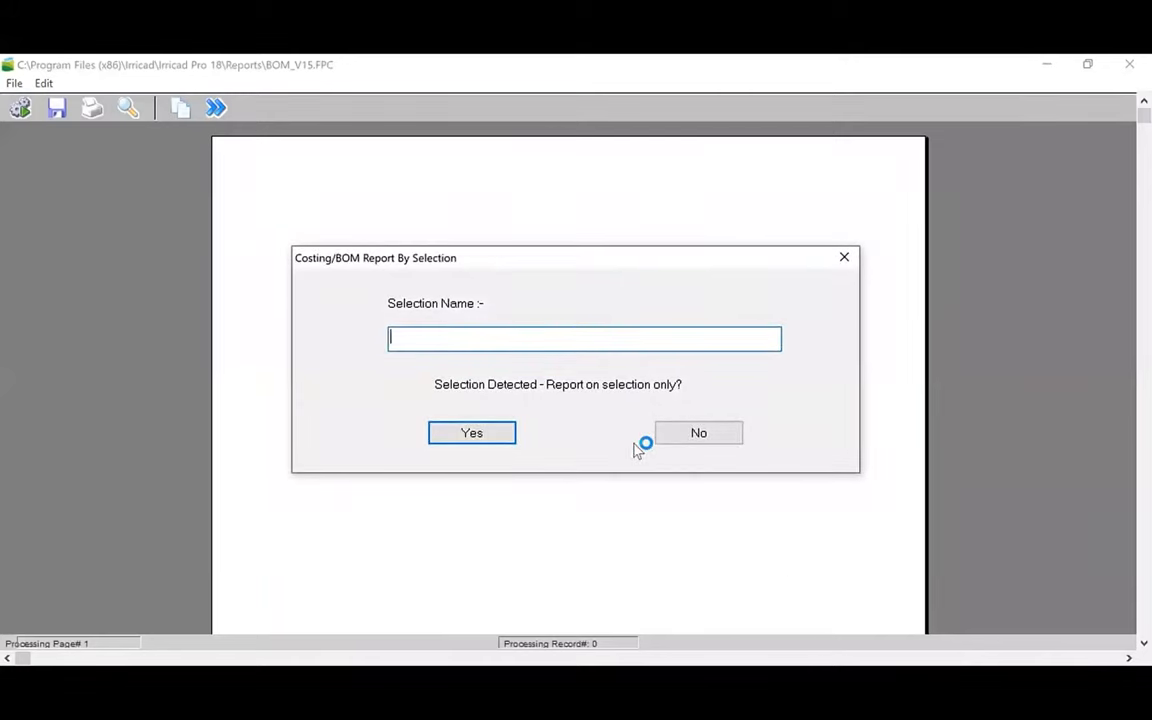
{"action": "type", "text": "s"}
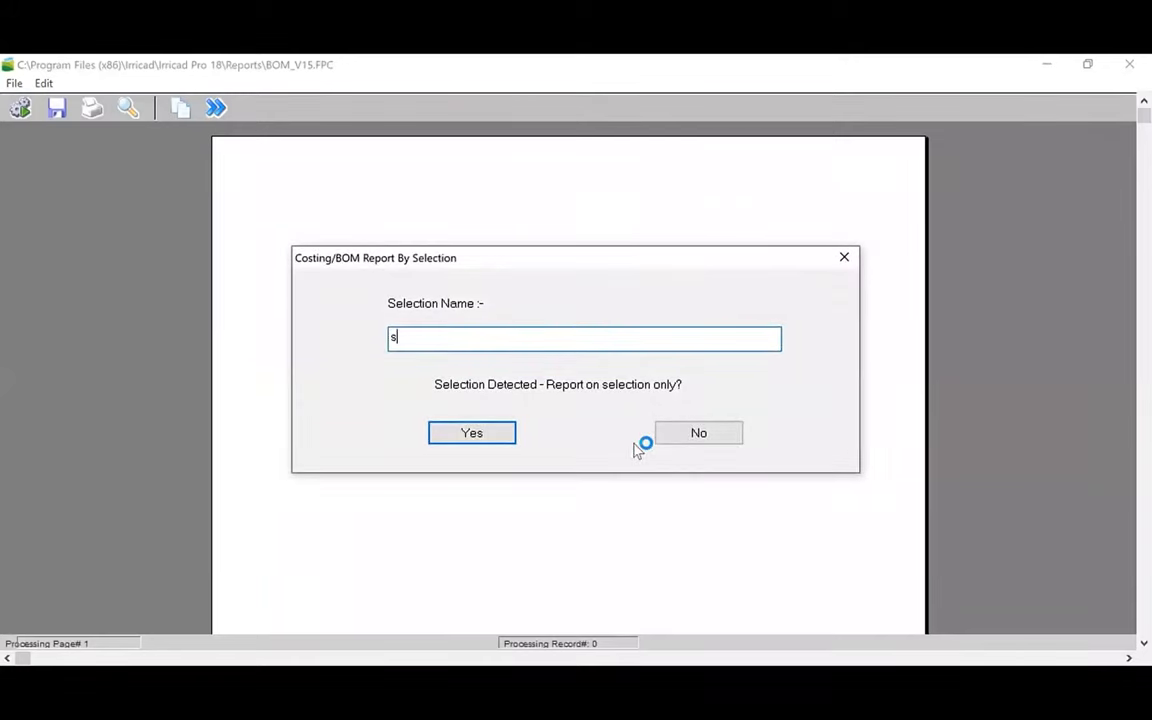
{"action": "type", "text": "ubmain fittings"}
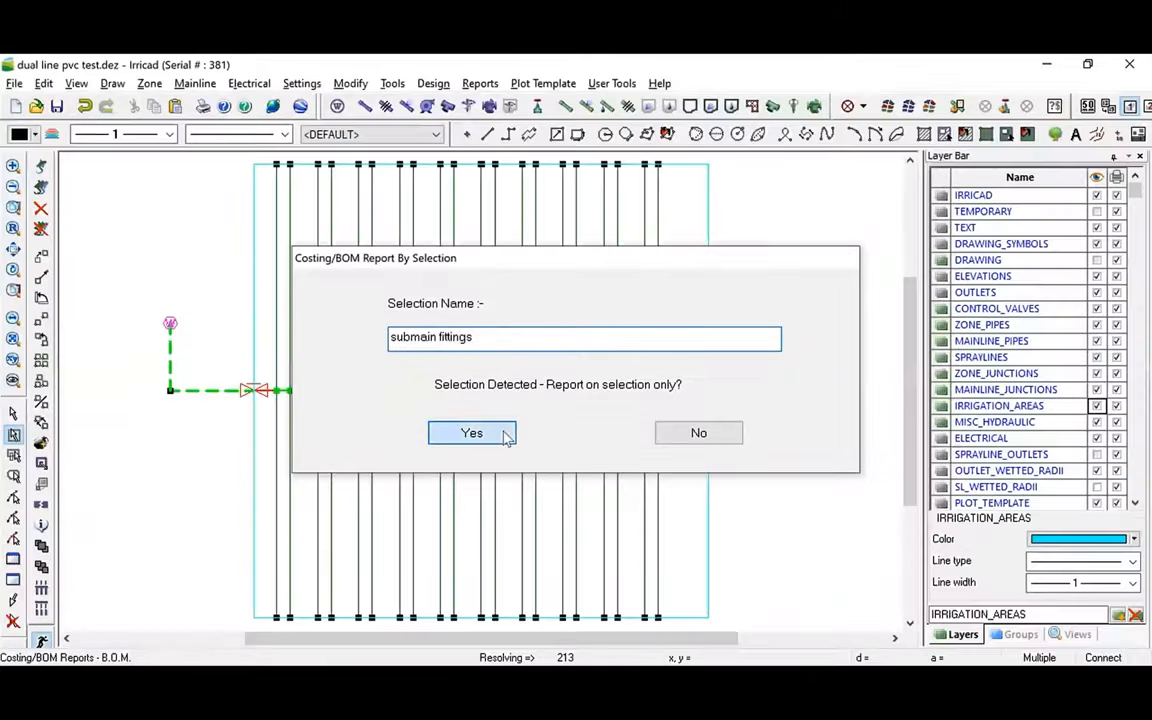
{"action": "left_click", "coordinate": [472, 432]}
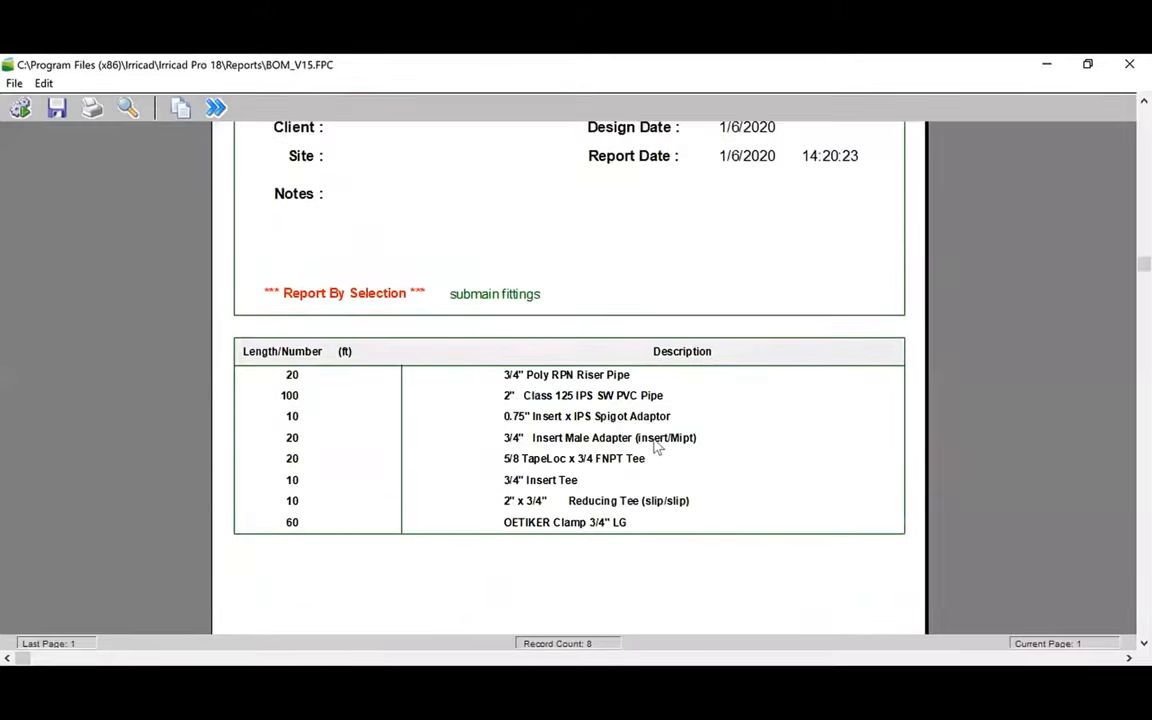
{"action": "mouse_move", "coordinate": [496, 512]}
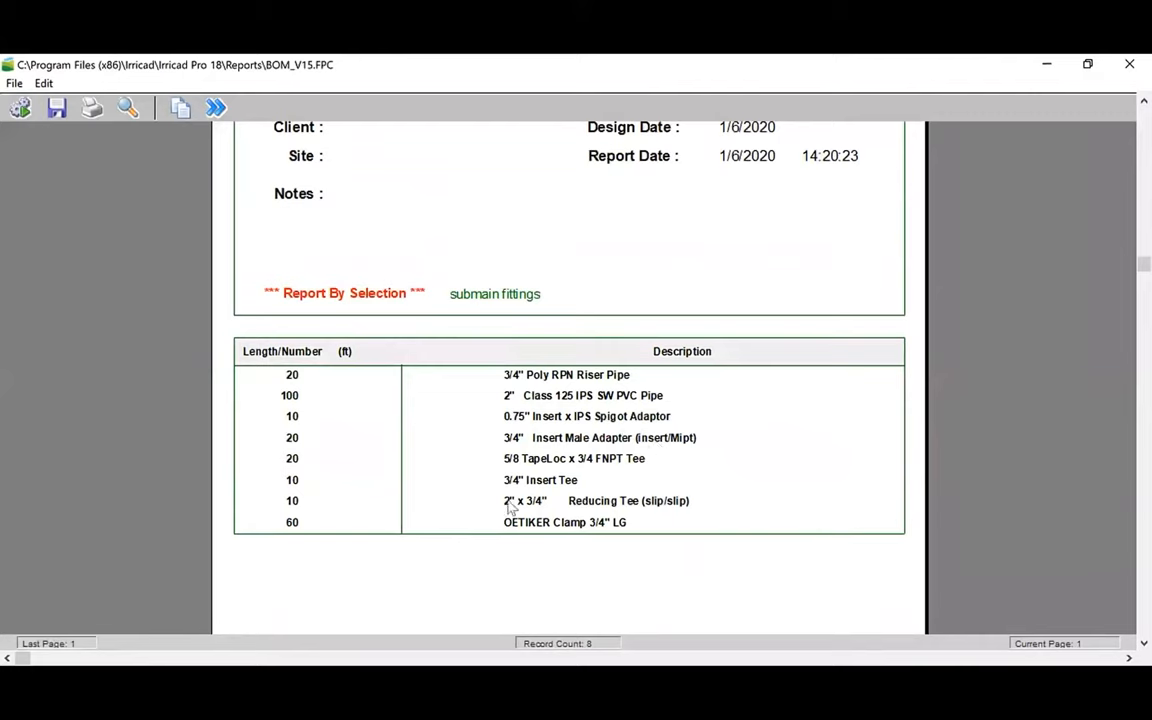
{"action": "mouse_move", "coordinate": [540, 512]}
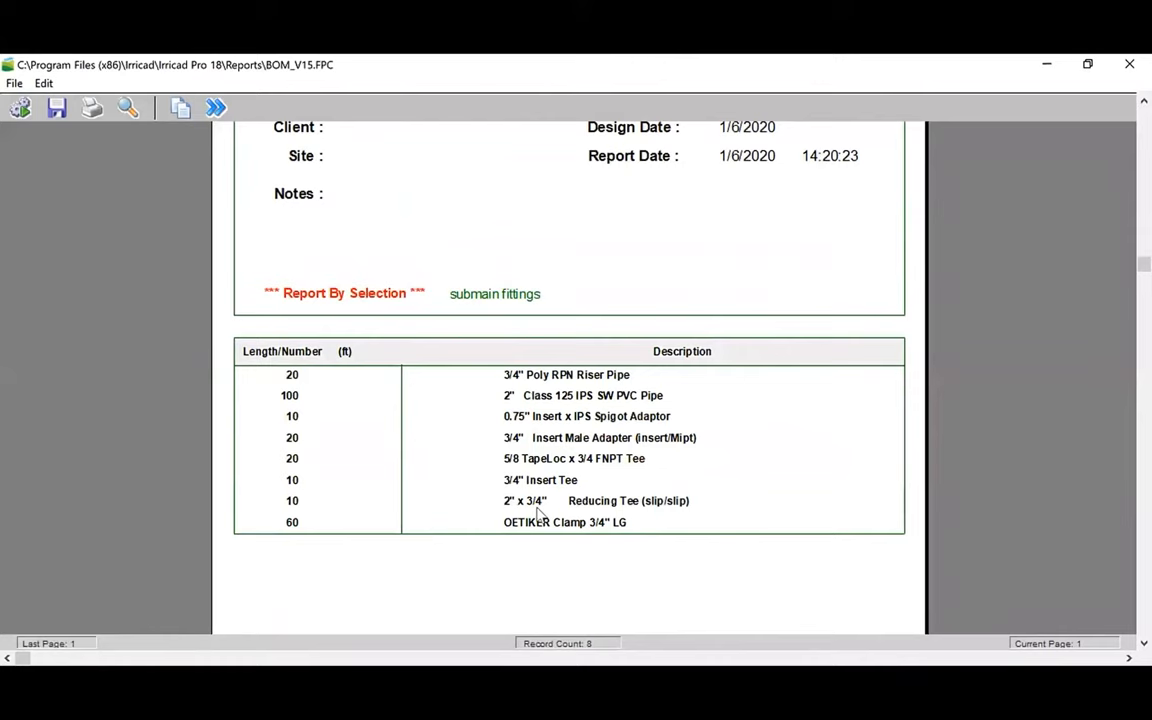
{"action": "mouse_move", "coordinate": [552, 490]}
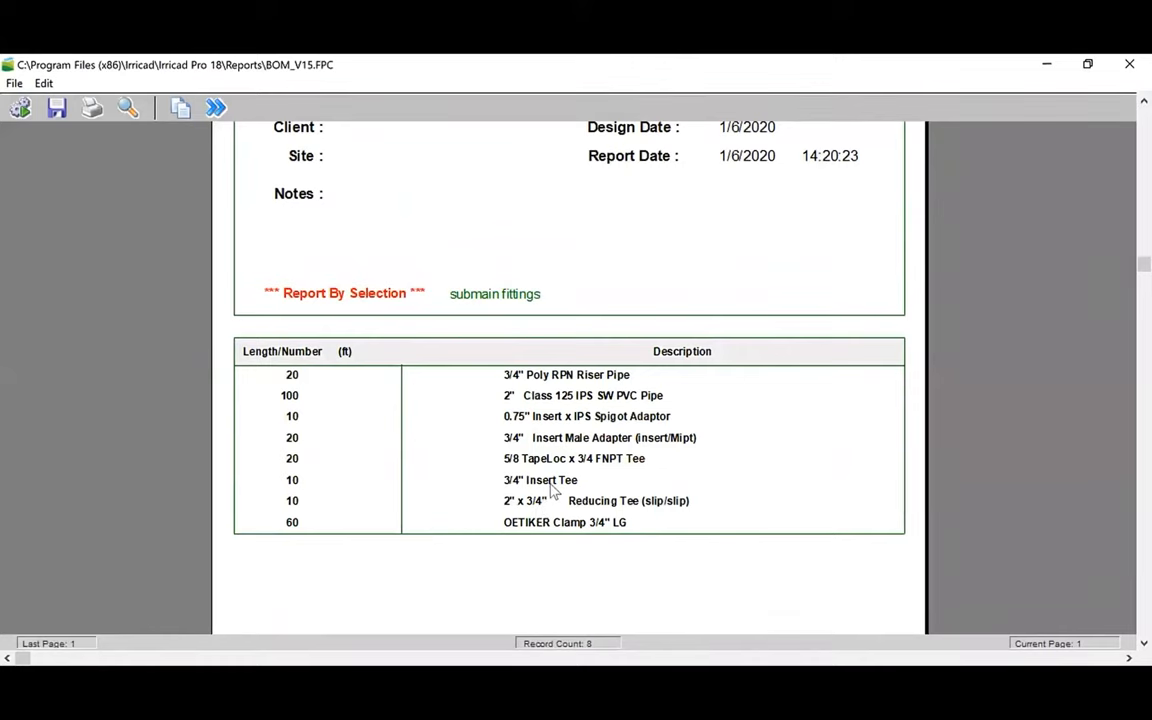
{"action": "mouse_move", "coordinate": [562, 400]}
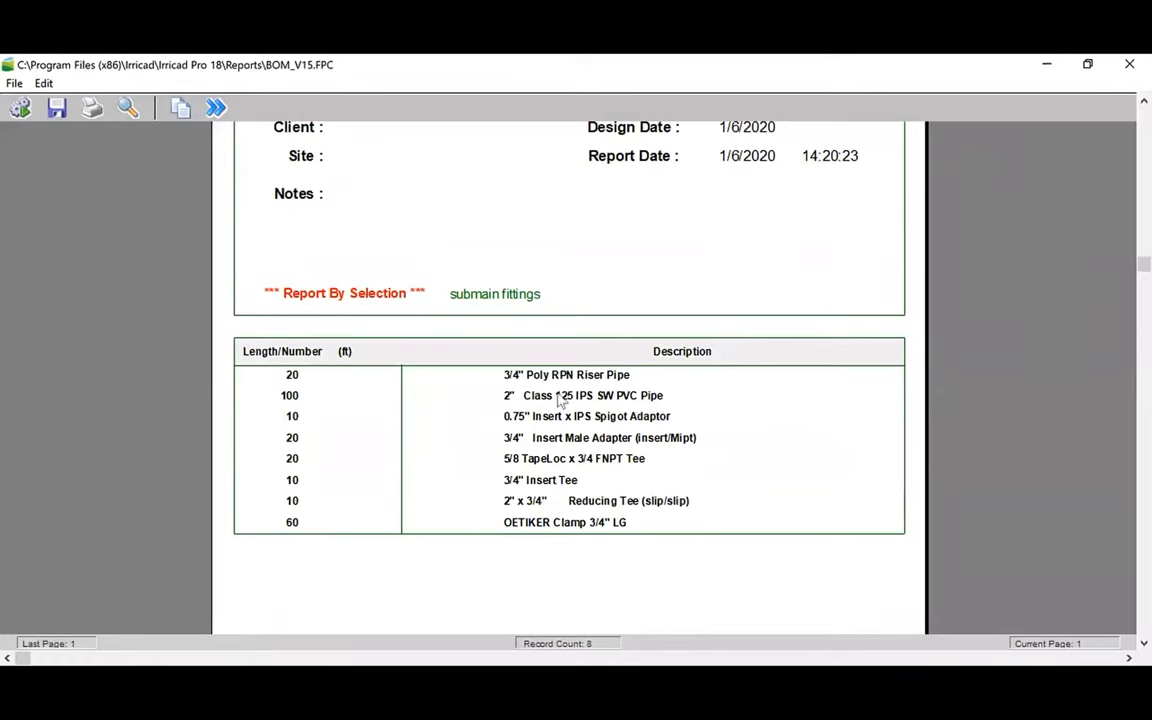
{"action": "mouse_move", "coordinate": [562, 470]}
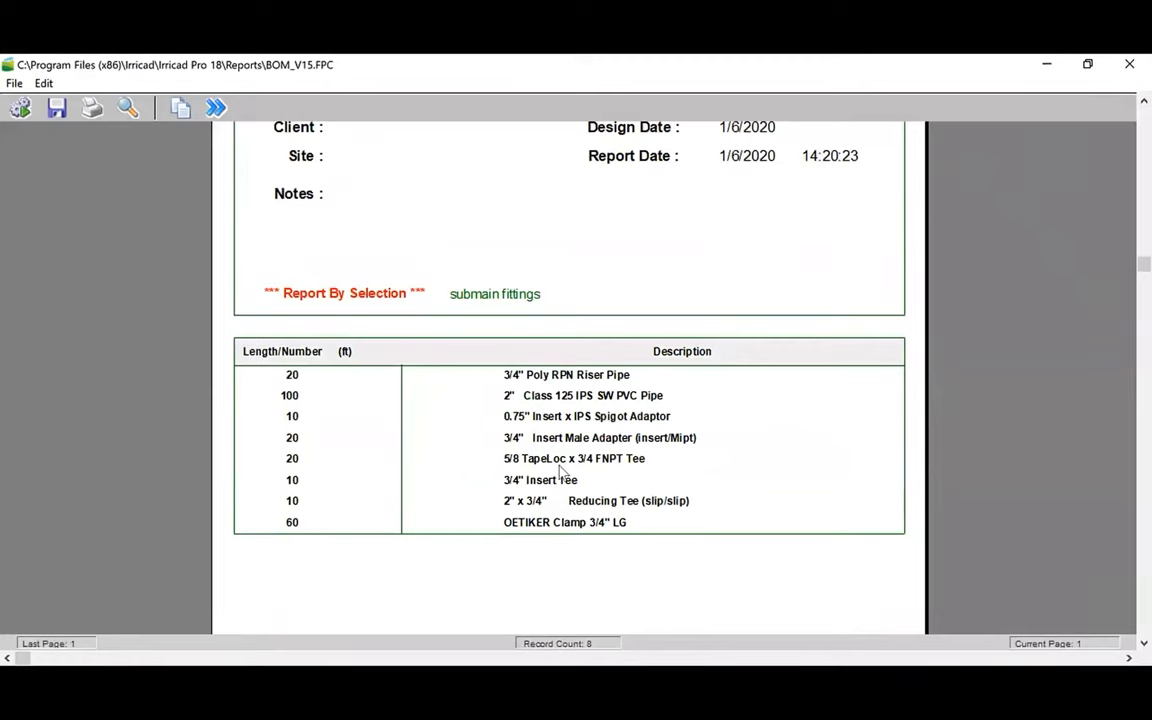
{"action": "mouse_move", "coordinate": [516, 472]}
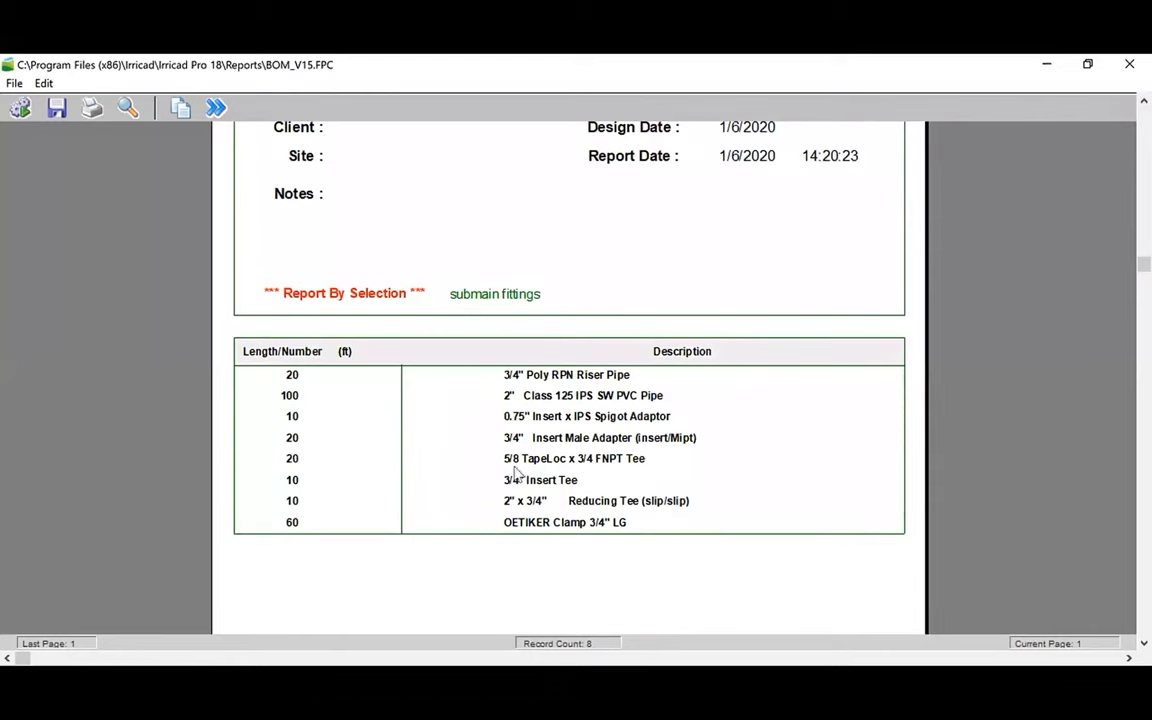
{"action": "mouse_move", "coordinate": [548, 482]}
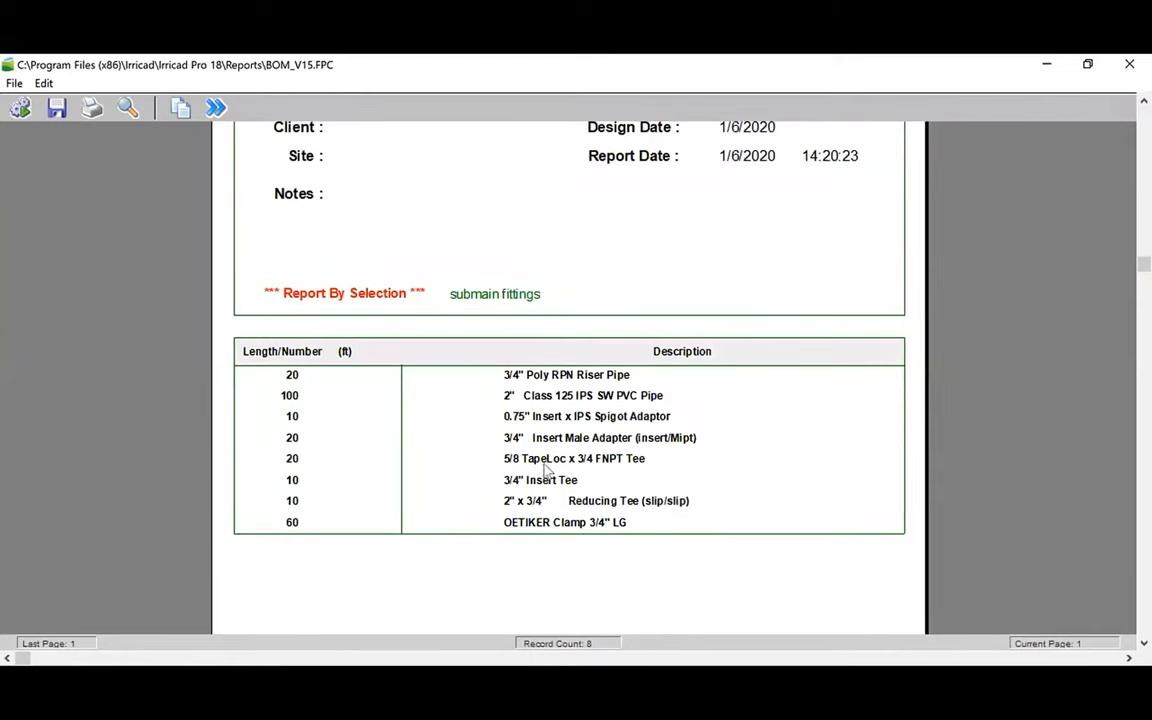
{"action": "mouse_move", "coordinate": [576, 440]}
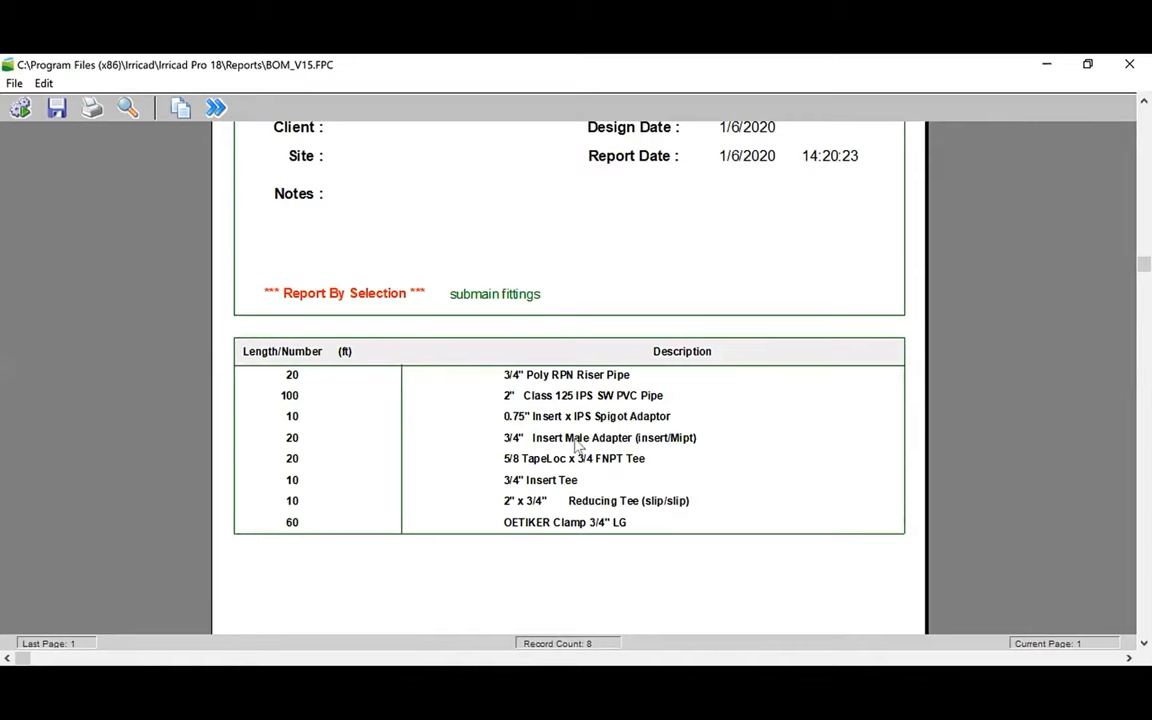
{"action": "mouse_move", "coordinate": [480, 436]}
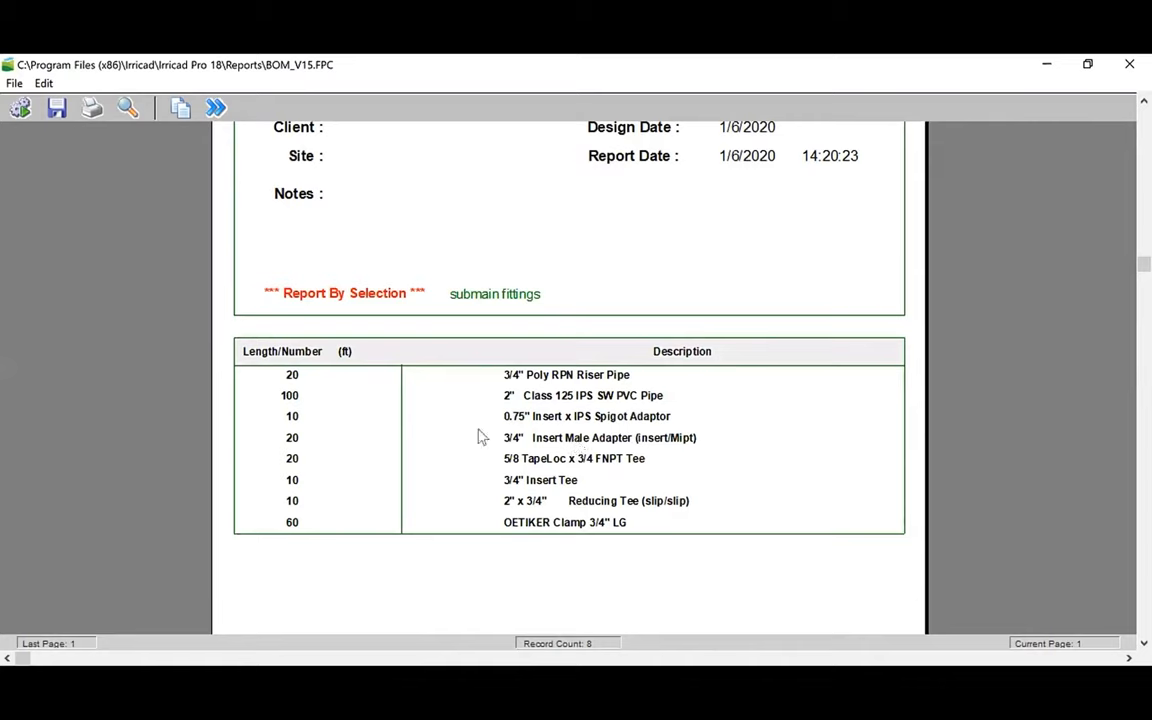
{"action": "mouse_move", "coordinate": [560, 400]}
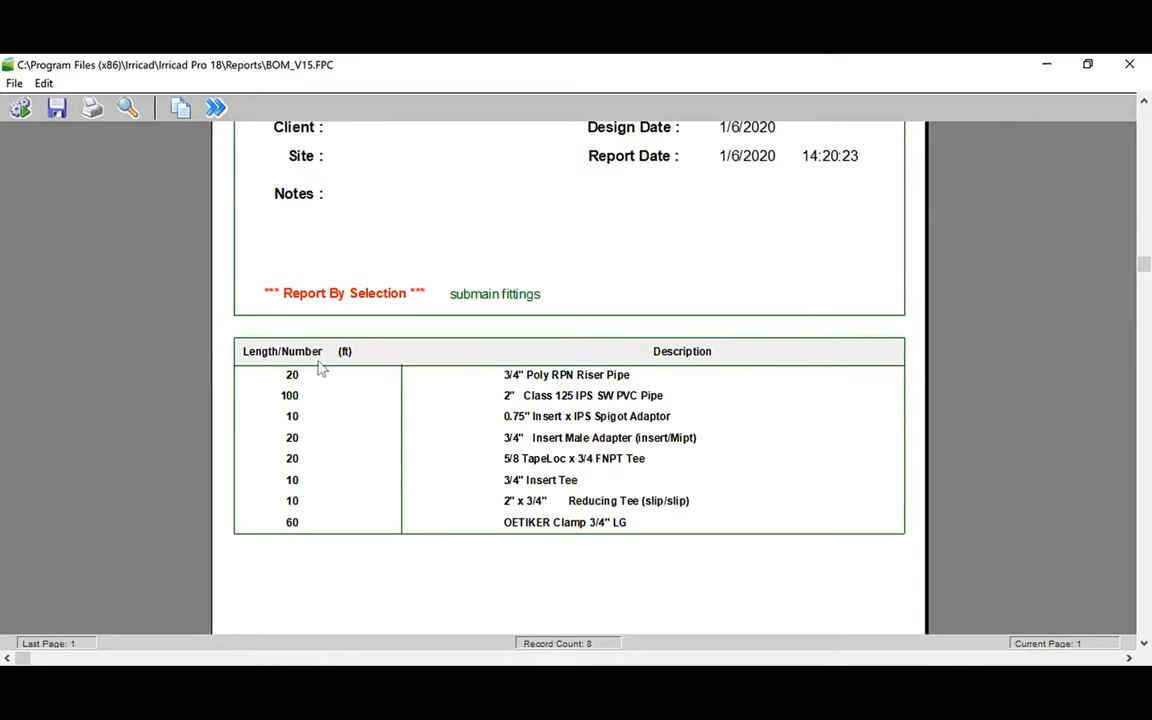
{"action": "mouse_move", "coordinate": [308, 384]}
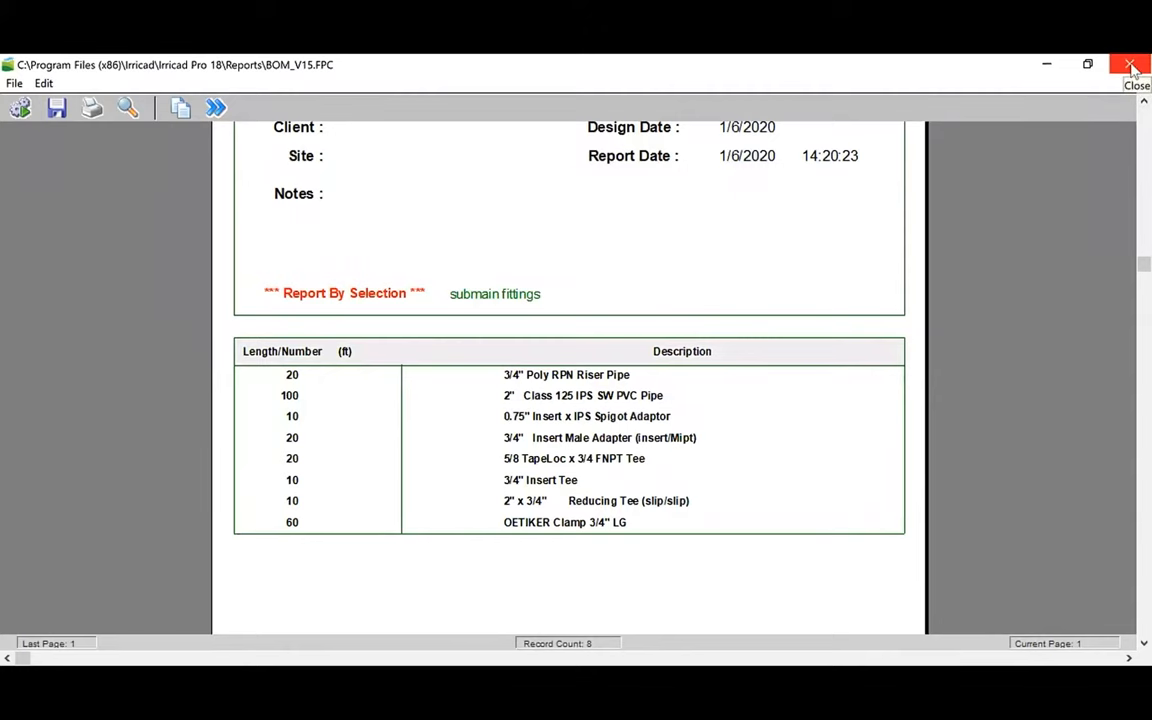
Close the report and add 3/4" Poly RPN Riser Pipe as a new miscellaneous cost item
{"action": "left_click", "coordinate": [1130, 68]}
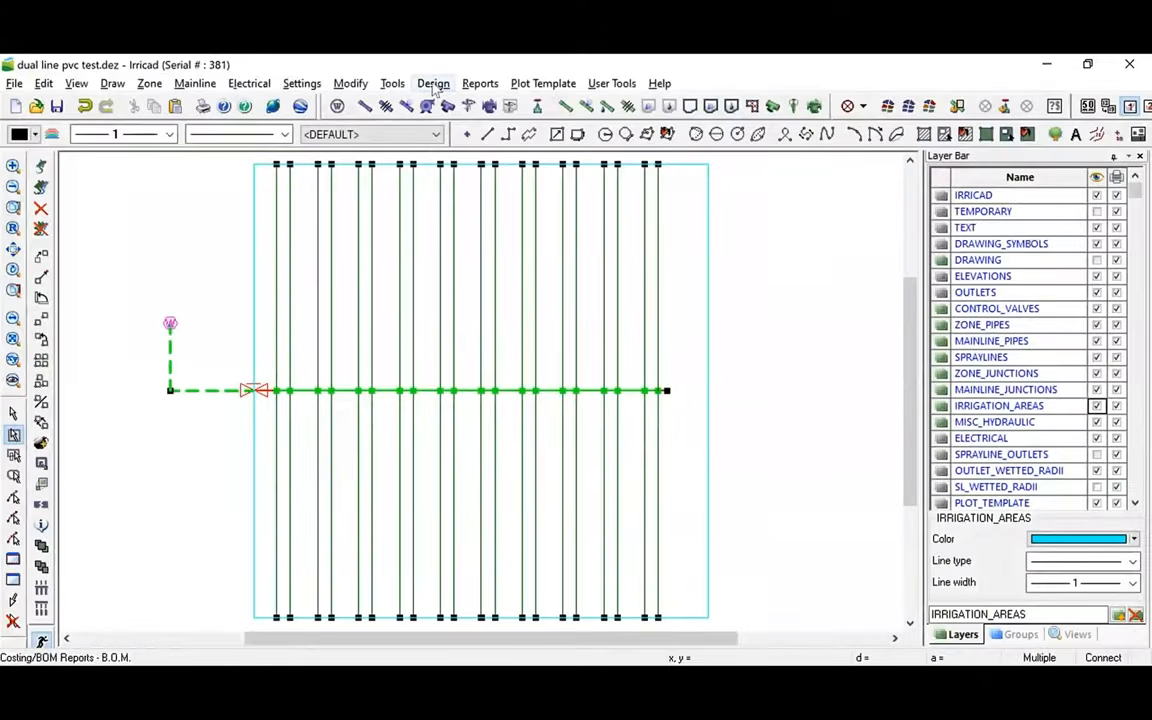
{"action": "left_click", "coordinate": [432, 84]}
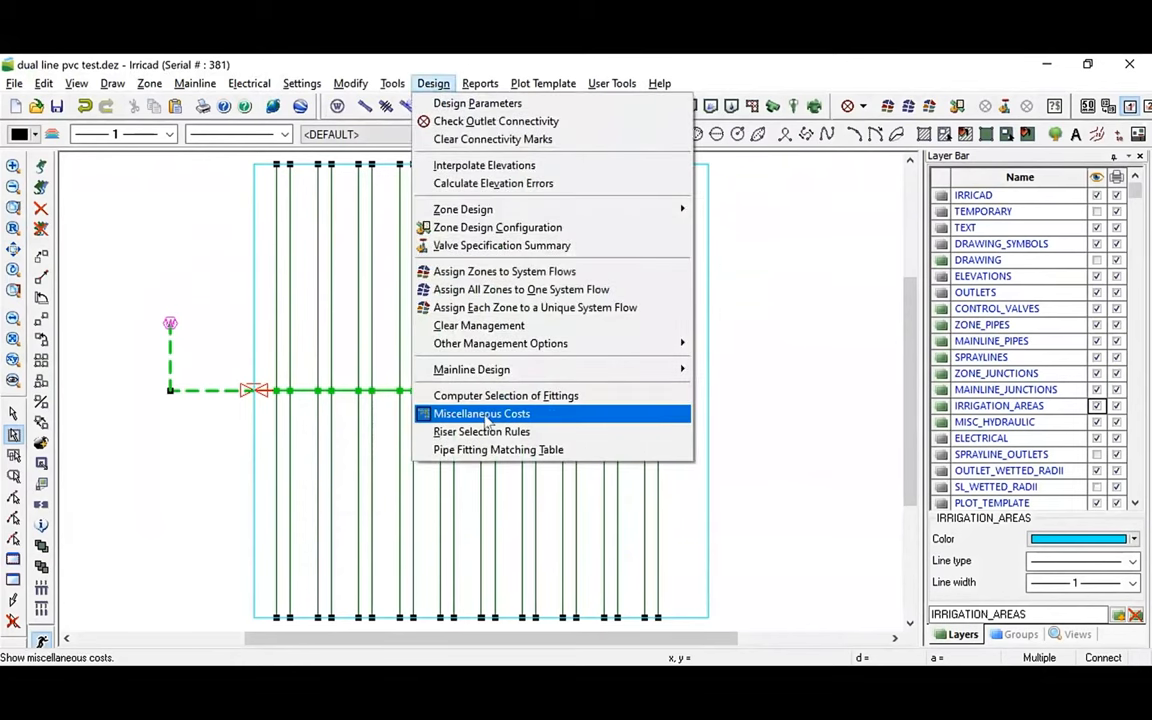
{"action": "left_click", "coordinate": [484, 412]}
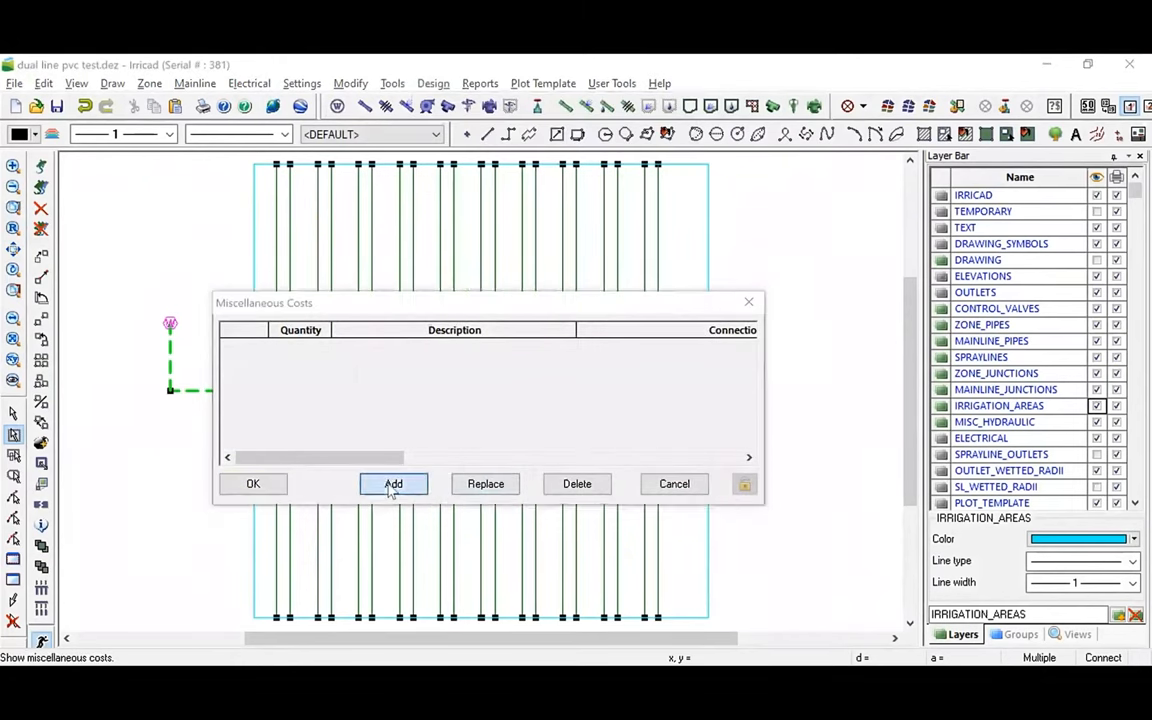
{"action": "left_click", "coordinate": [392, 482]}
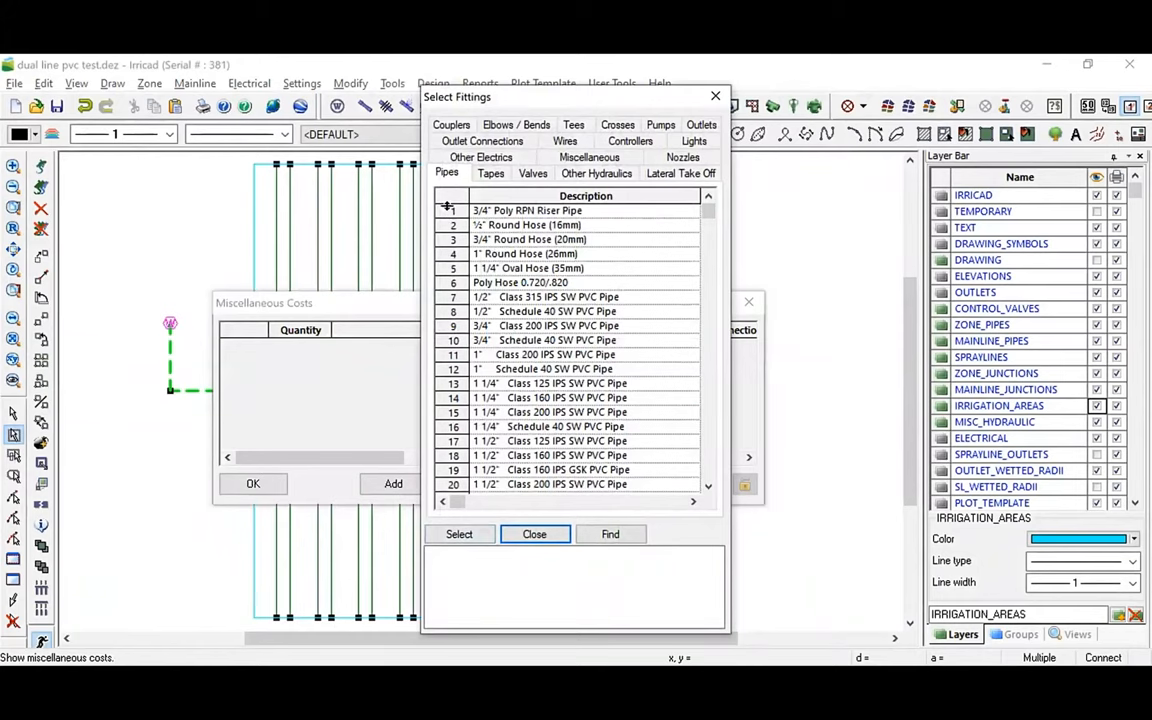
{"action": "left_click", "coordinate": [536, 210]}
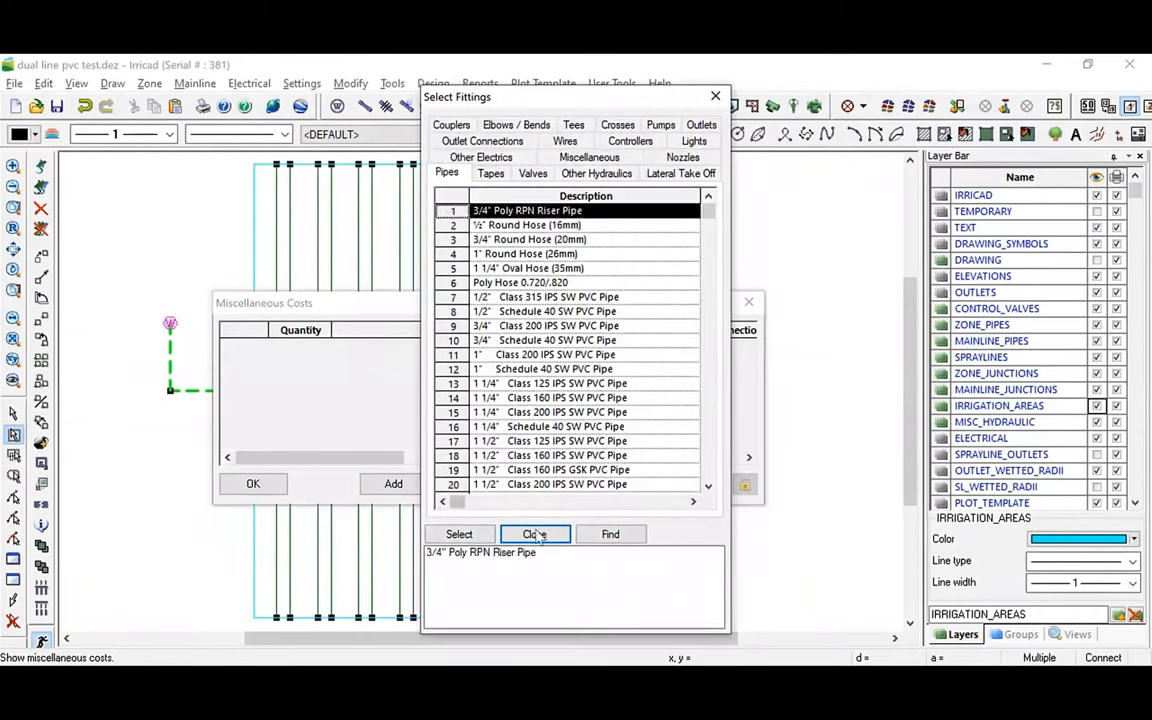
{"action": "left_click", "coordinate": [536, 534]}
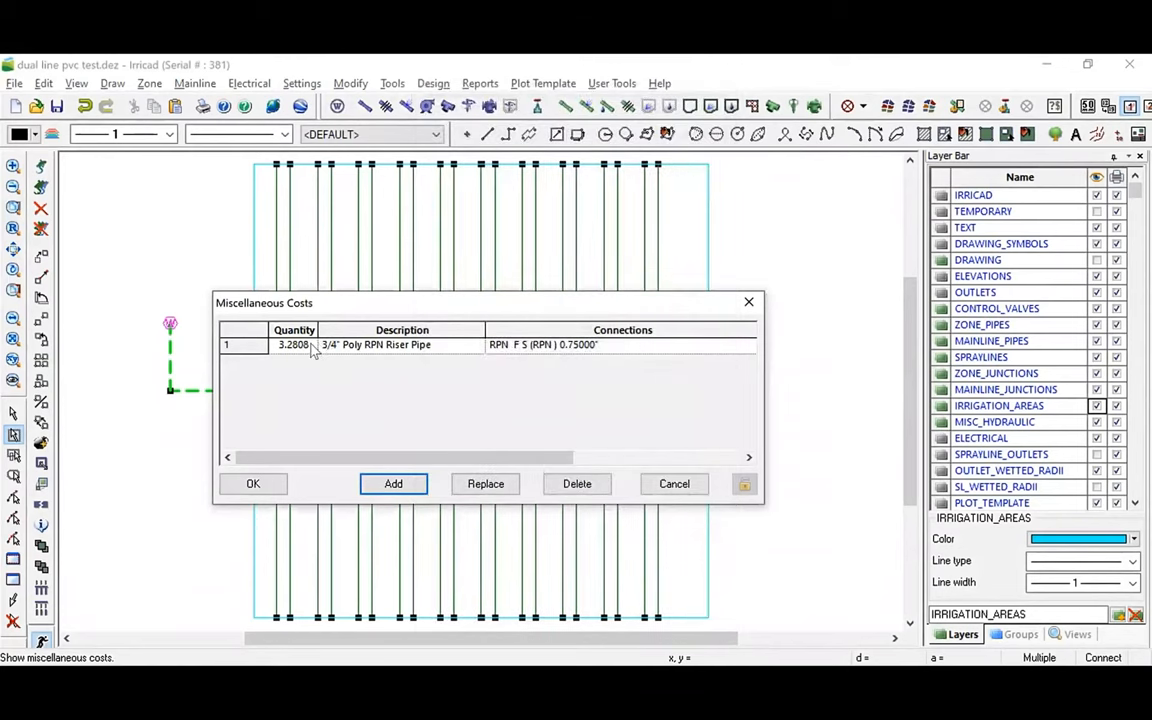
Set the riser pipe miscellaneous cost quantity to -10 and confirm the entry
{"action": "left_click", "coordinate": [294, 344]}
{"action": "type", "text": "-10"}
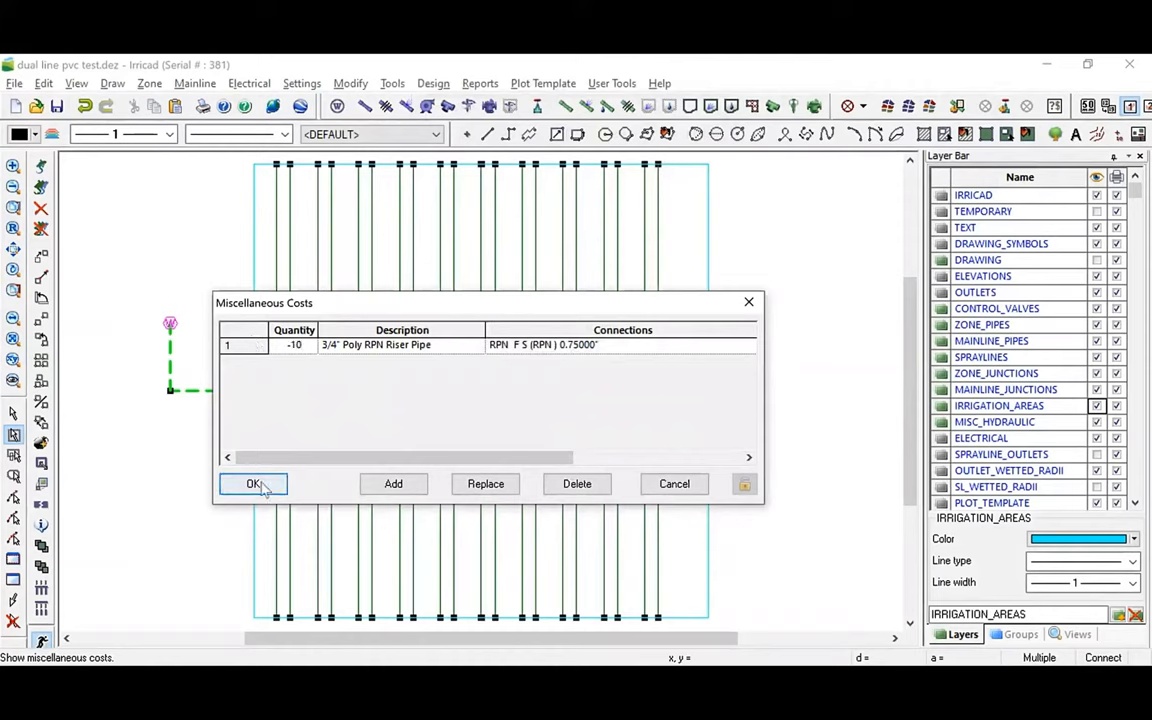
{"action": "left_click", "coordinate": [252, 484]}
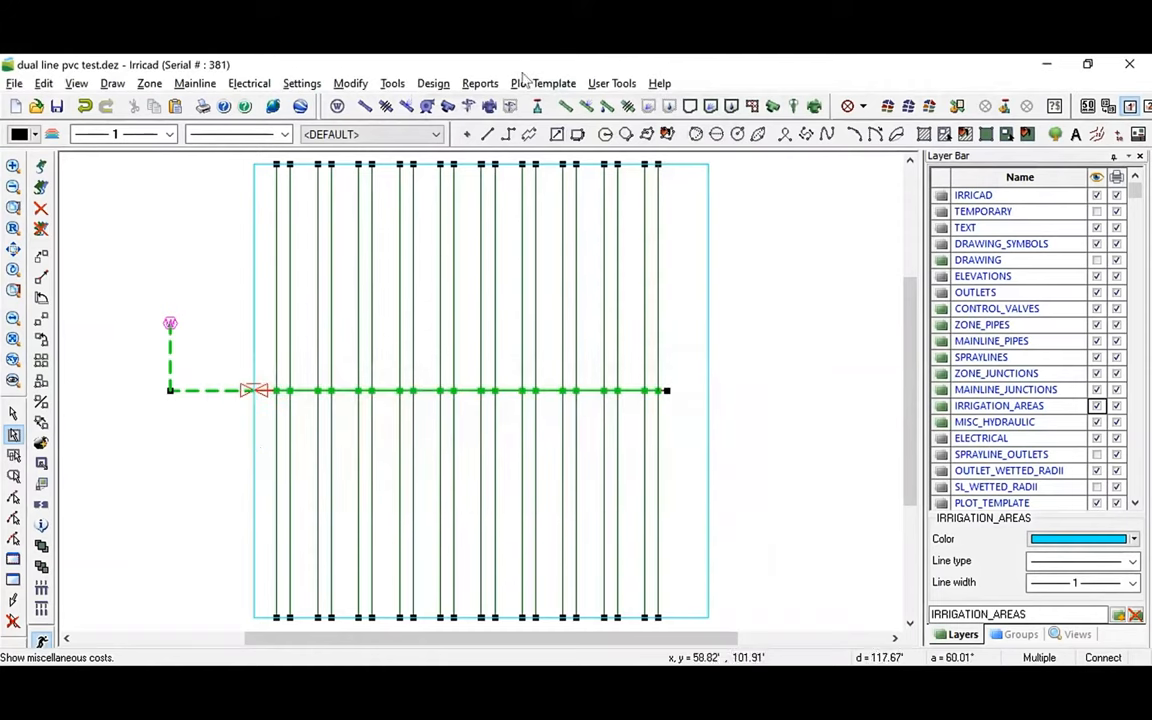
Generate a Bill of Materials report named 'submain fittings' for the selection only
{"action": "left_click", "coordinate": [480, 84]}
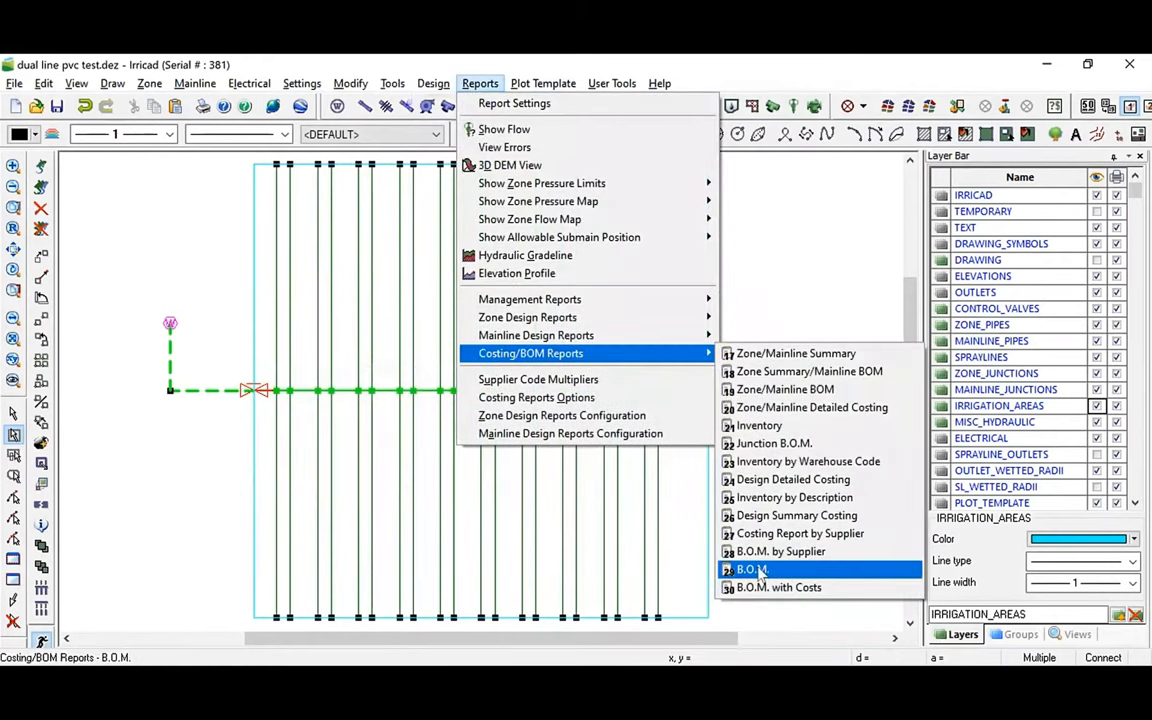
{"action": "left_click", "coordinate": [756, 568]}
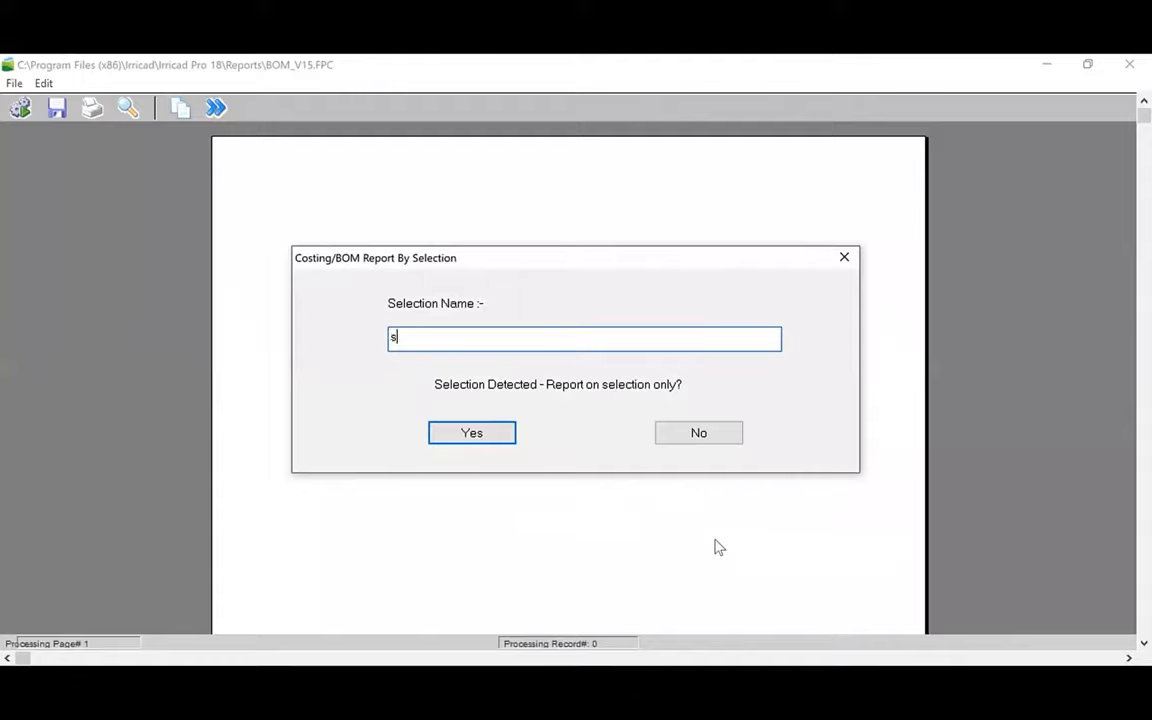
{"action": "type", "text": "ubmain fittings"}
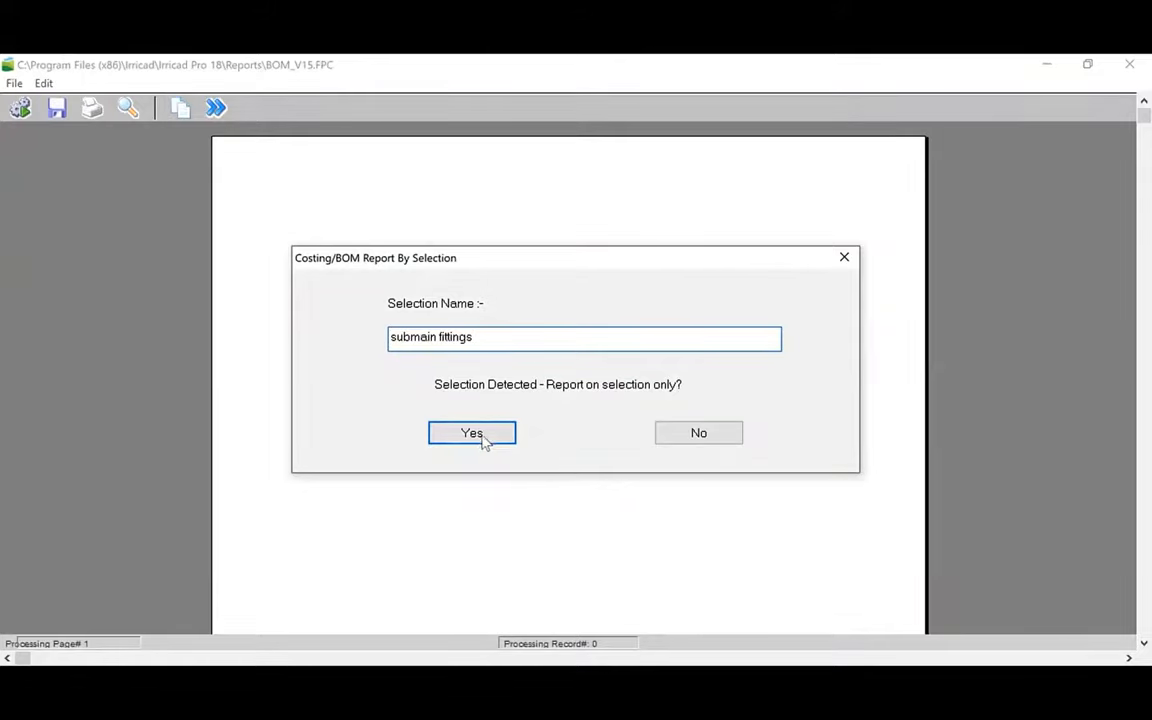
{"action": "left_click", "coordinate": [472, 432]}
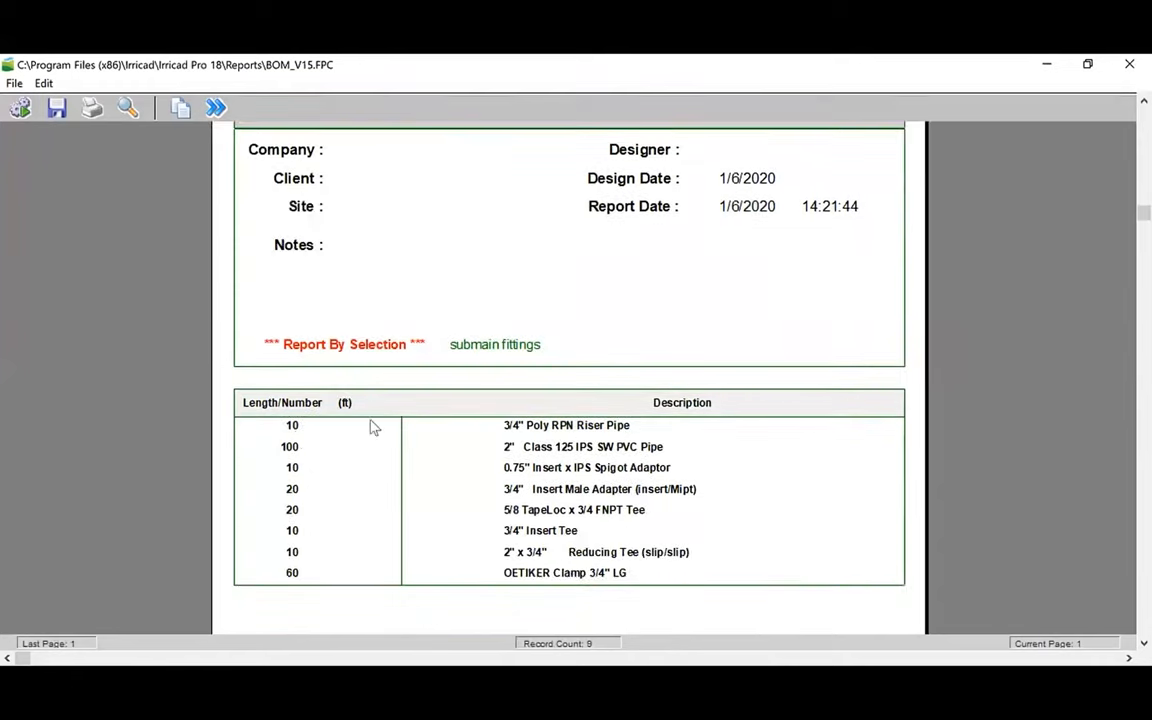
{"action": "mouse_move", "coordinate": [556, 452]}
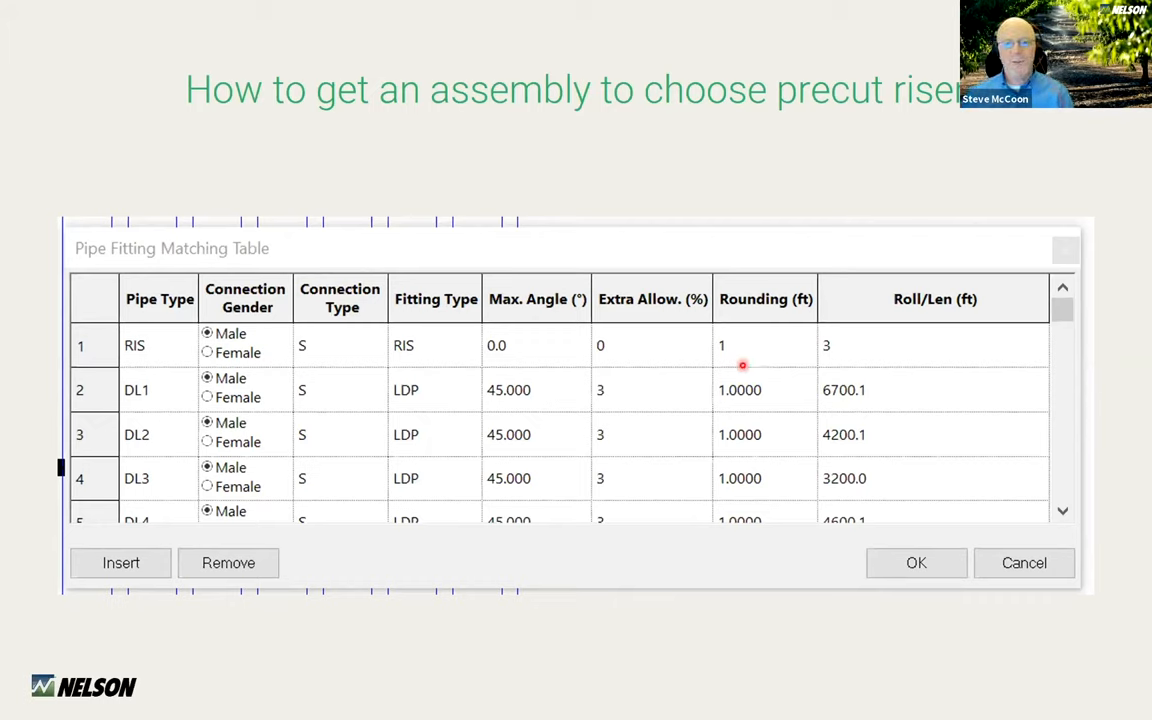
{"action": "mouse_move", "coordinate": [796, 288]}
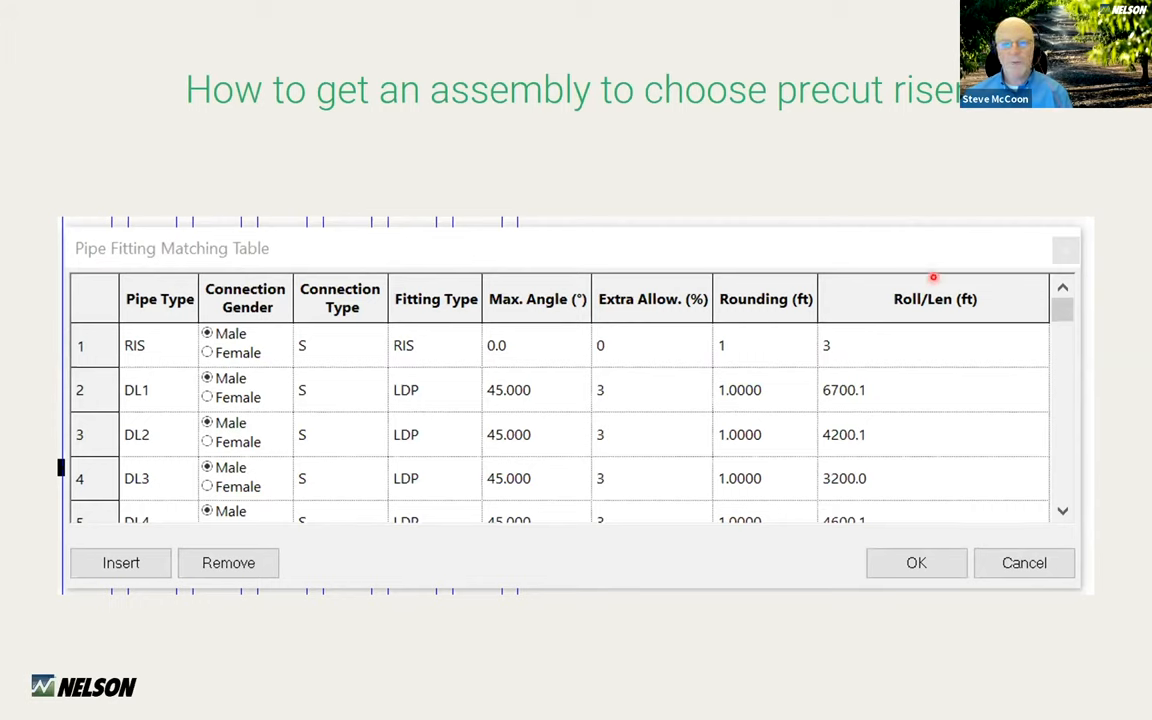
{"action": "mouse_move", "coordinate": [868, 352]}
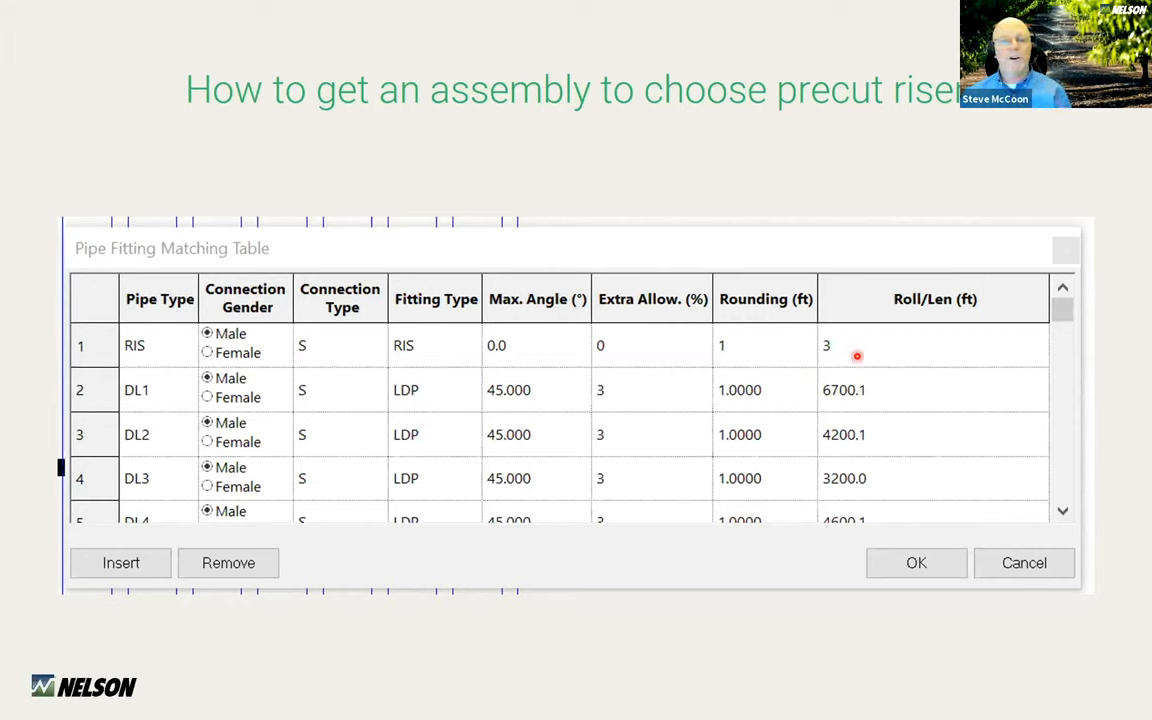
{"action": "mouse_move", "coordinate": [856, 356]}
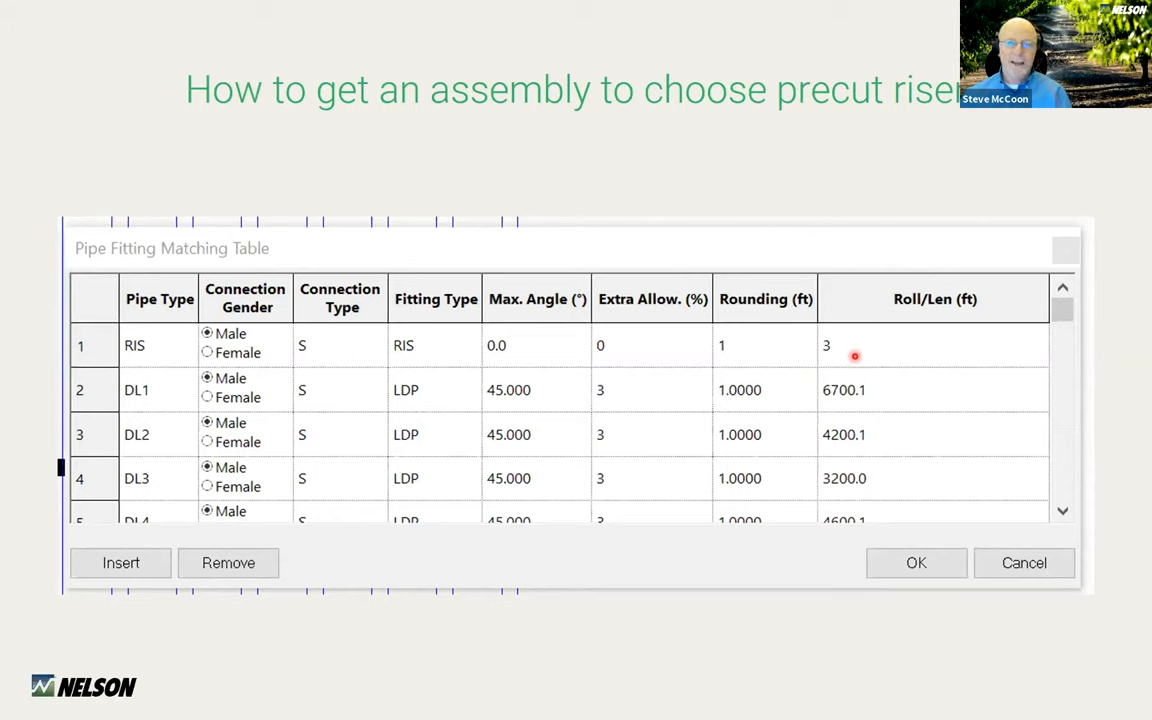
{"action": "mouse_move", "coordinate": [780, 352]}
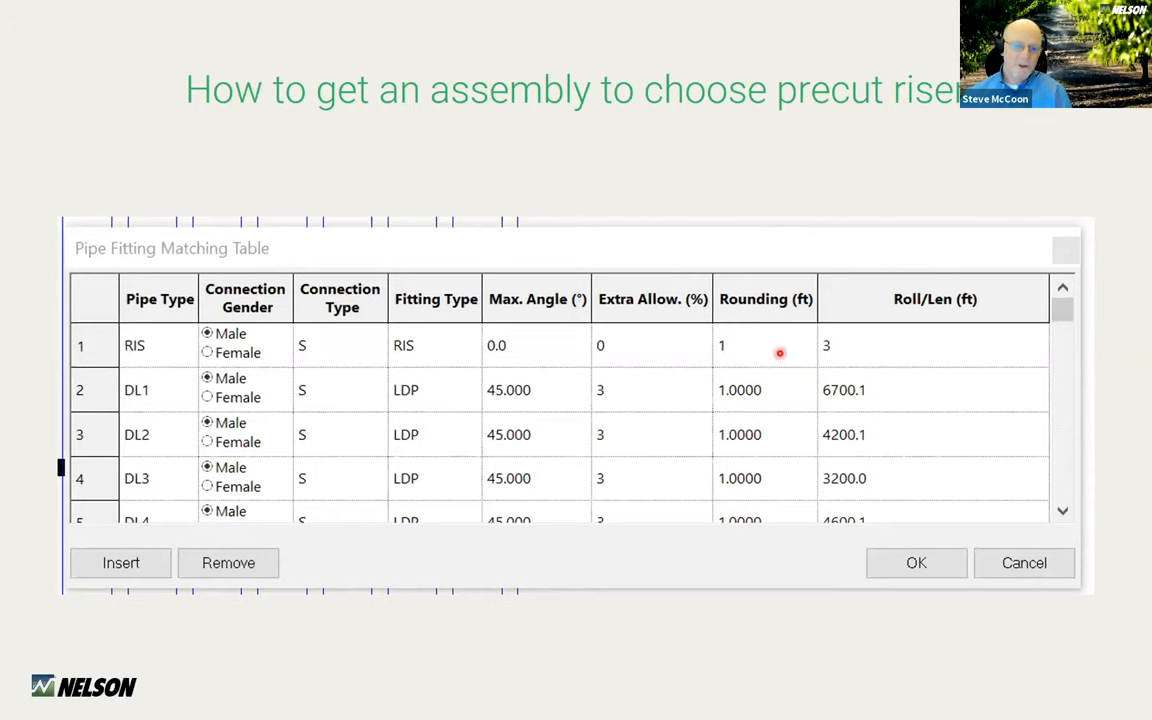
{"action": "mouse_move", "coordinate": [866, 354]}
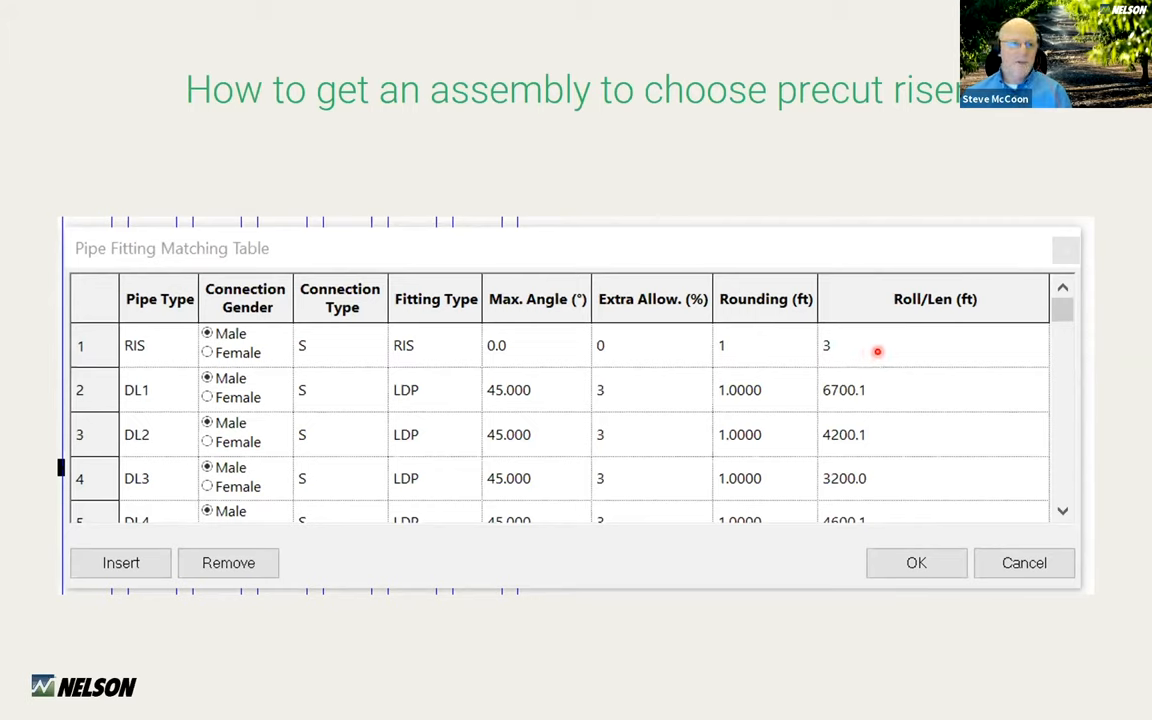
{"action": "mouse_move", "coordinate": [880, 348]}
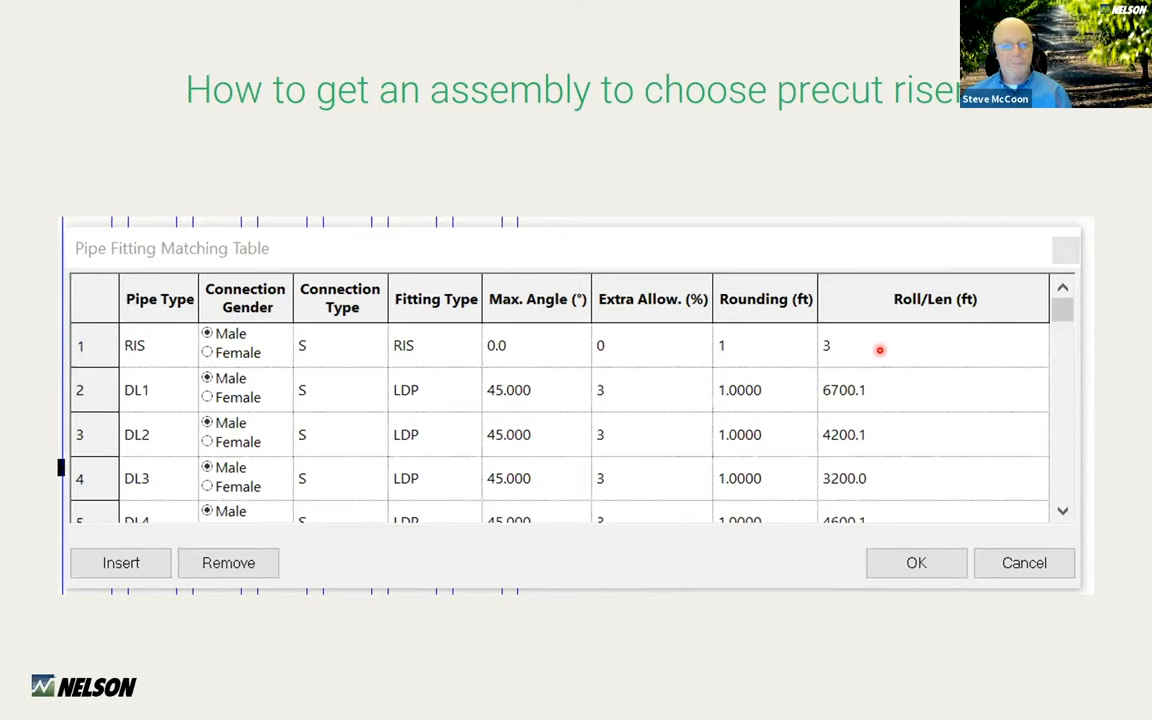
{"action": "mouse_move", "coordinate": [578, 360]}
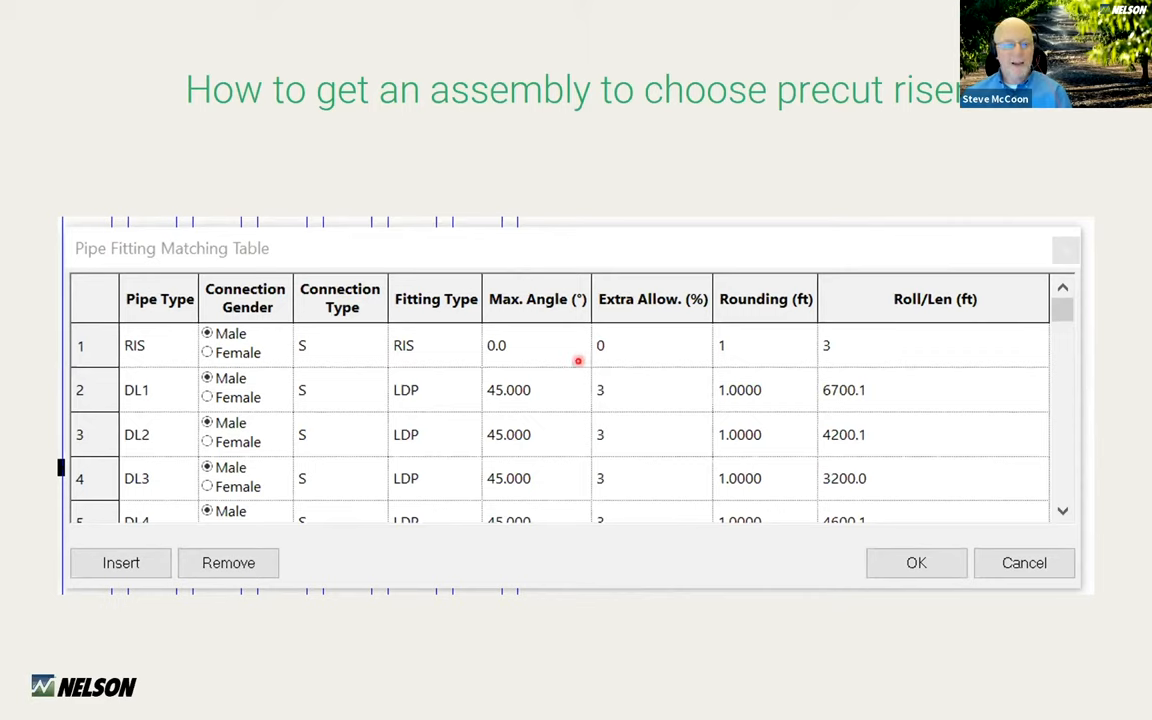
{"action": "mouse_move", "coordinate": [880, 620]}
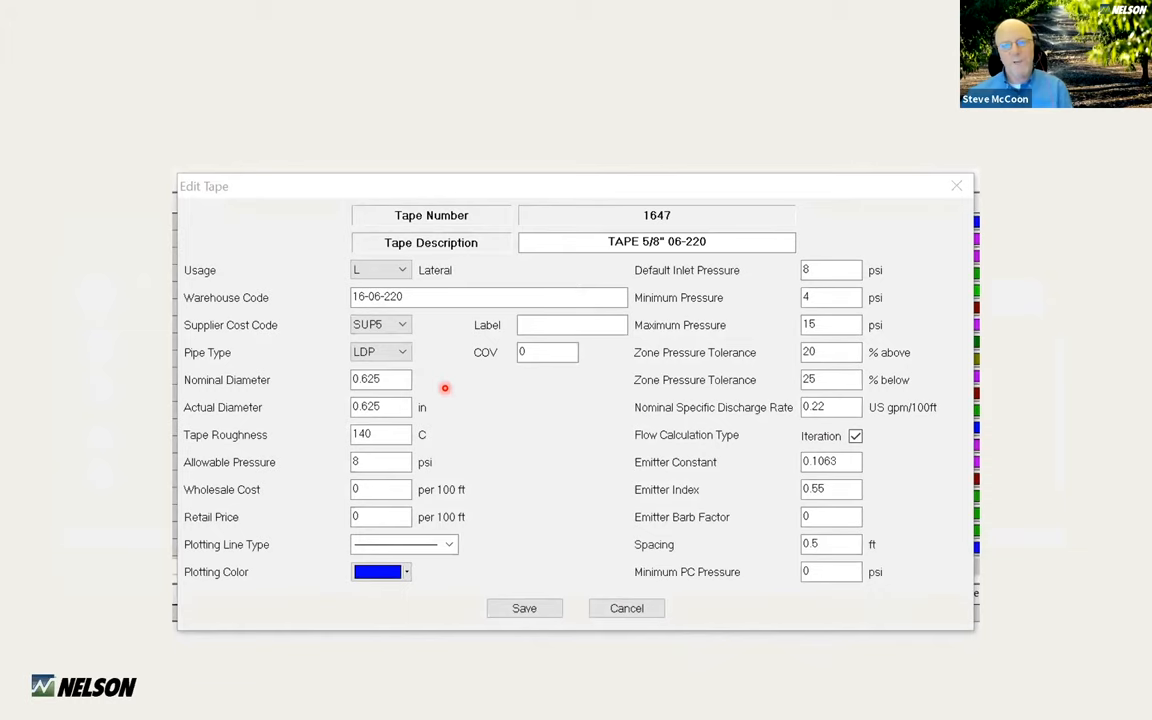
{"action": "mouse_move", "coordinate": [444, 368]}
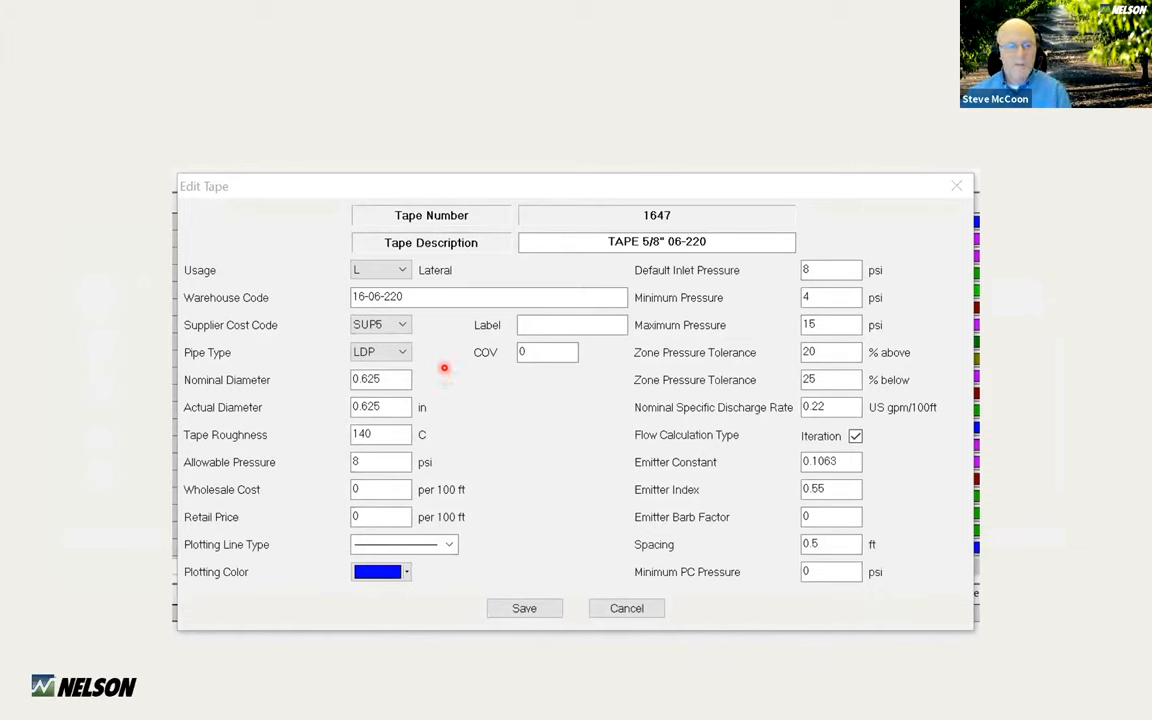
{"action": "mouse_move", "coordinate": [444, 386]}
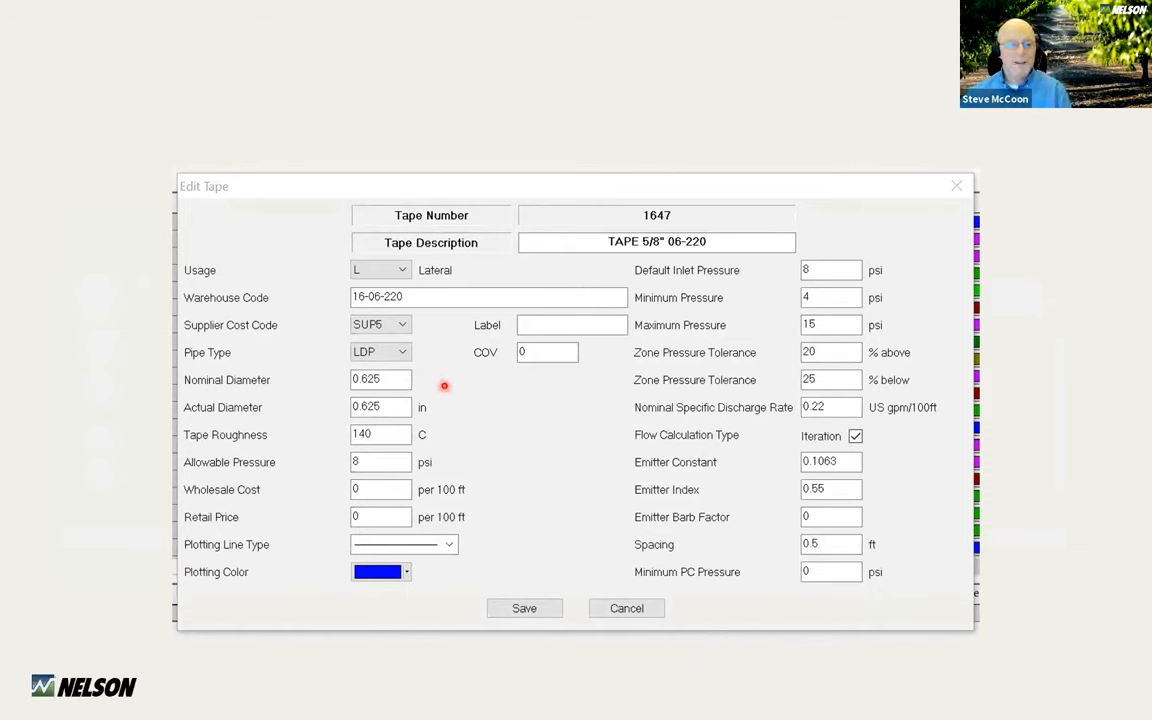
{"action": "mouse_move", "coordinate": [432, 390]}
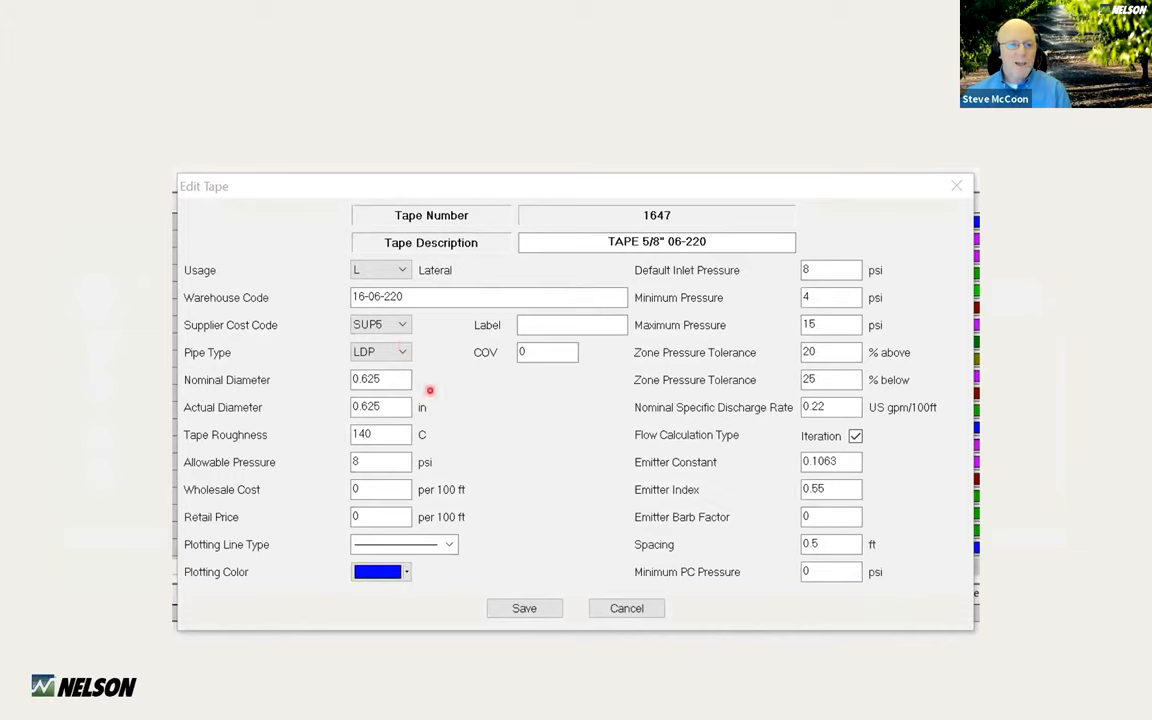
{"action": "mouse_move", "coordinate": [426, 380]}
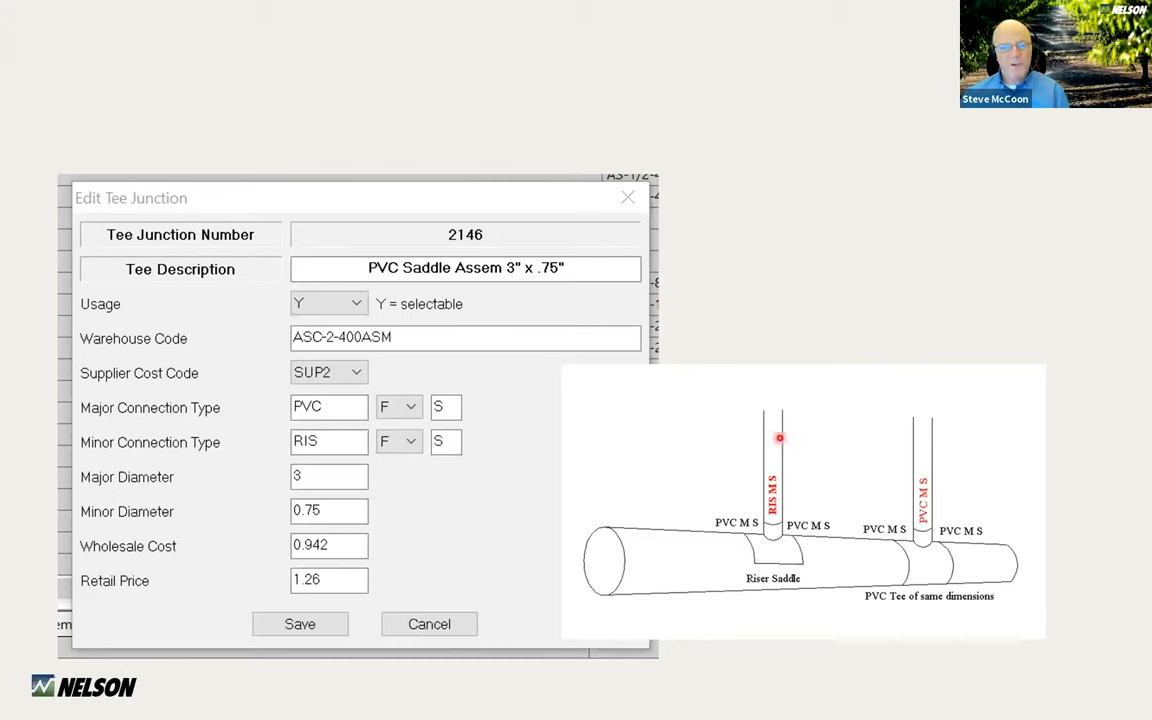
{"action": "mouse_move", "coordinate": [226, 426]}
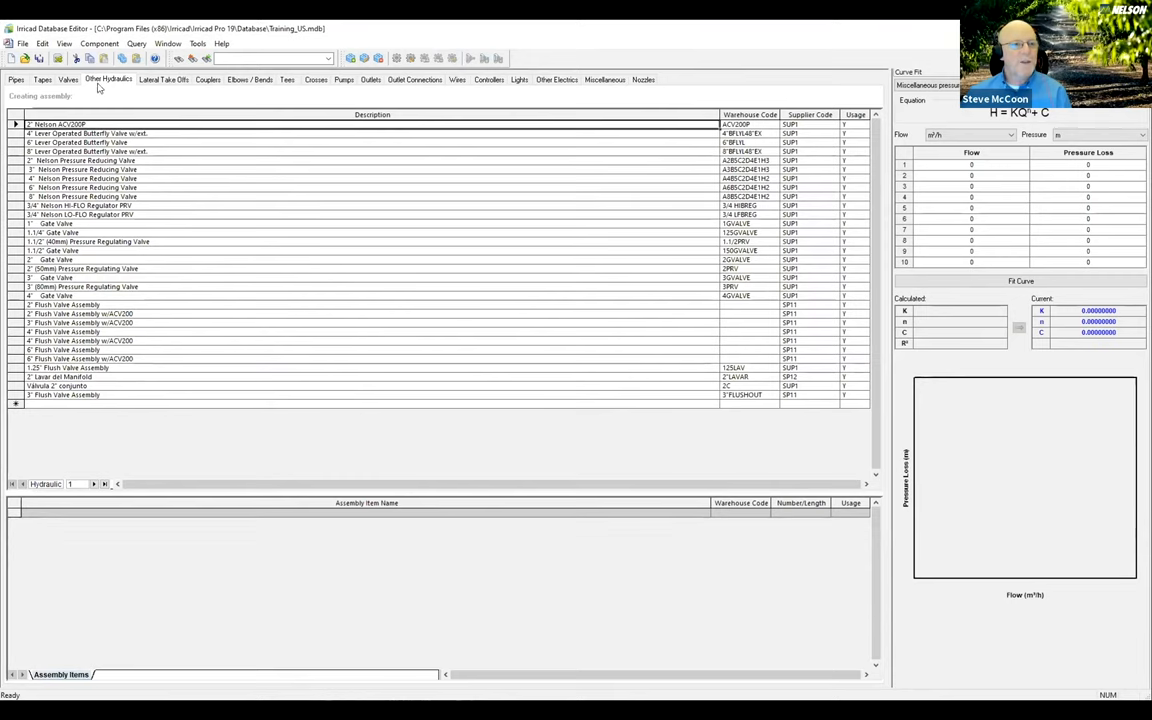
{"action": "mouse_move", "coordinate": [102, 90]}
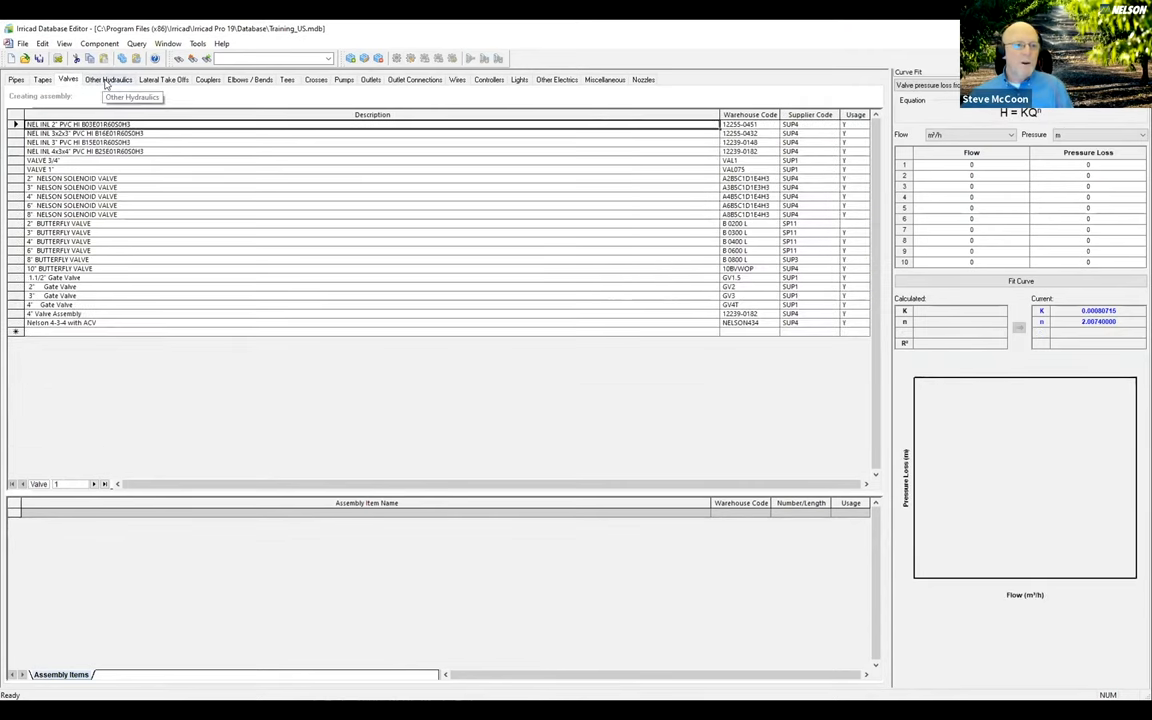
Return the Database Editor to the Other Hydraulics items list
{"action": "left_click", "coordinate": [104, 82]}
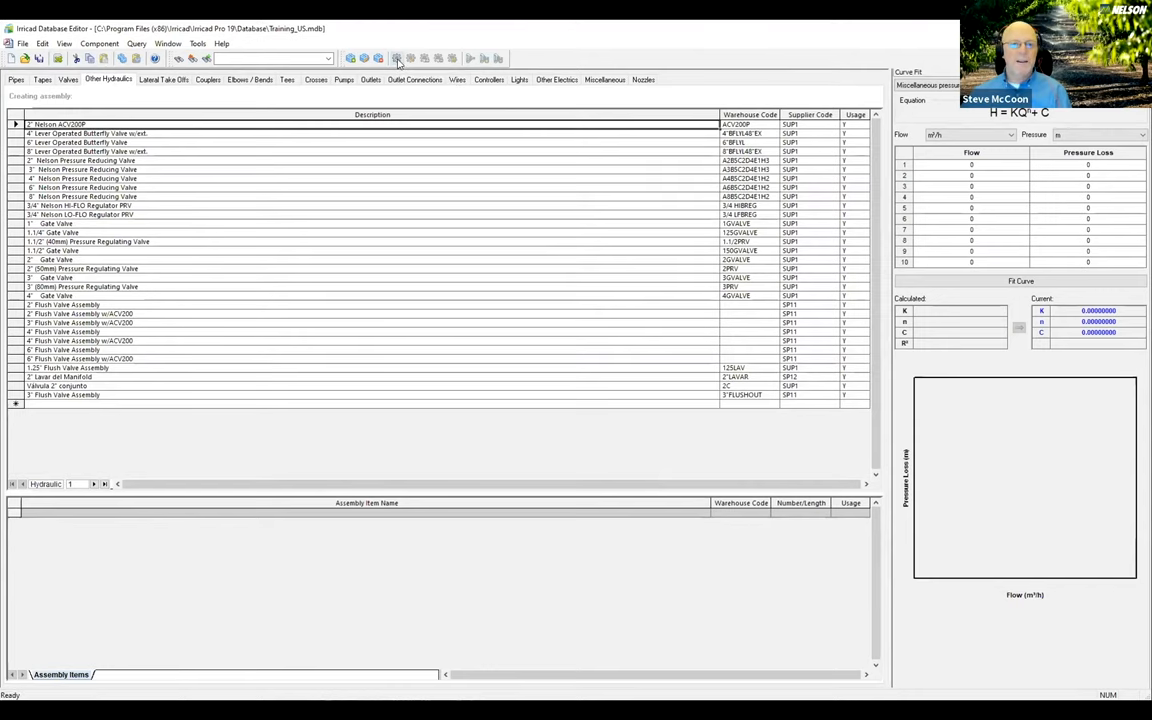
Create a new hydraulic item assembly with description 2" Nelson ACV200P Assembly
{"action": "left_click", "coordinate": [404, 56]}
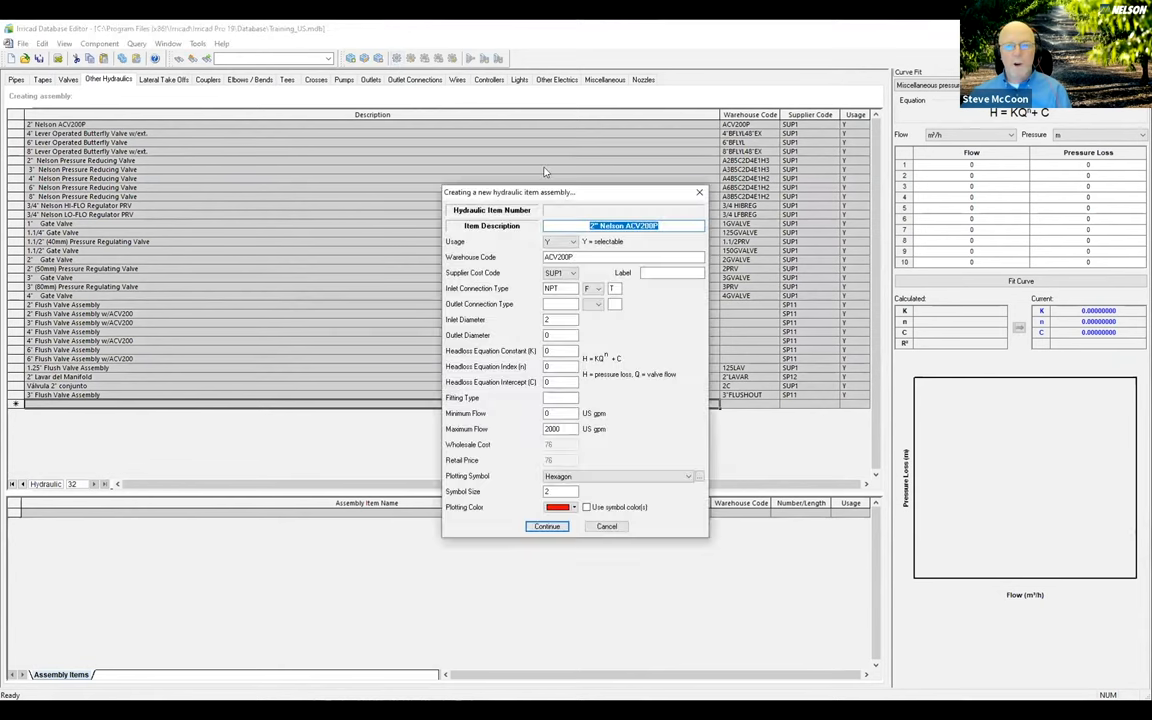
{"action": "left_click_drag", "start_coordinate": [544, 192], "coordinate": [440, 158]}
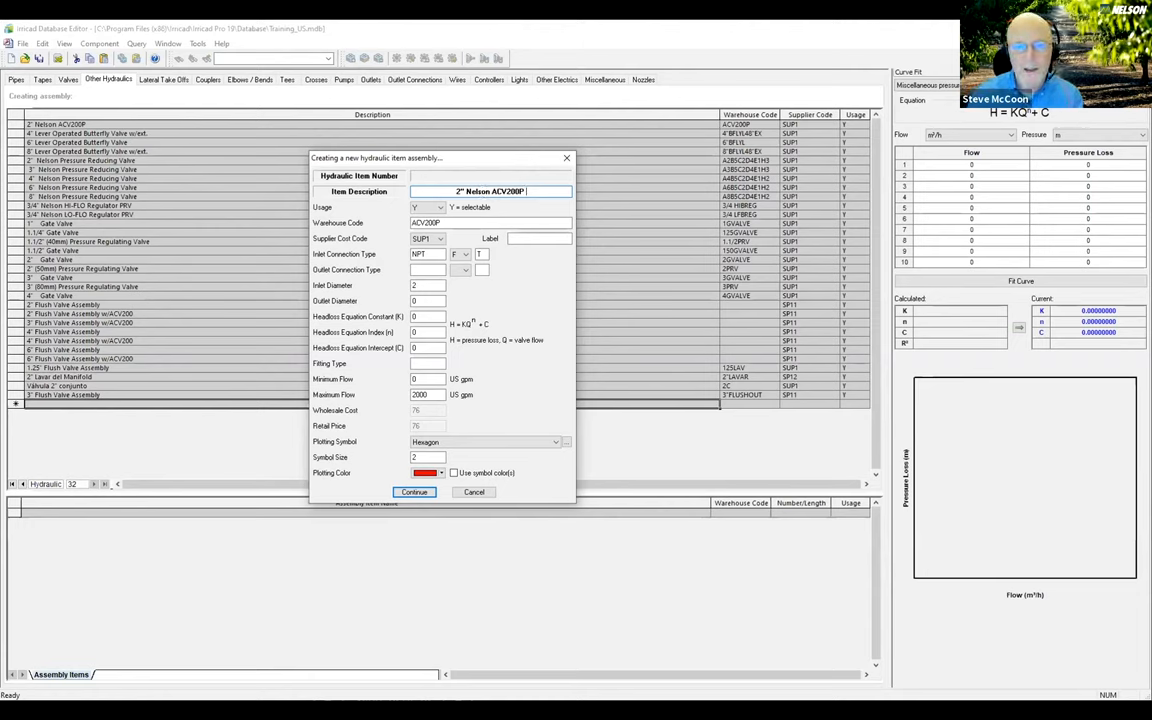
{"action": "type", "text": "Assembly"}
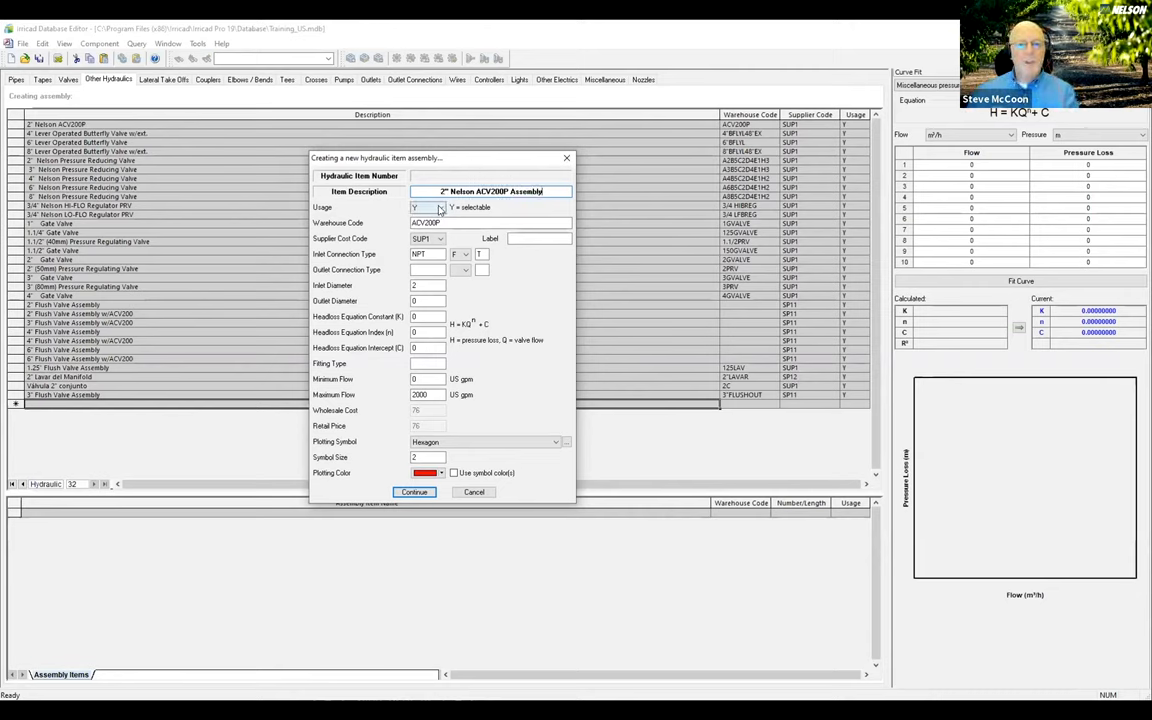
{"action": "left_click", "coordinate": [436, 206]}
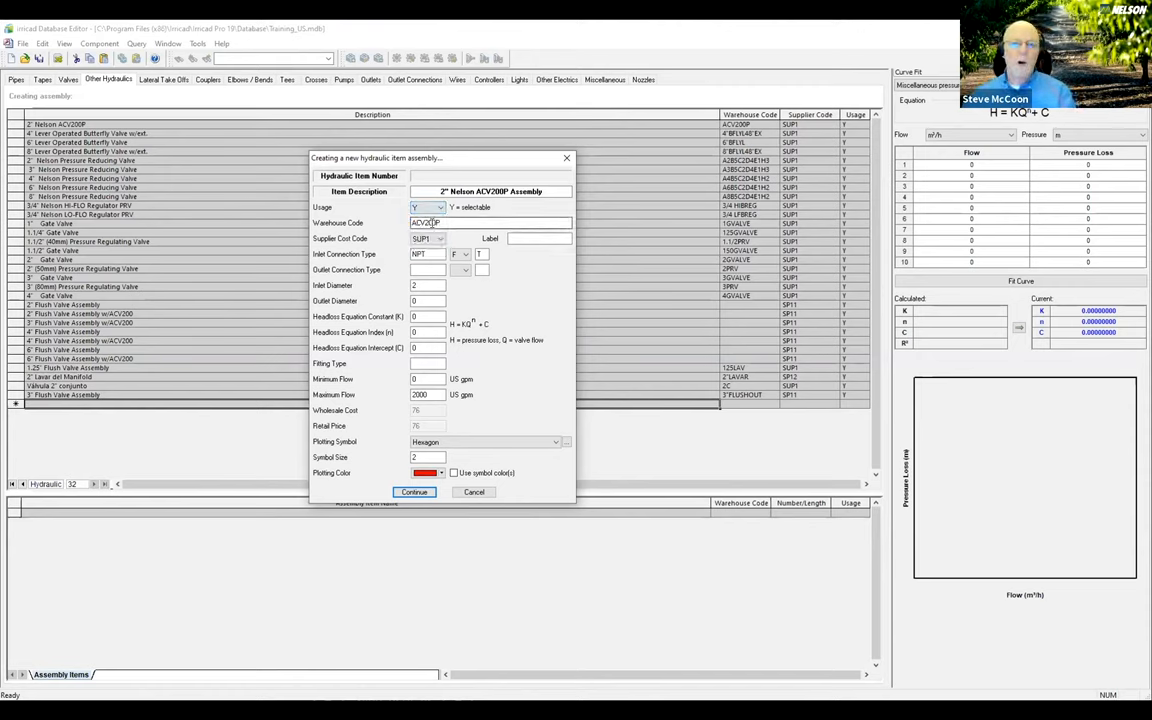
Replace the warehouse code and set the inlet connection type to PVC with its end type
{"action": "triple_click", "coordinate": [428, 224]}
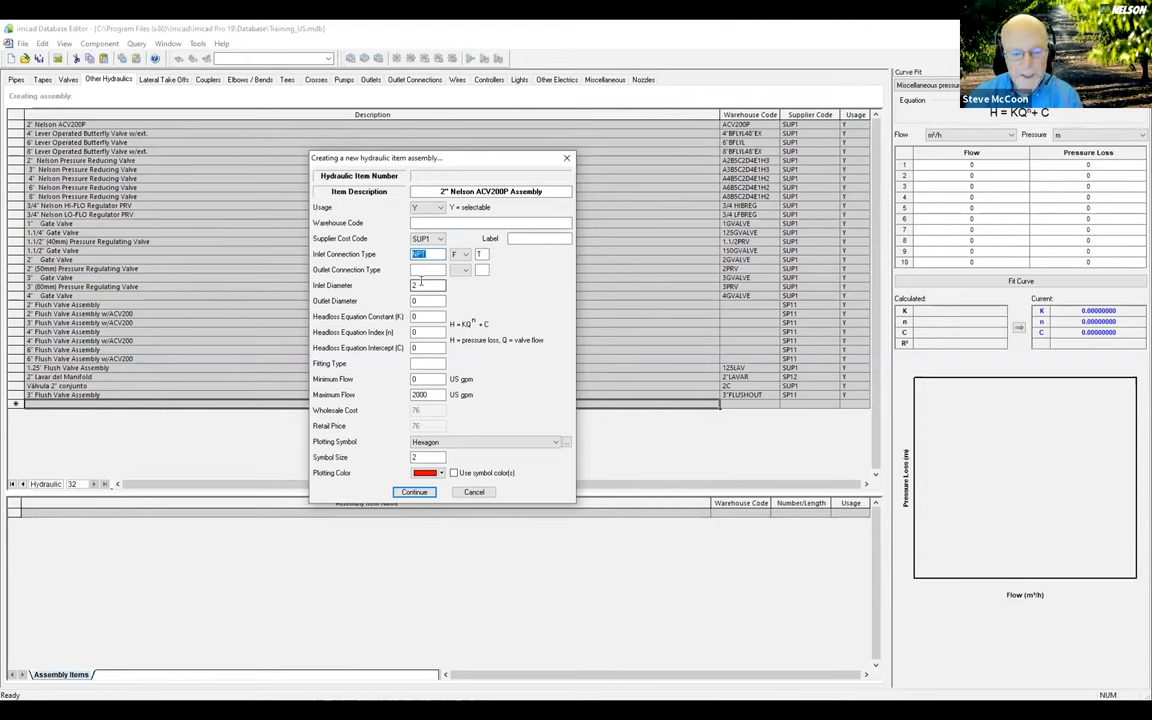
{"action": "type", "text": "PVC"}
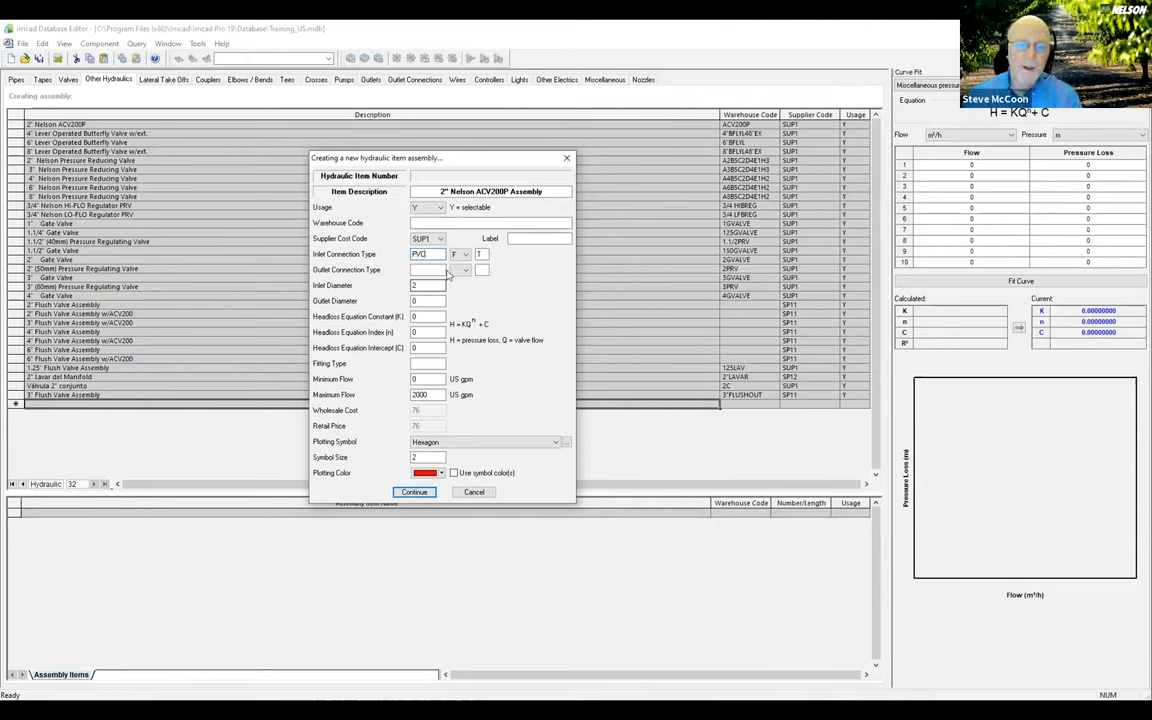
{"action": "left_click", "coordinate": [468, 254]}
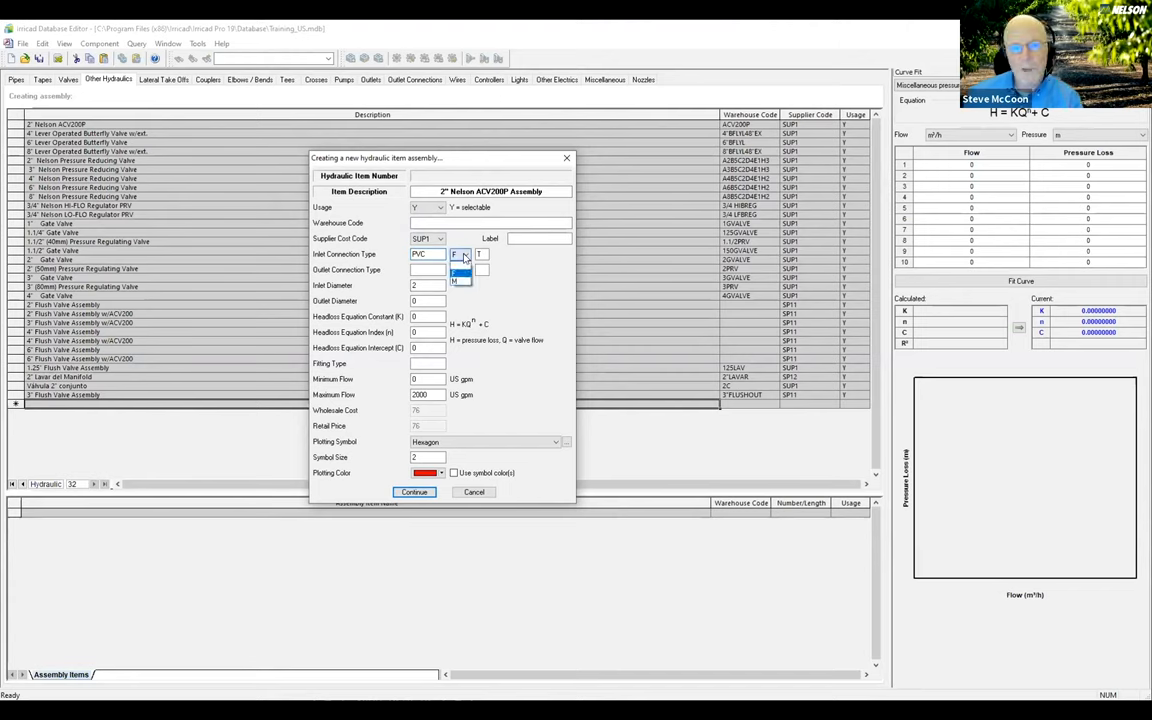
{"action": "left_click", "coordinate": [460, 278]}
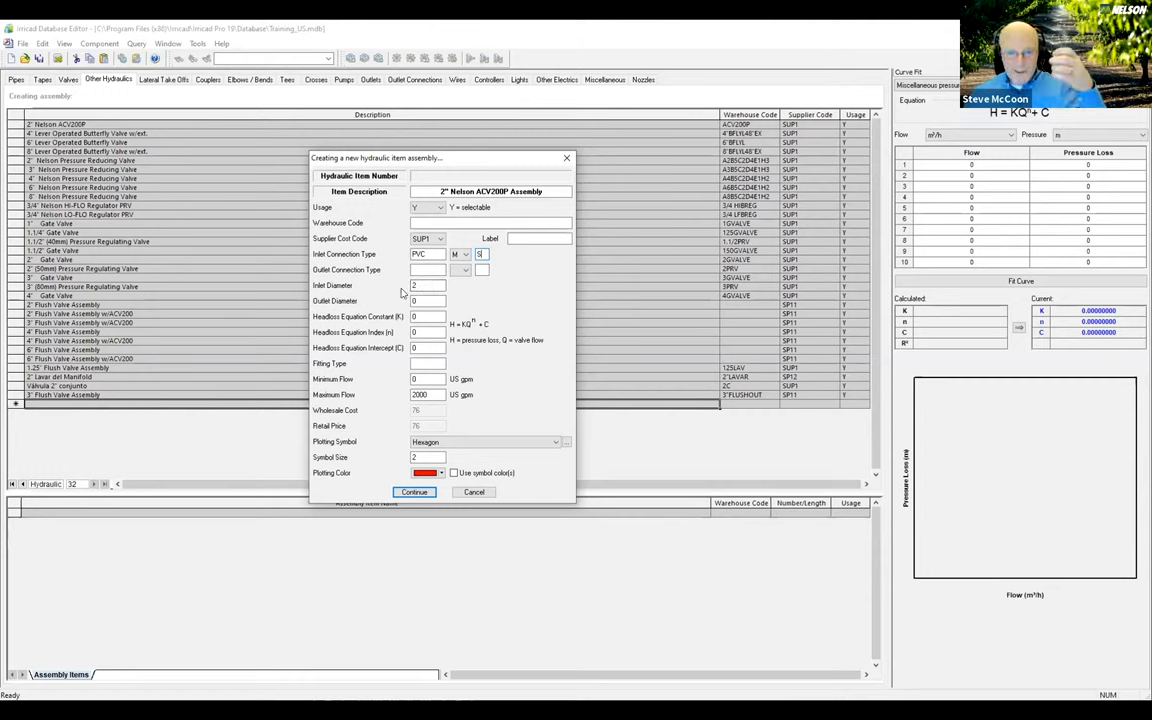
{"action": "mouse_move", "coordinate": [440, 286]}
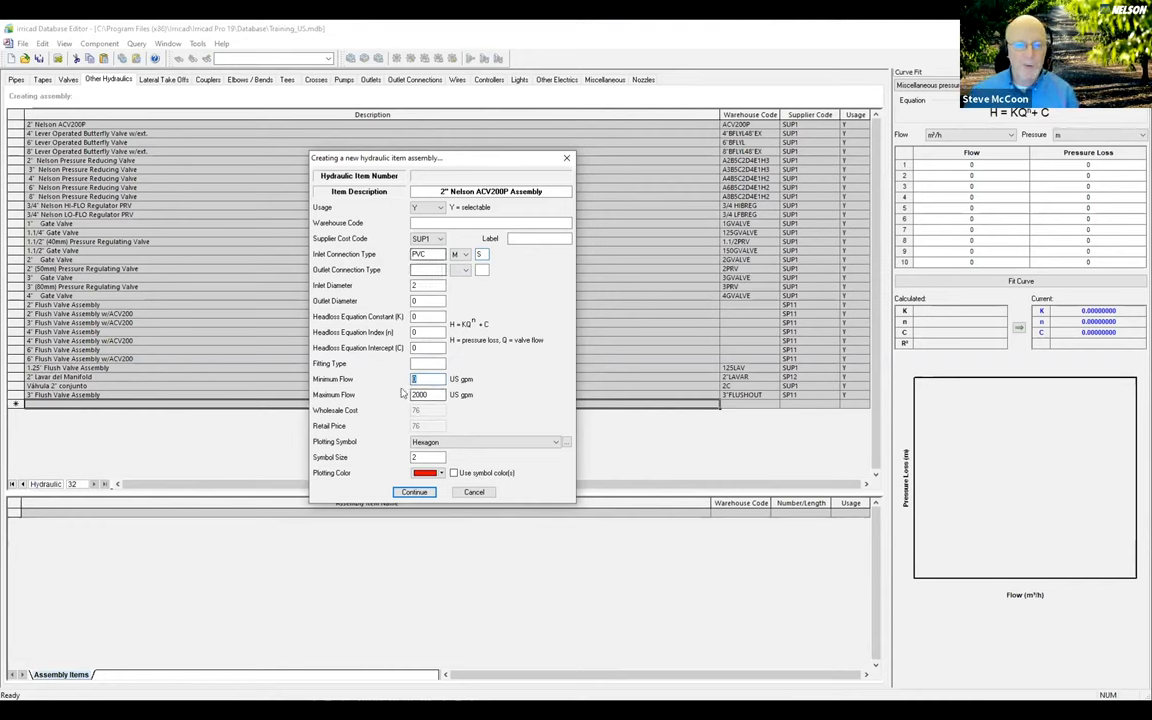
Choose the Diag Filled Square plotting symbol, size 4, for the assembly
{"action": "left_click", "coordinate": [552, 442]}
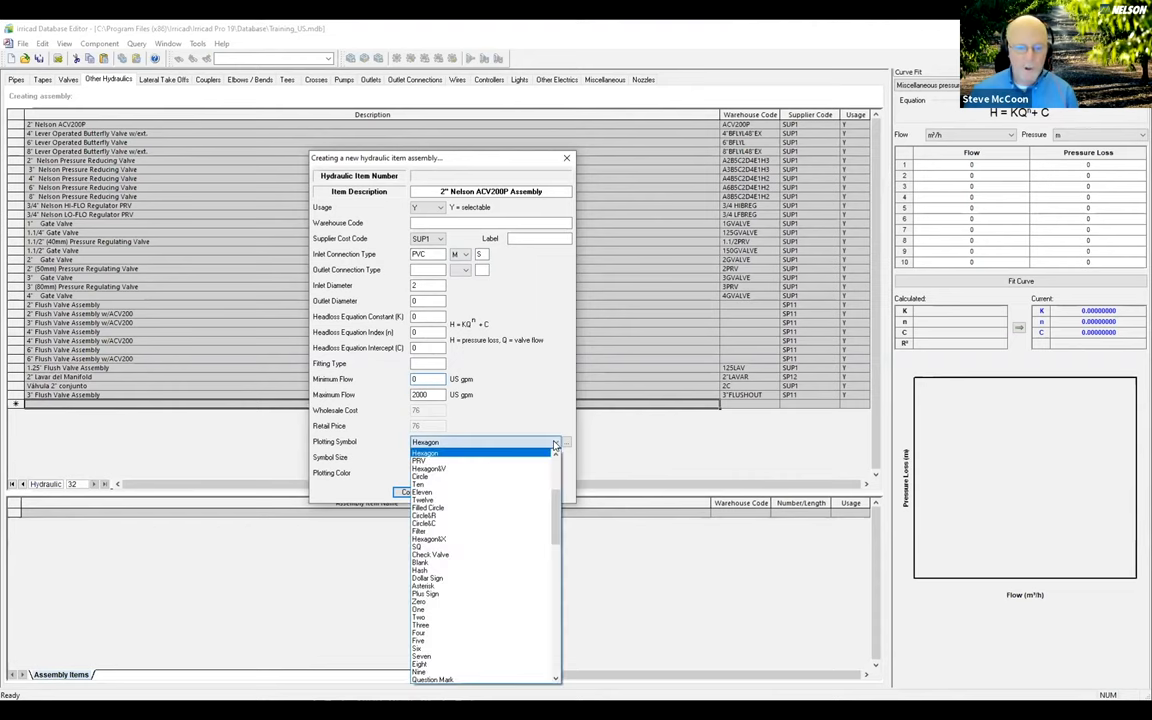
{"action": "scroll", "scroll_direction": "down", "scroll_amount": 3}
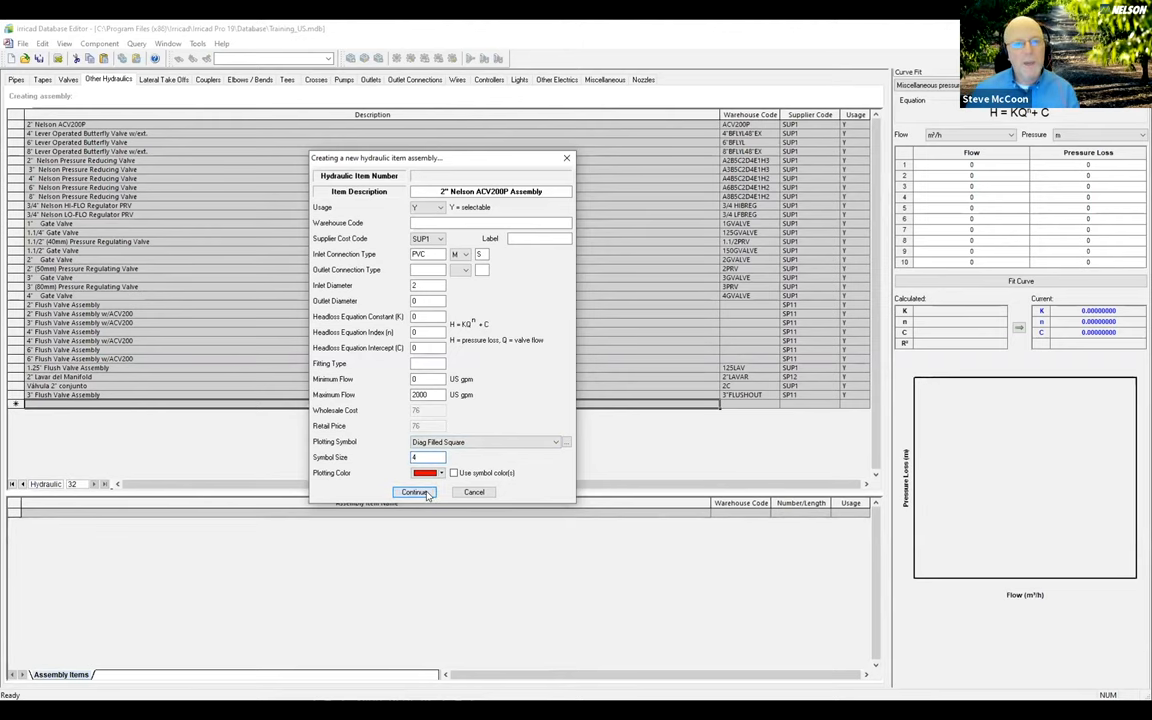
Accept the assembly definition and add one 2" Nelson ACV200P as its first item
{"action": "left_click", "coordinate": [416, 492]}
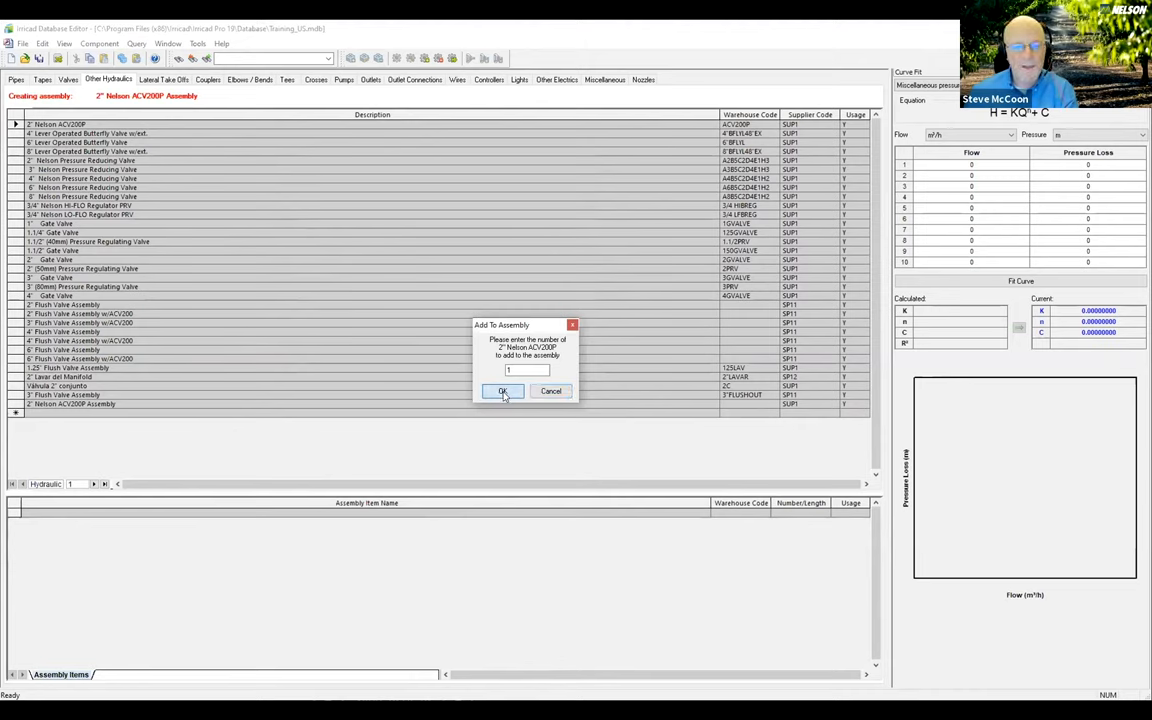
{"action": "left_click", "coordinate": [504, 390]}
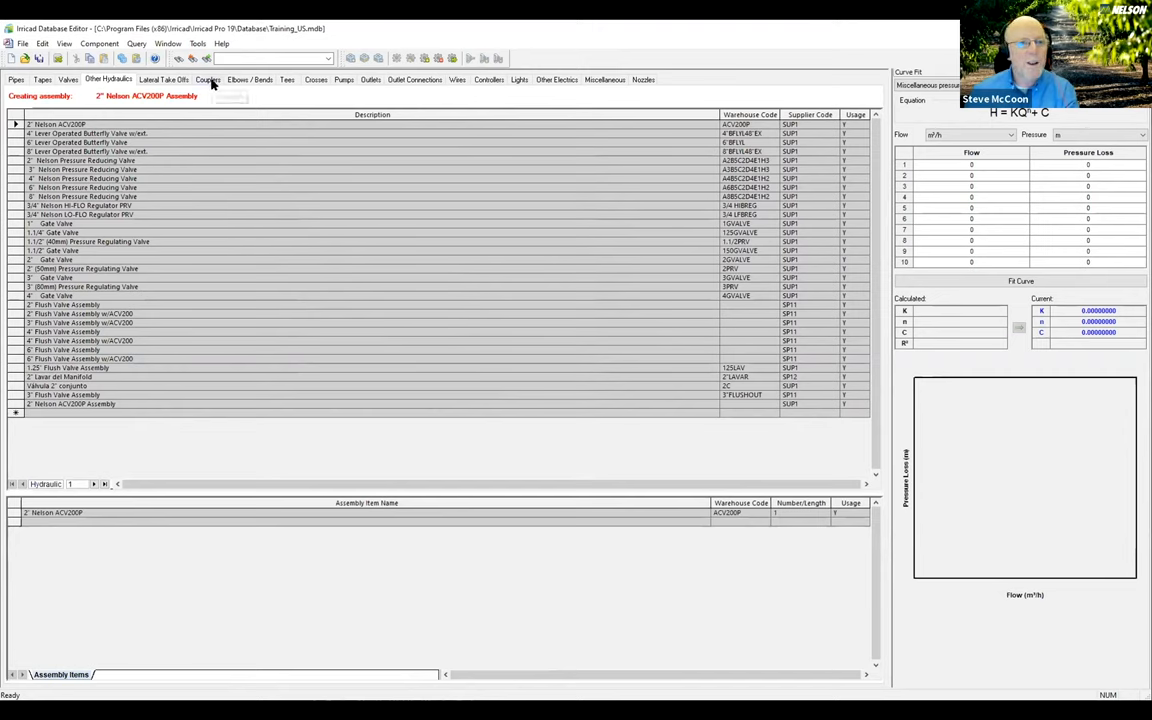
Add one 2" Female Adaptor from the Couplers list to the assembly
{"action": "left_click", "coordinate": [204, 76]}
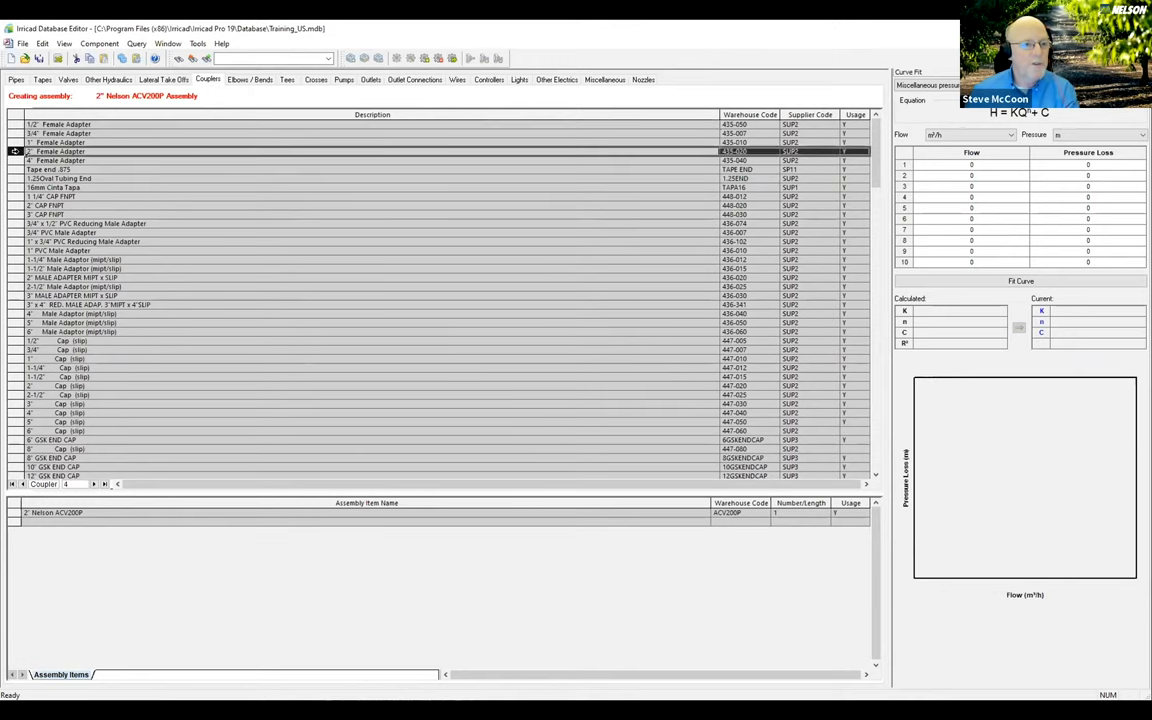
{"action": "double_click", "coordinate": [70, 152]}
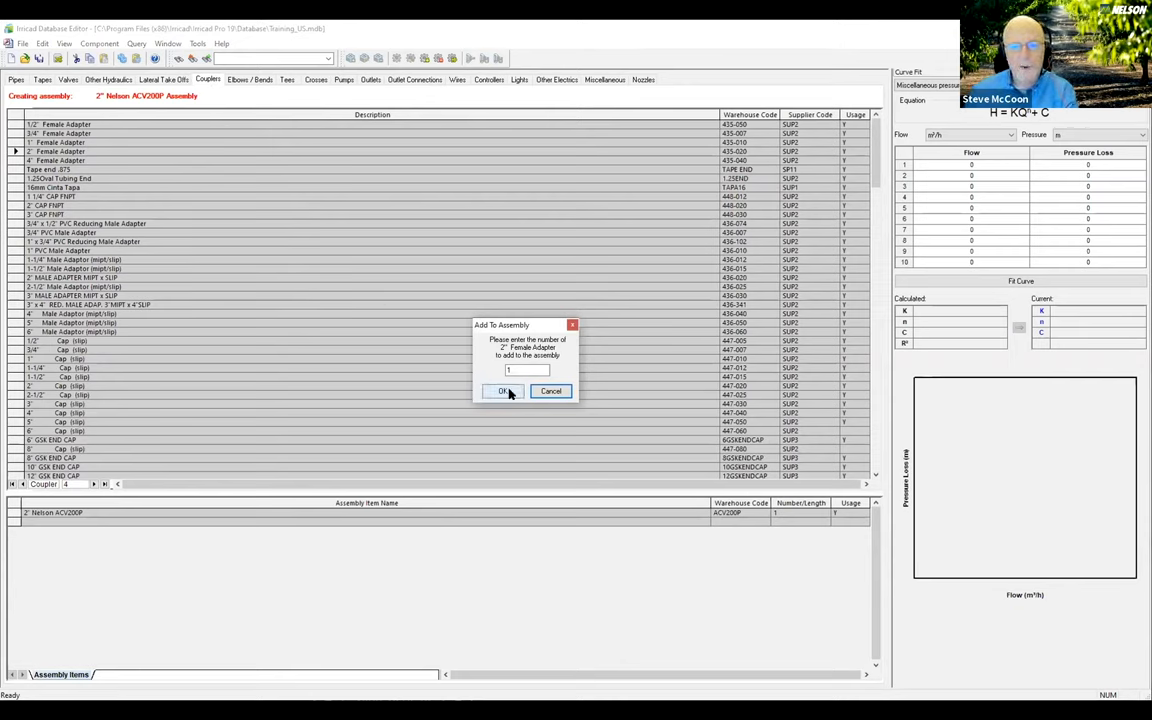
{"action": "left_click", "coordinate": [502, 390]}
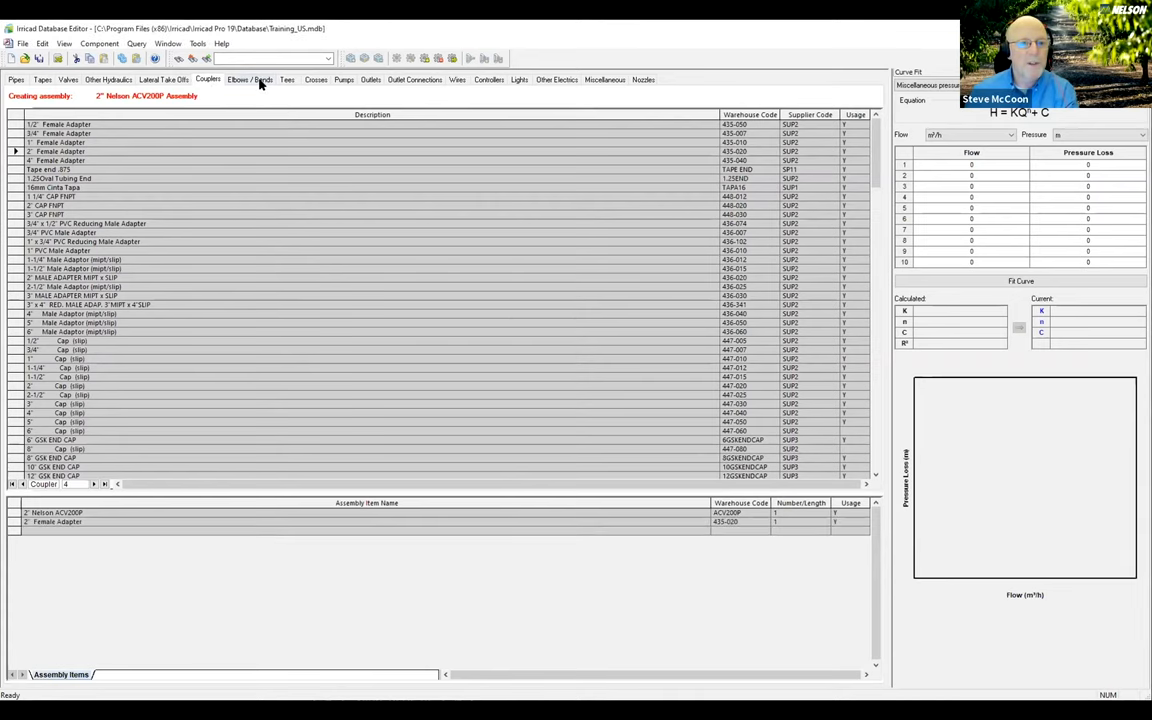
Add two 2-inch 90-degree elbows from the Elbows/Bends list to the assembly
{"action": "left_click", "coordinate": [248, 78]}
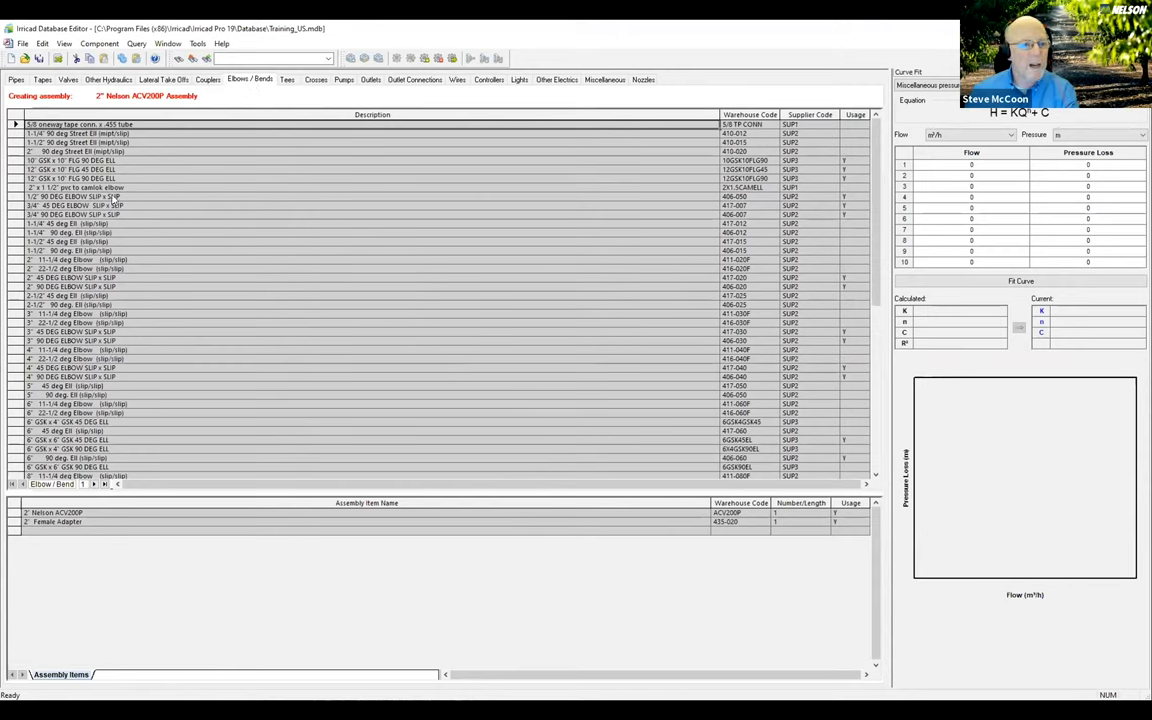
{"action": "mouse_move", "coordinate": [90, 288]}
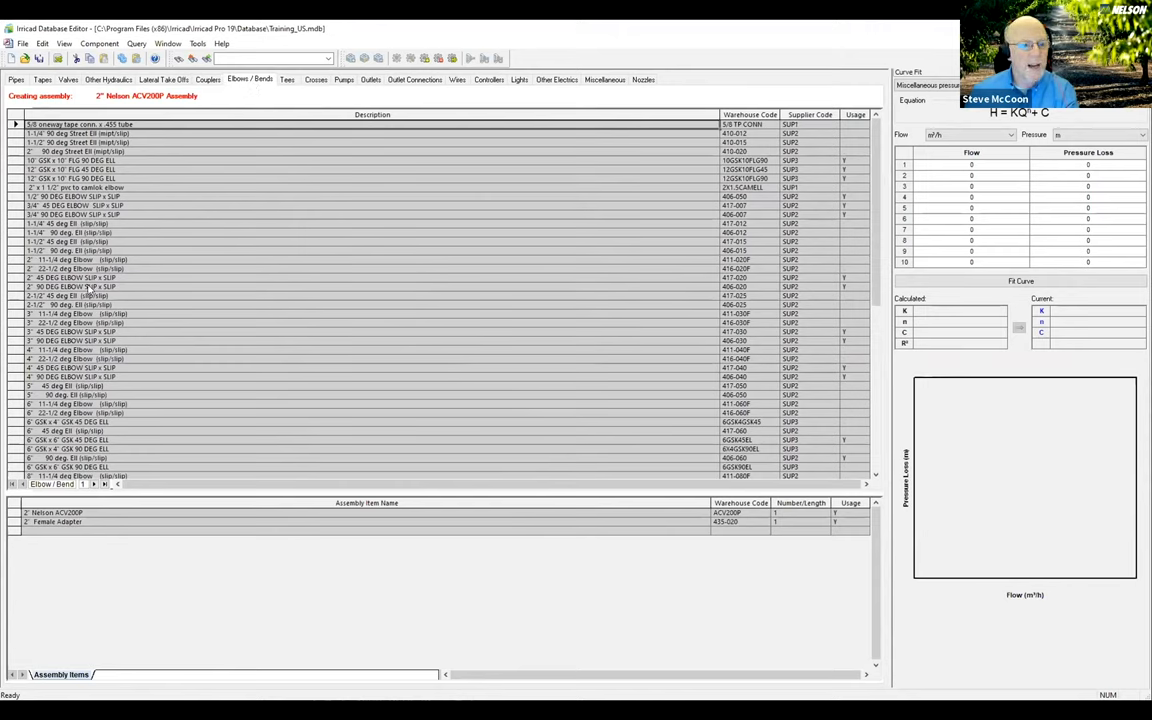
{"action": "left_click", "coordinate": [90, 288]}
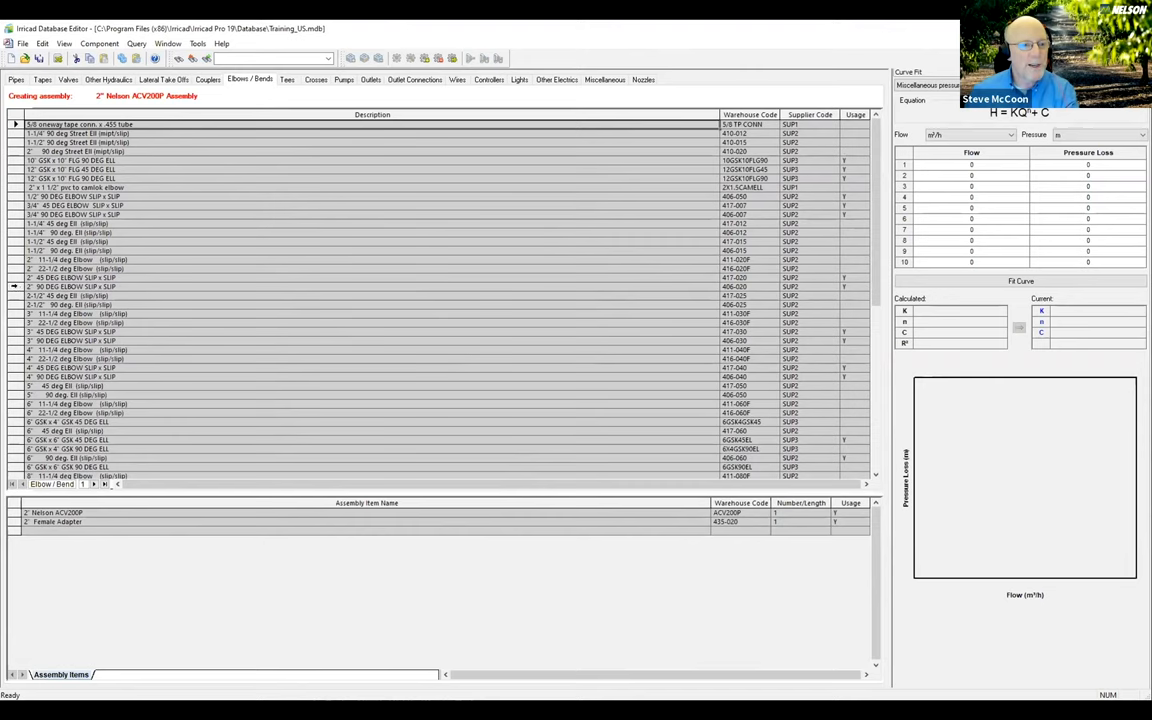
{"action": "double_click", "coordinate": [70, 288]}
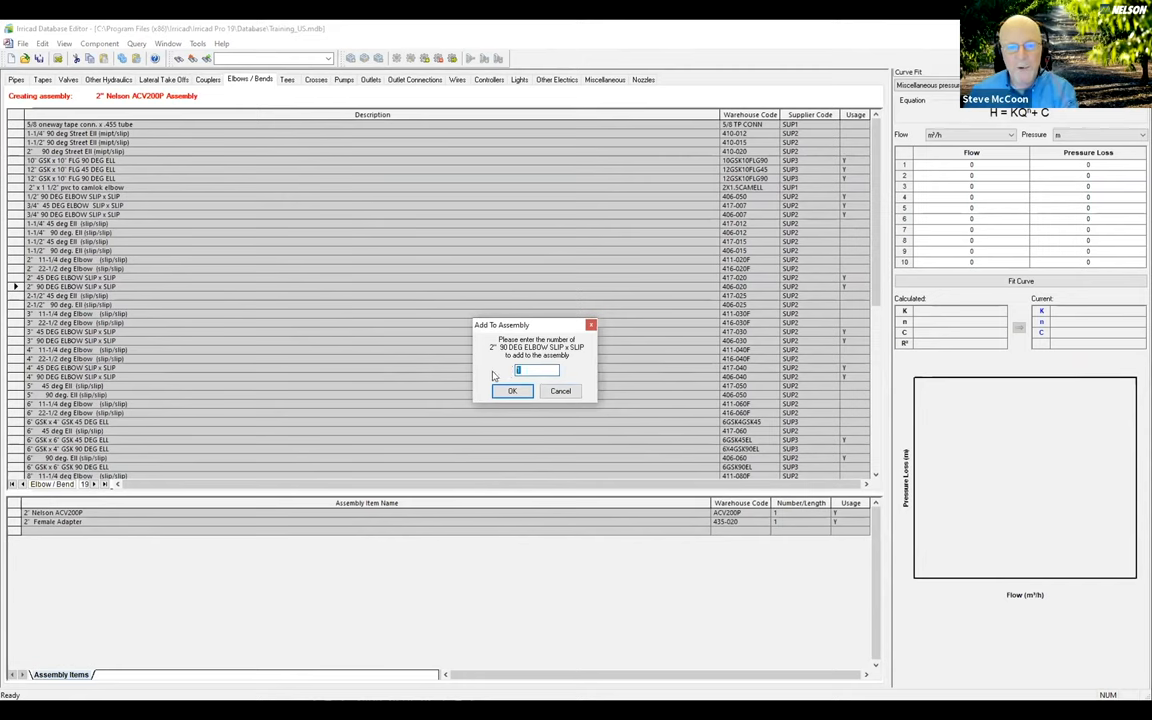
{"action": "type", "text": "2"}
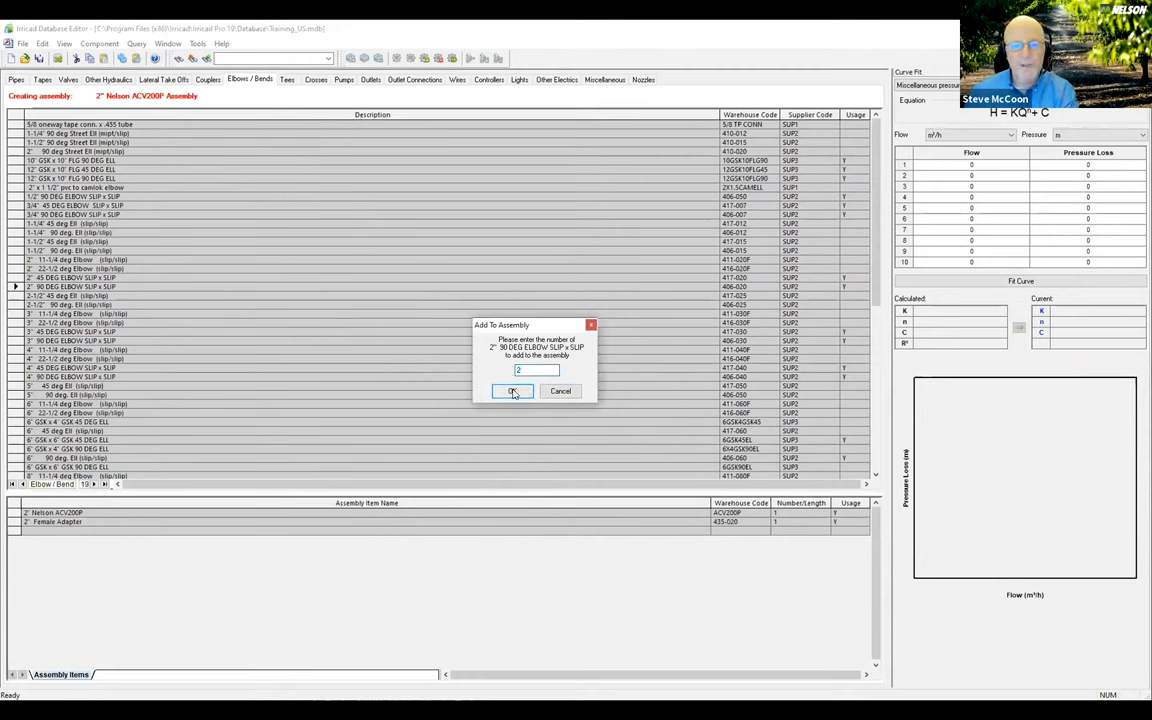
{"action": "left_click", "coordinate": [512, 390]}
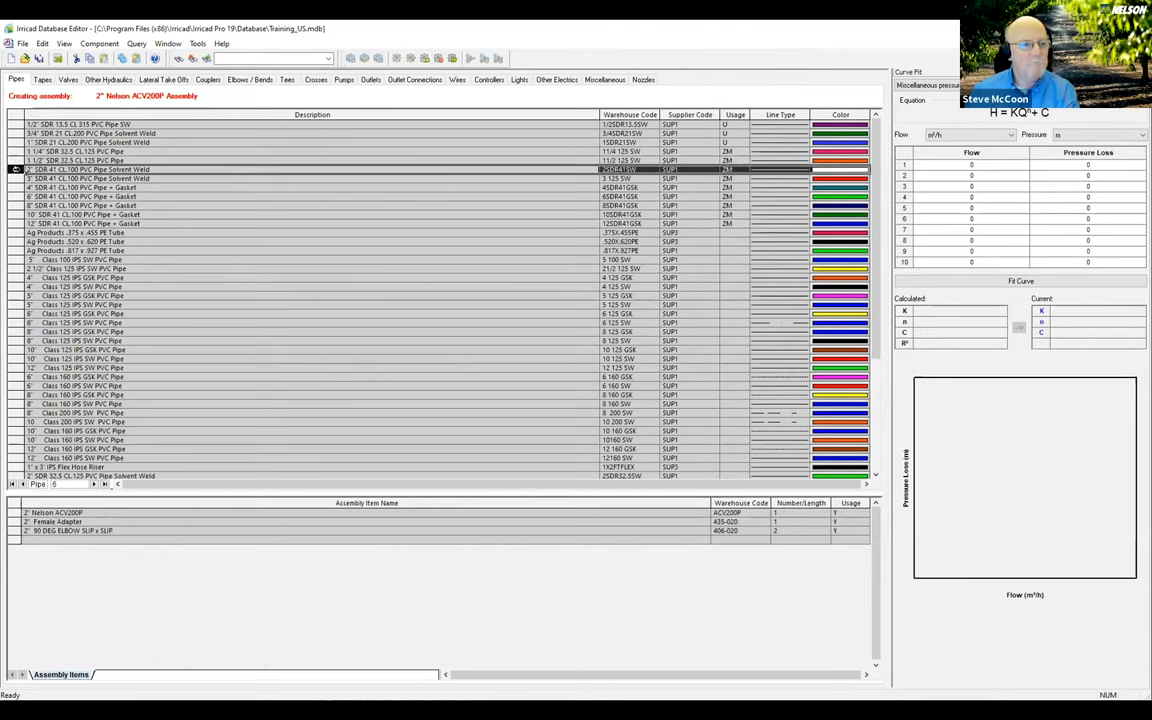
Add 10 feet of 2" SDR 41 Class 100 PVC solvent-weld pipe as the fourth assembly item
{"action": "double_click", "coordinate": [90, 166]}
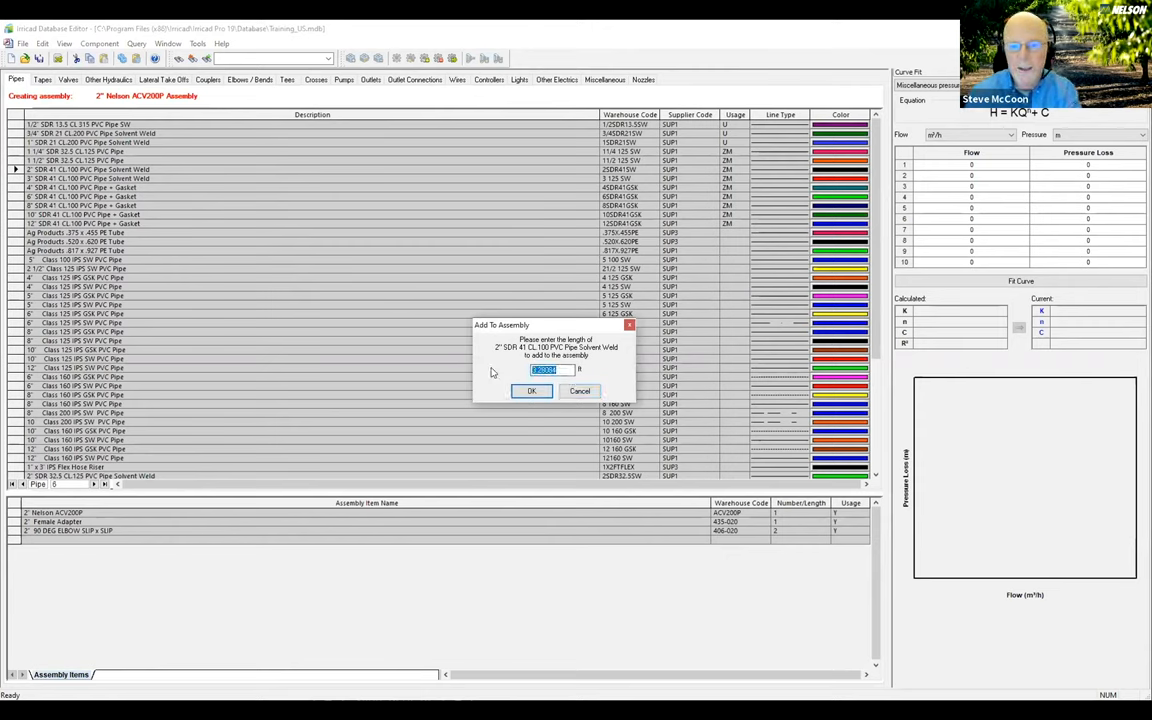
{"action": "type", "text": "10"}
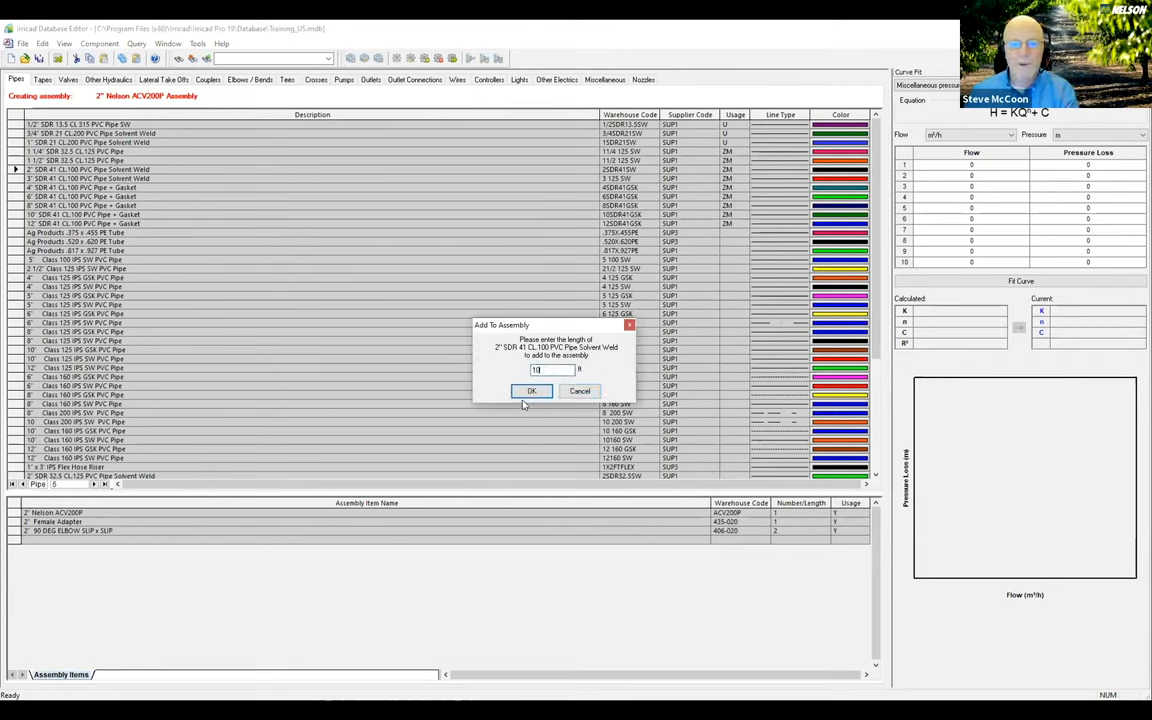
{"action": "left_click", "coordinate": [532, 390]}
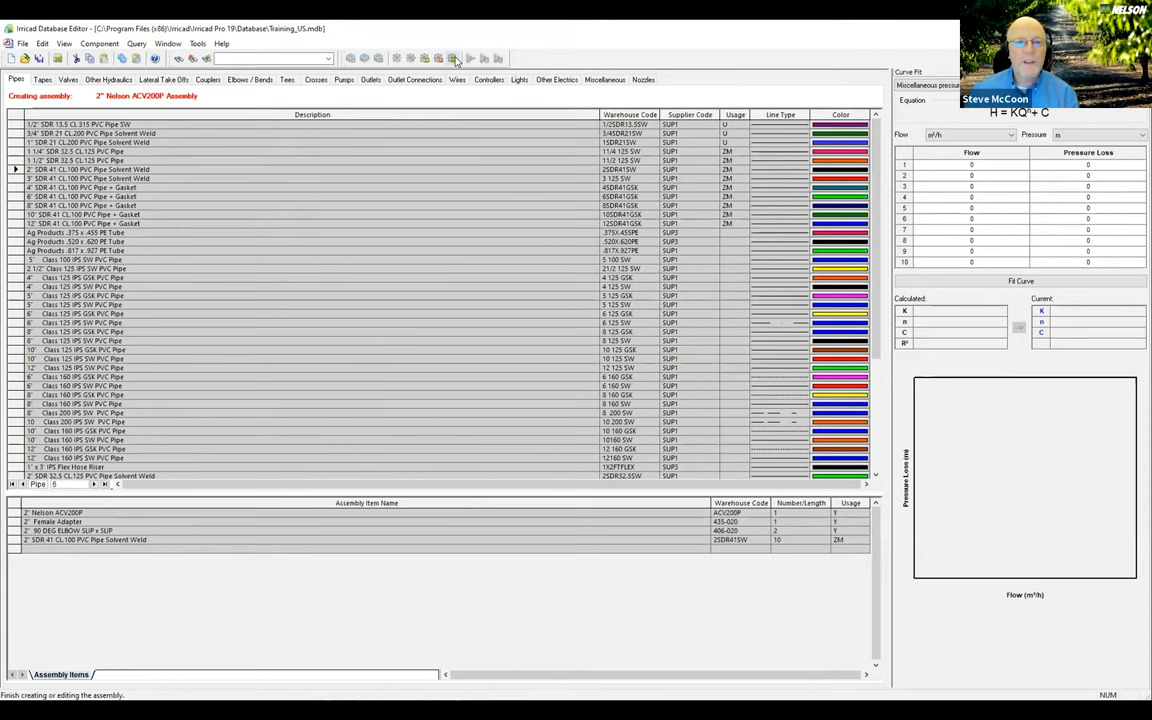
{"action": "left_click", "coordinate": [124, 80]}
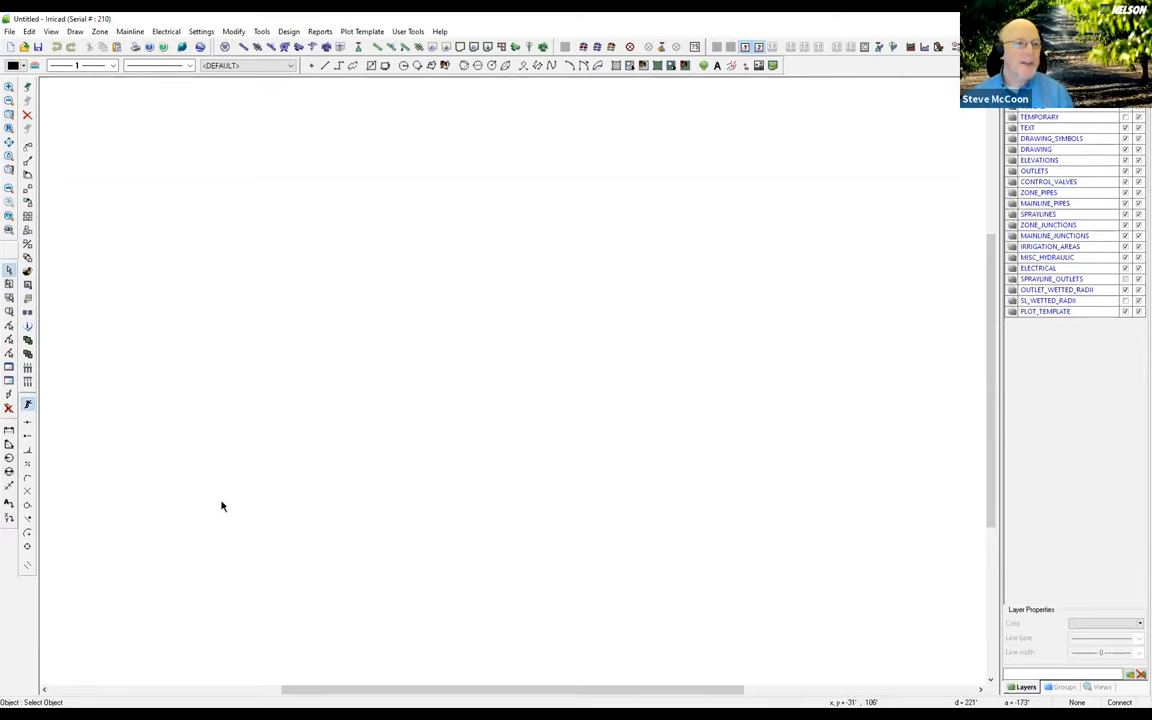
{"action": "mouse_move", "coordinate": [96, 134]}
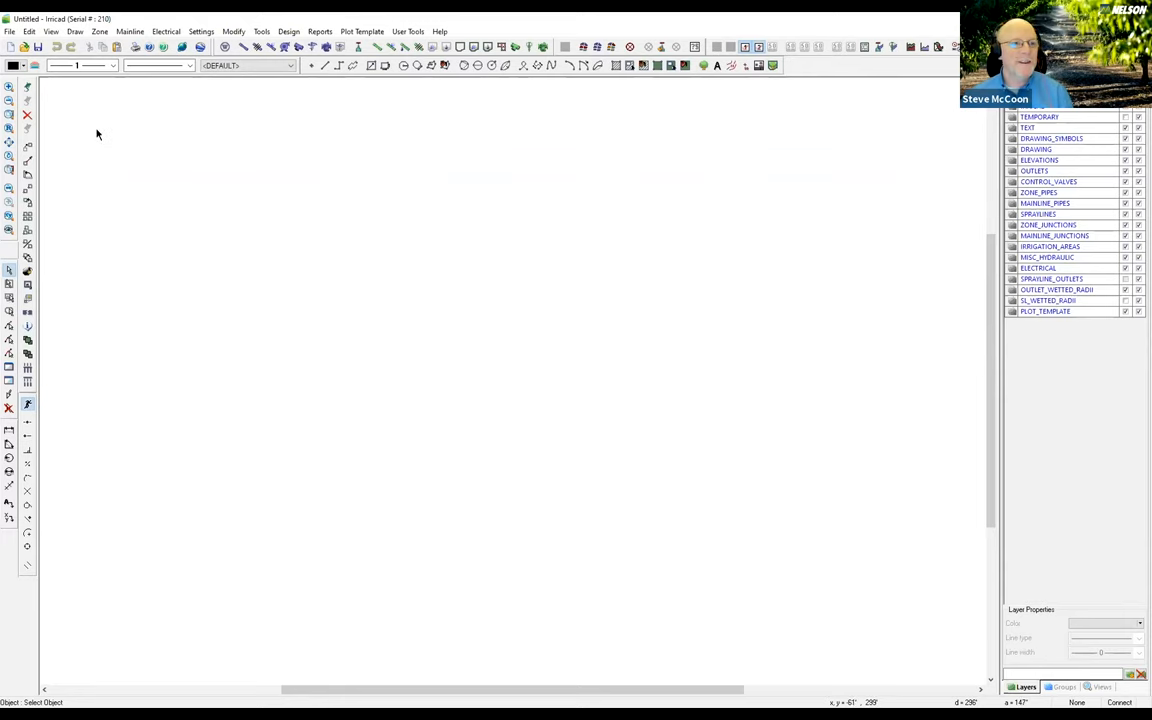
Draw a two-point mainline across the drawing with the chosen pipe size
{"action": "left_click", "coordinate": [136, 30]}
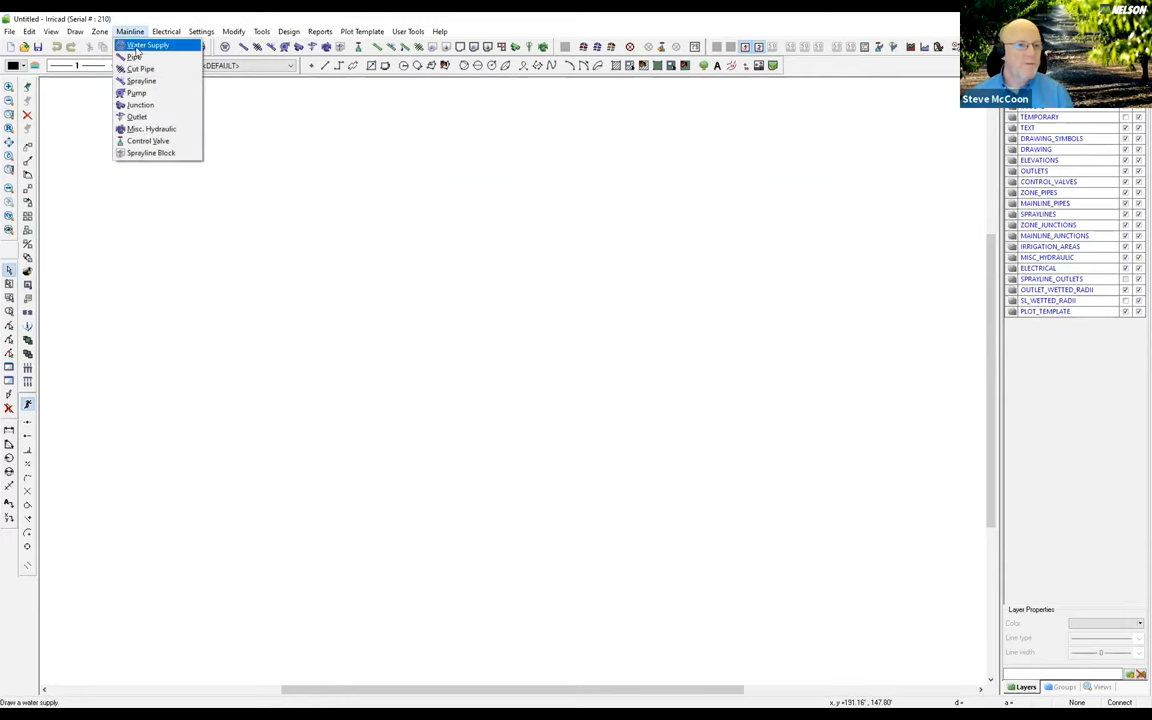
{"action": "left_click", "coordinate": [136, 64]}
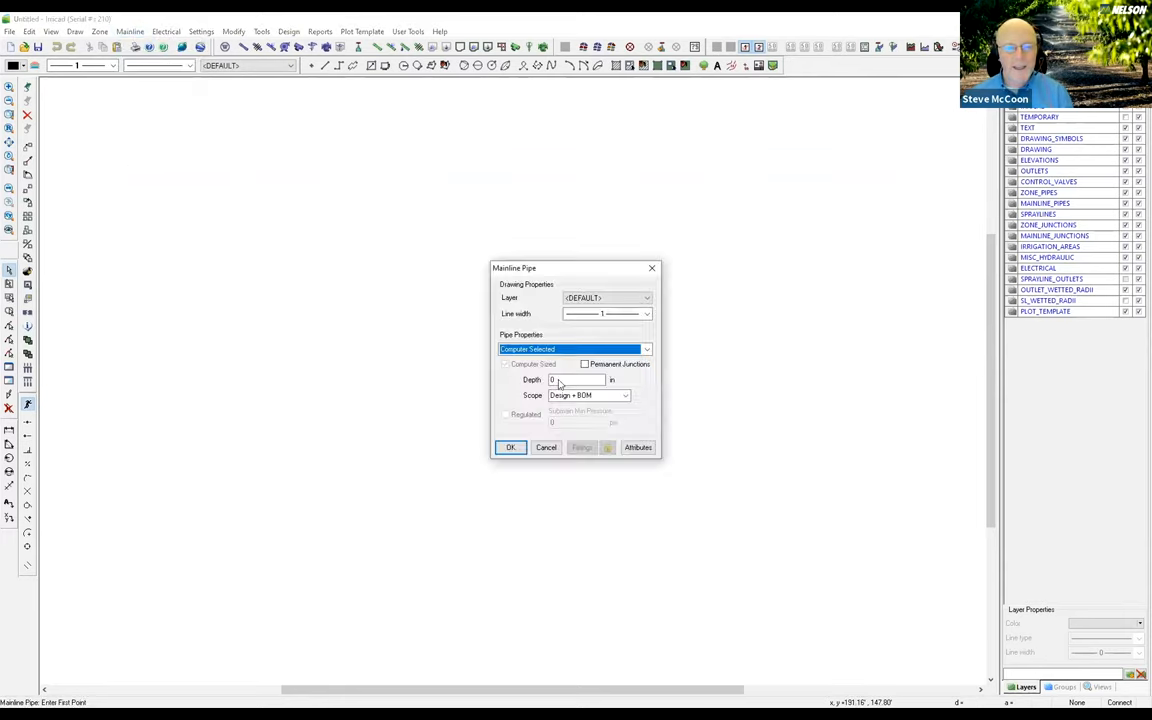
{"action": "left_click", "coordinate": [646, 348]}
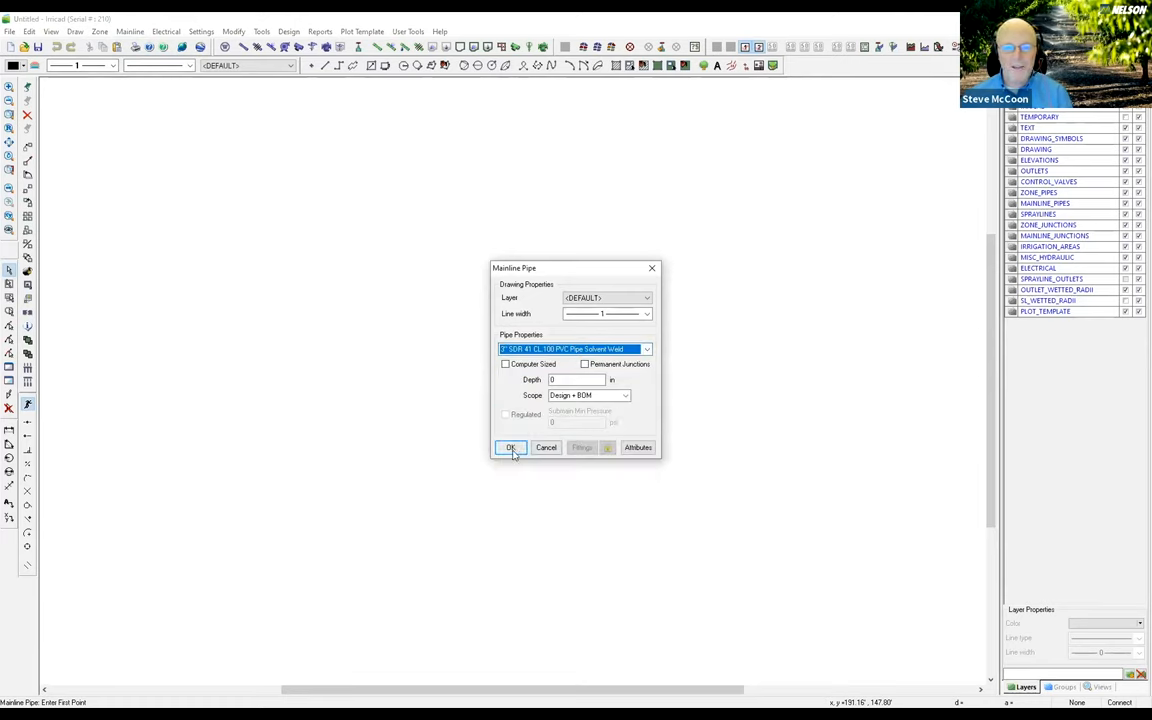
{"action": "left_click", "coordinate": [508, 448]}
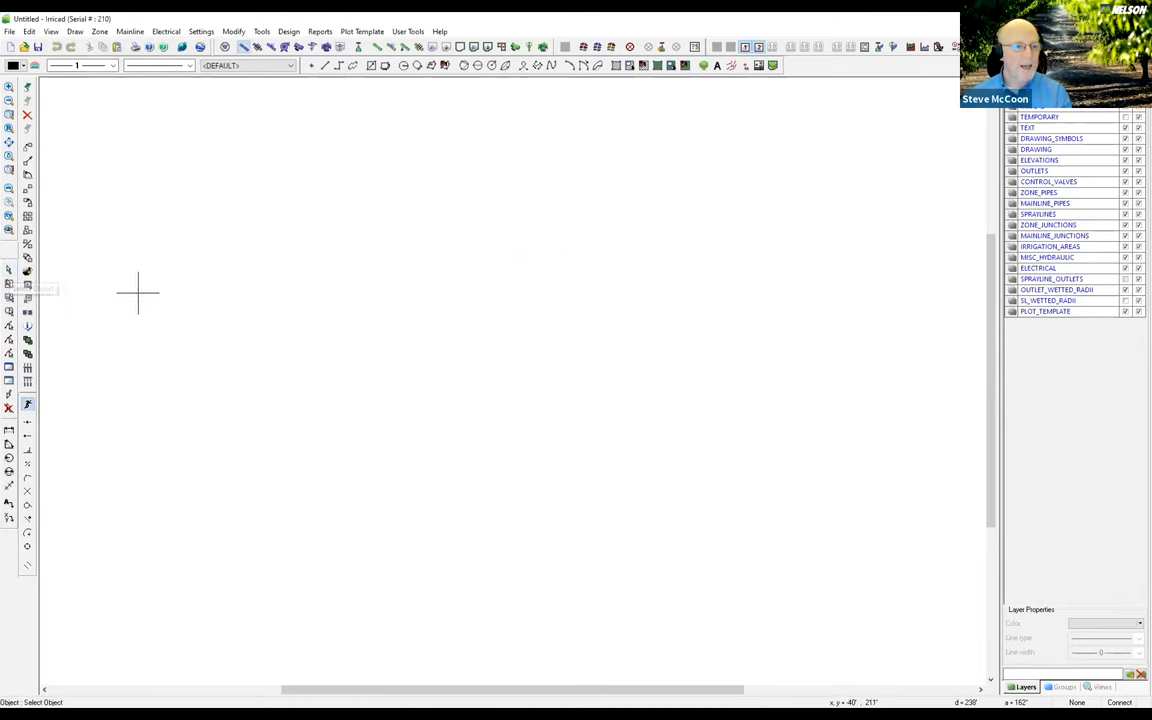
{"action": "left_click", "coordinate": [206, 304]}
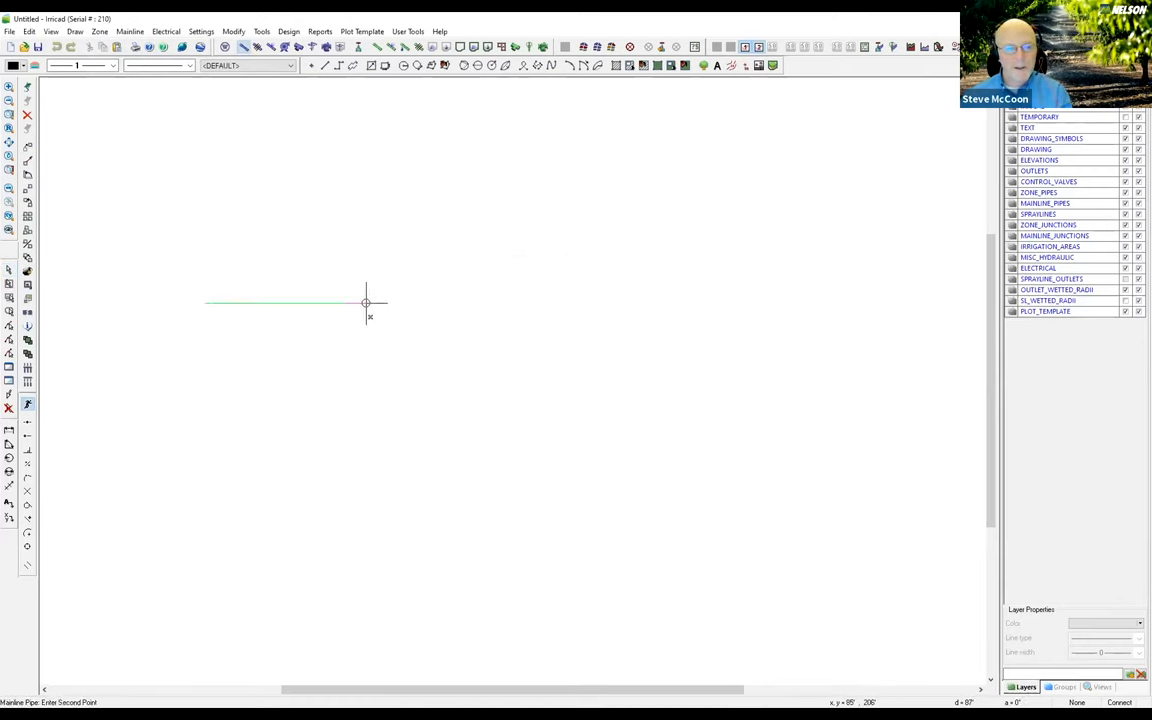
{"action": "left_click", "coordinate": [528, 304]}
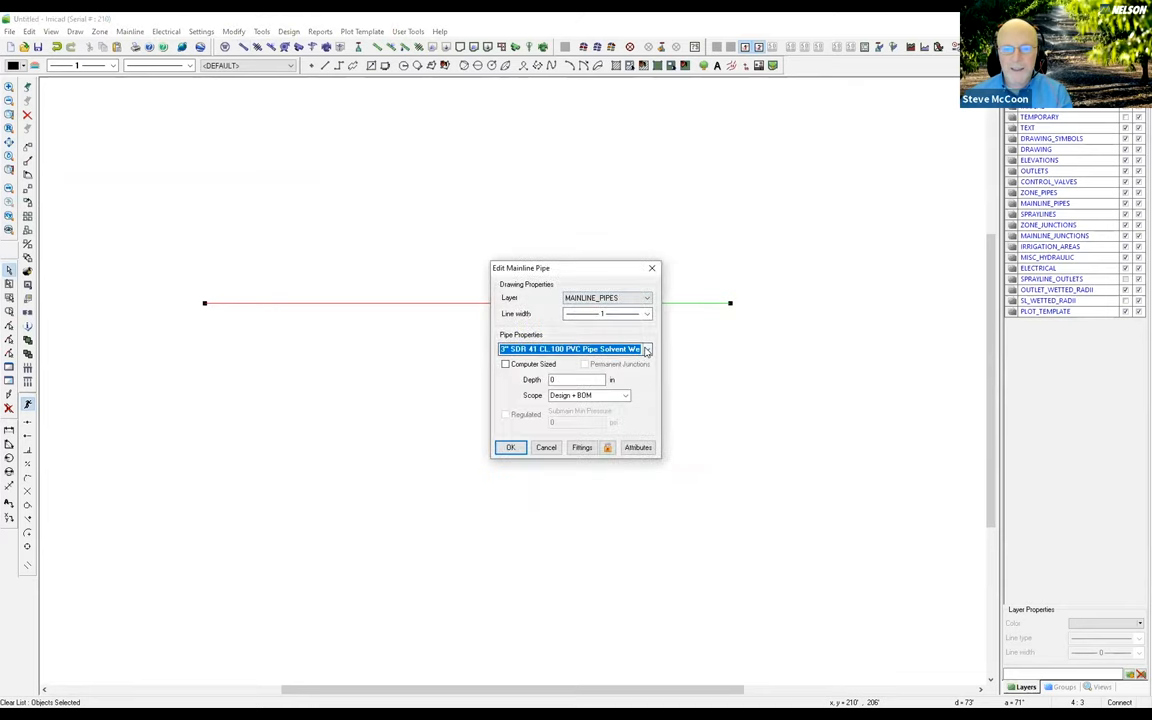
Change one mainline section to SDR 41 Class 100 PVC Pipe + Gasket
{"action": "left_click", "coordinate": [644, 348]}
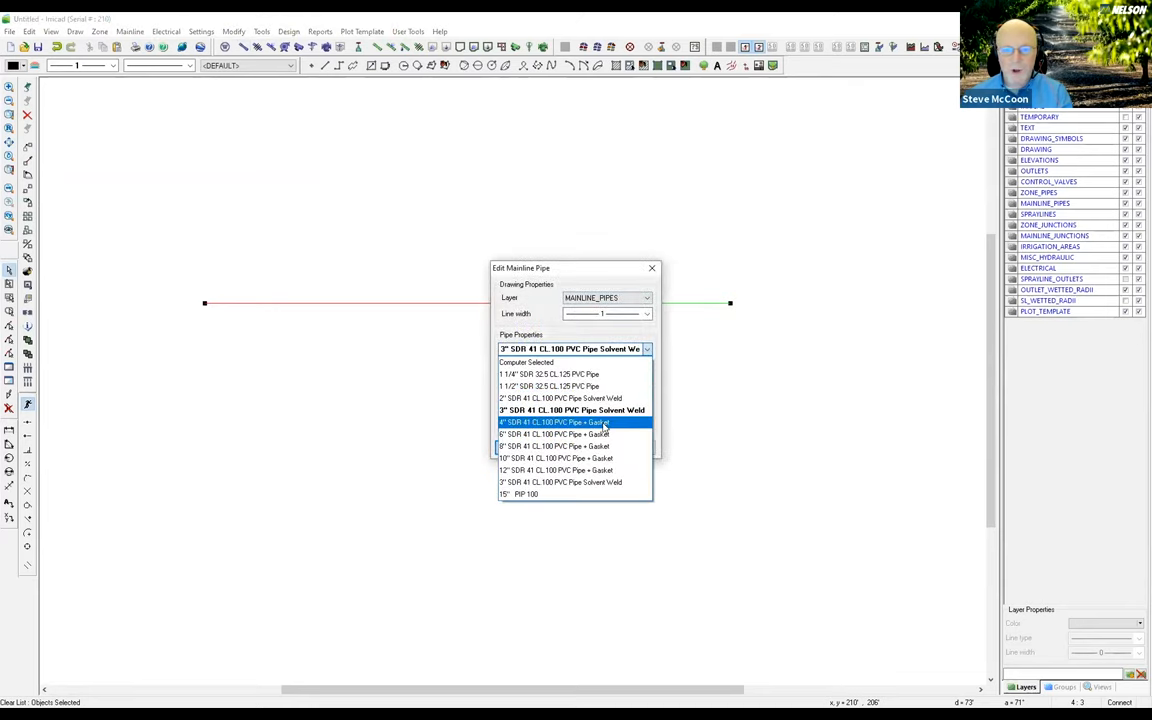
{"action": "left_click", "coordinate": [572, 422]}
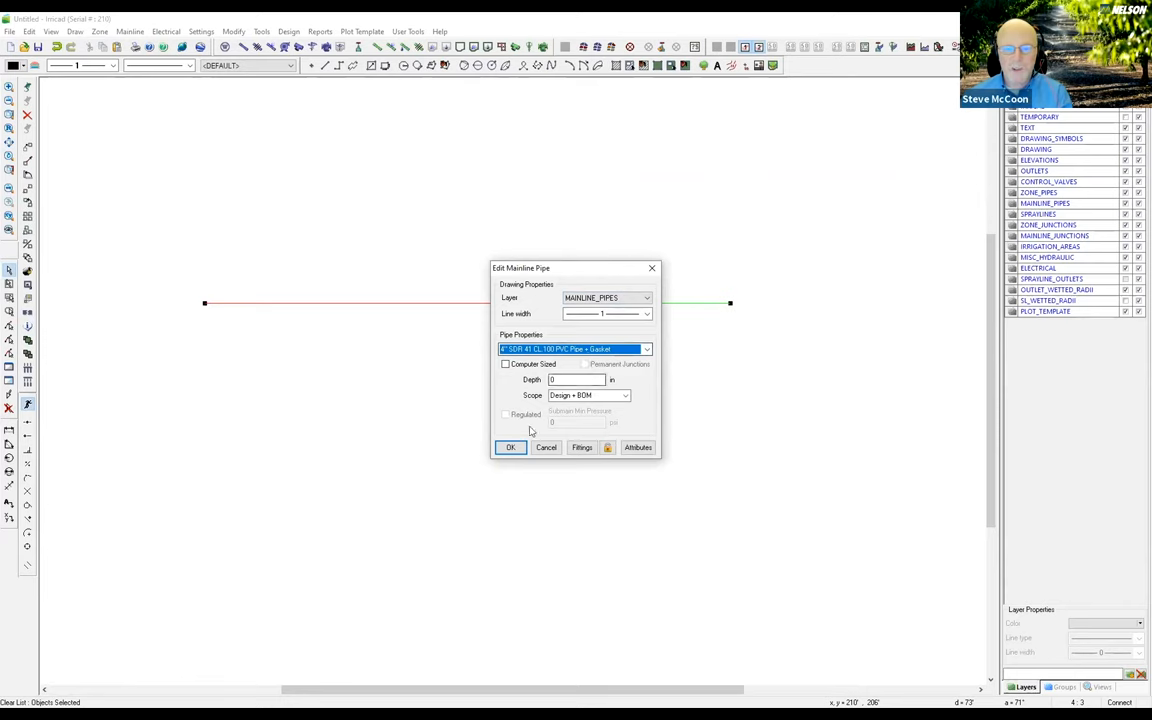
{"action": "left_click", "coordinate": [508, 448]}
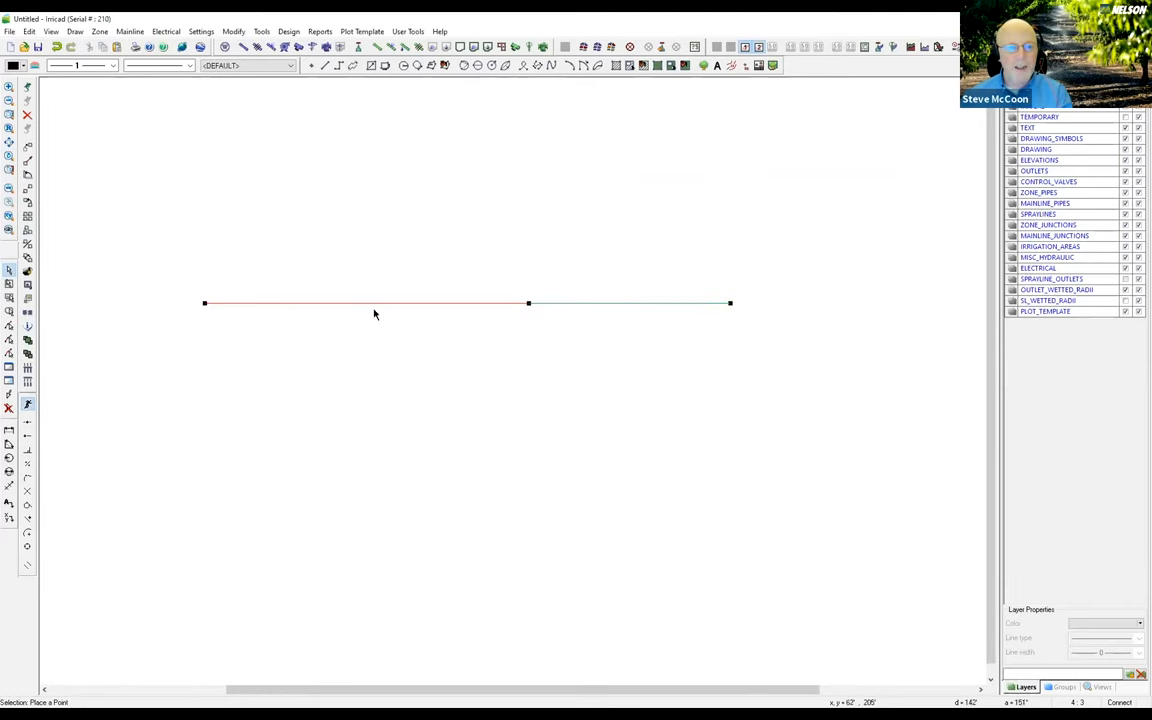
{"action": "mouse_move", "coordinate": [568, 312]}
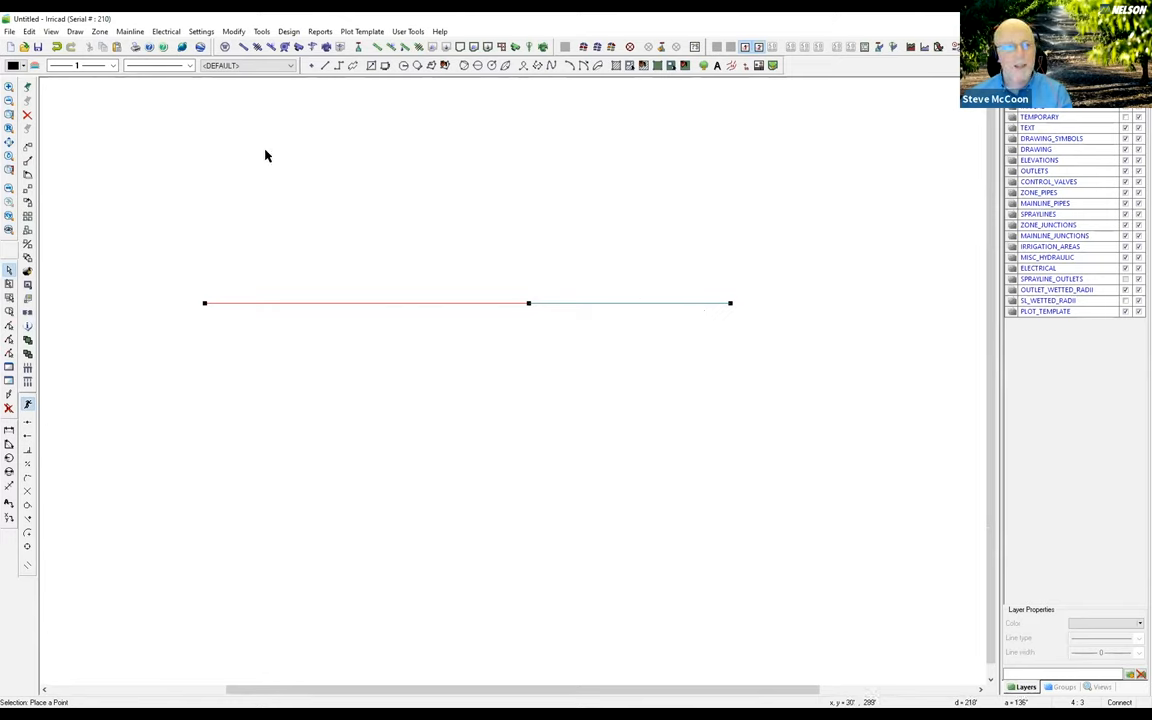
Select the 2" Nelson ACV200P Assembly as the miscellaneous mainline hydraulic item to place
{"action": "left_click", "coordinate": [136, 30]}
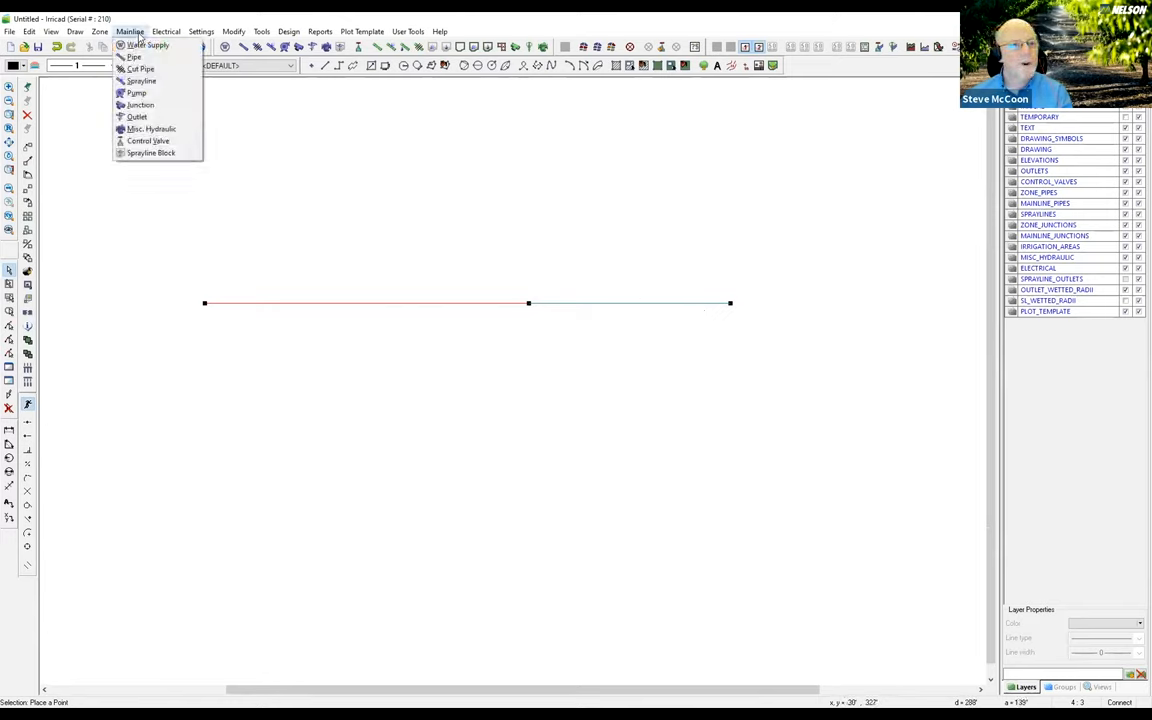
{"action": "left_click", "coordinate": [148, 128]}
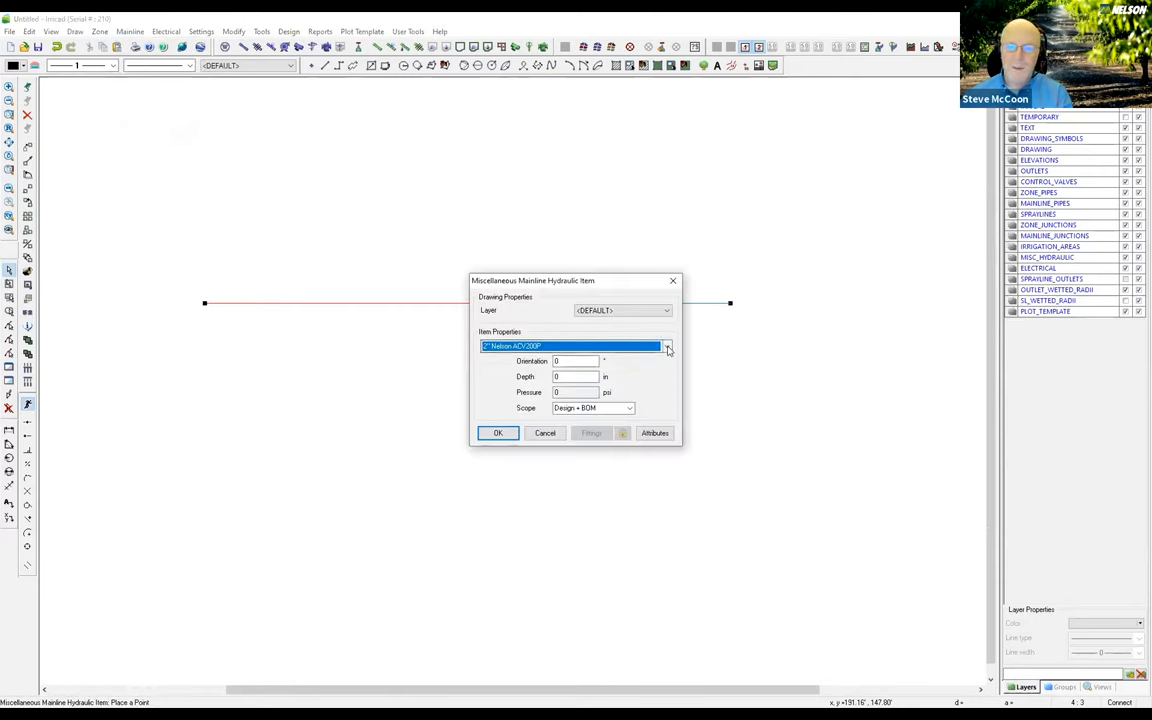
{"action": "left_click", "coordinate": [666, 346]}
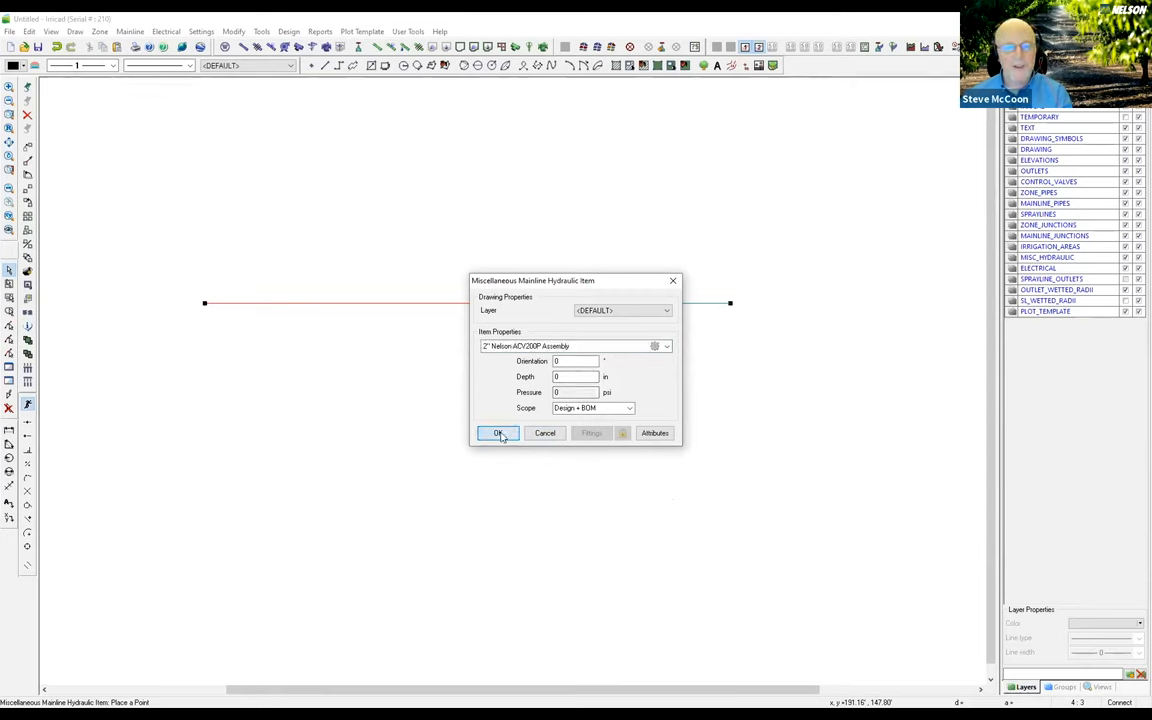
{"action": "left_click", "coordinate": [498, 432]}
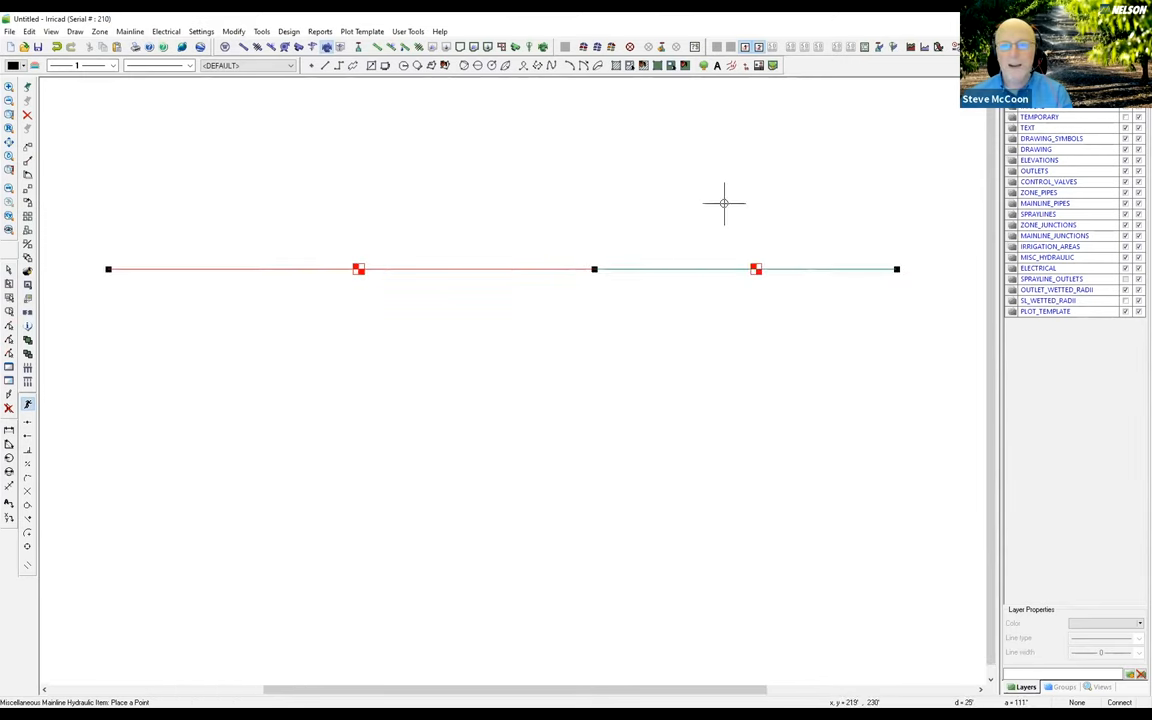
{"action": "mouse_move", "coordinate": [620, 336]}
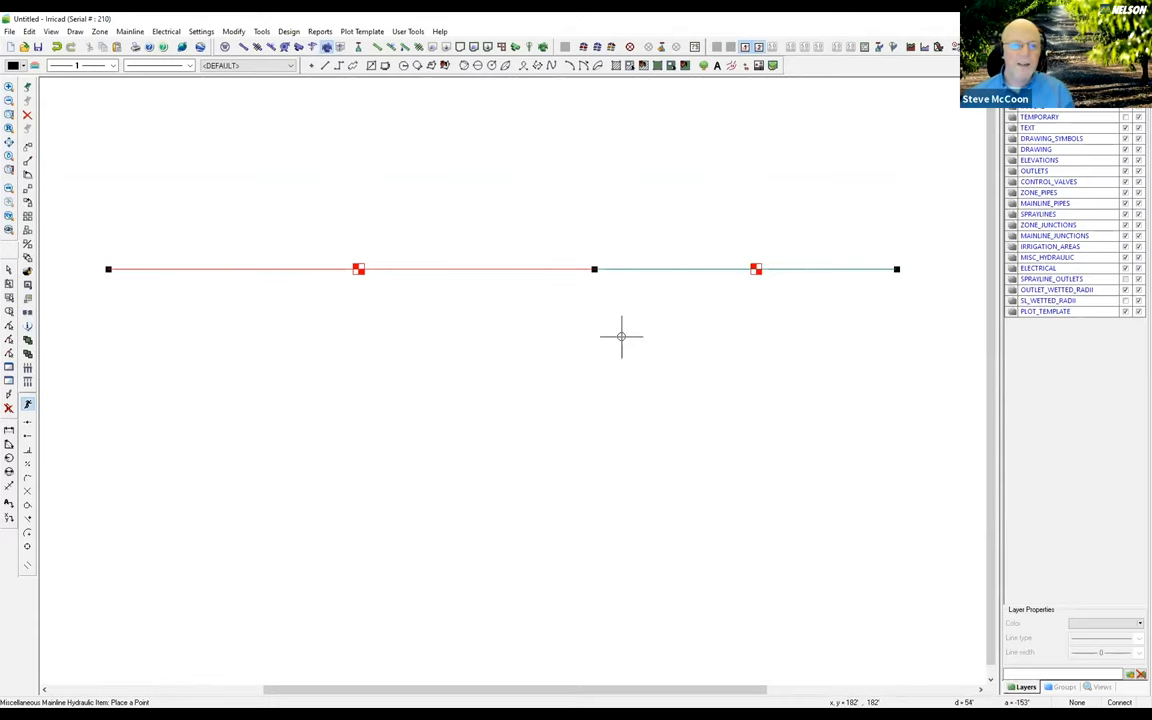
{"action": "mouse_move", "coordinate": [352, 114]}
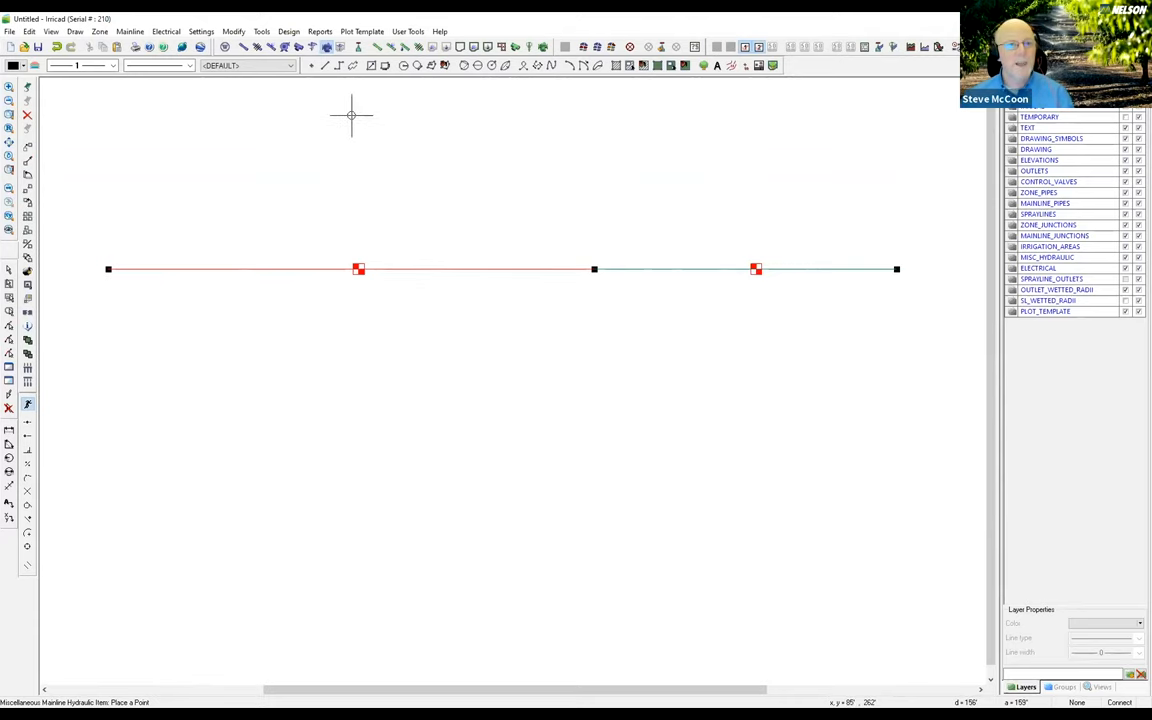
Zoom in on a placed ACV200P assembly on the mainline
{"action": "left_click", "coordinate": [292, 32]}
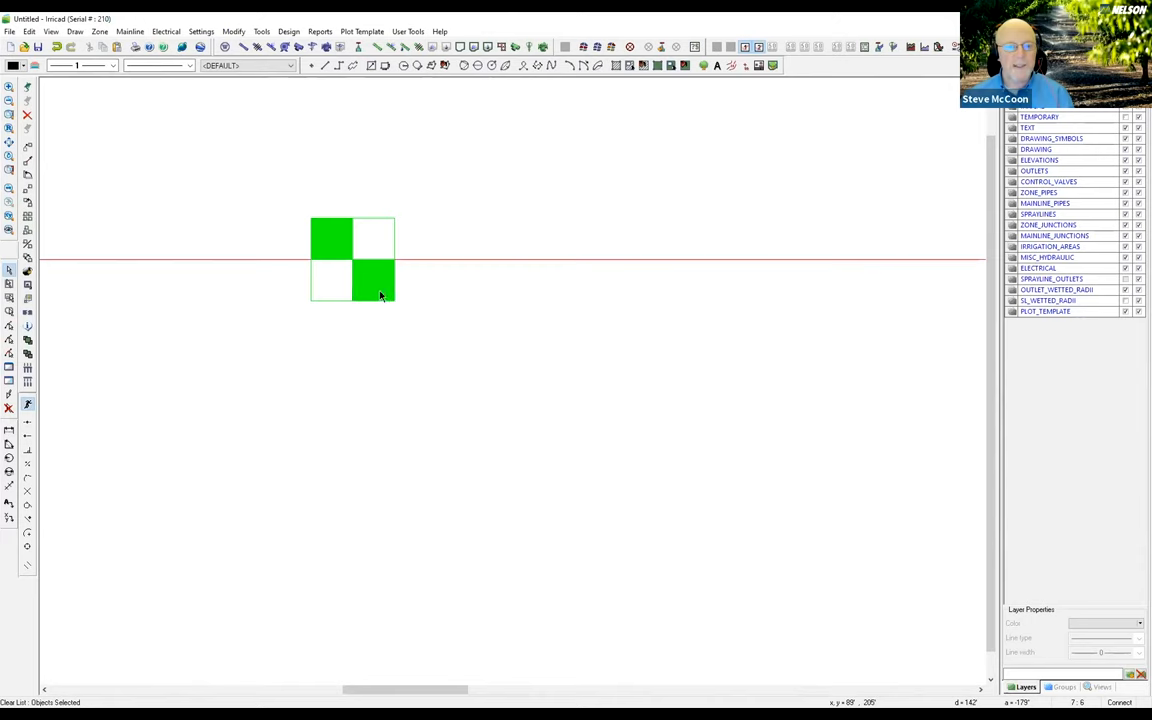
{"action": "right_click", "coordinate": [380, 296]}
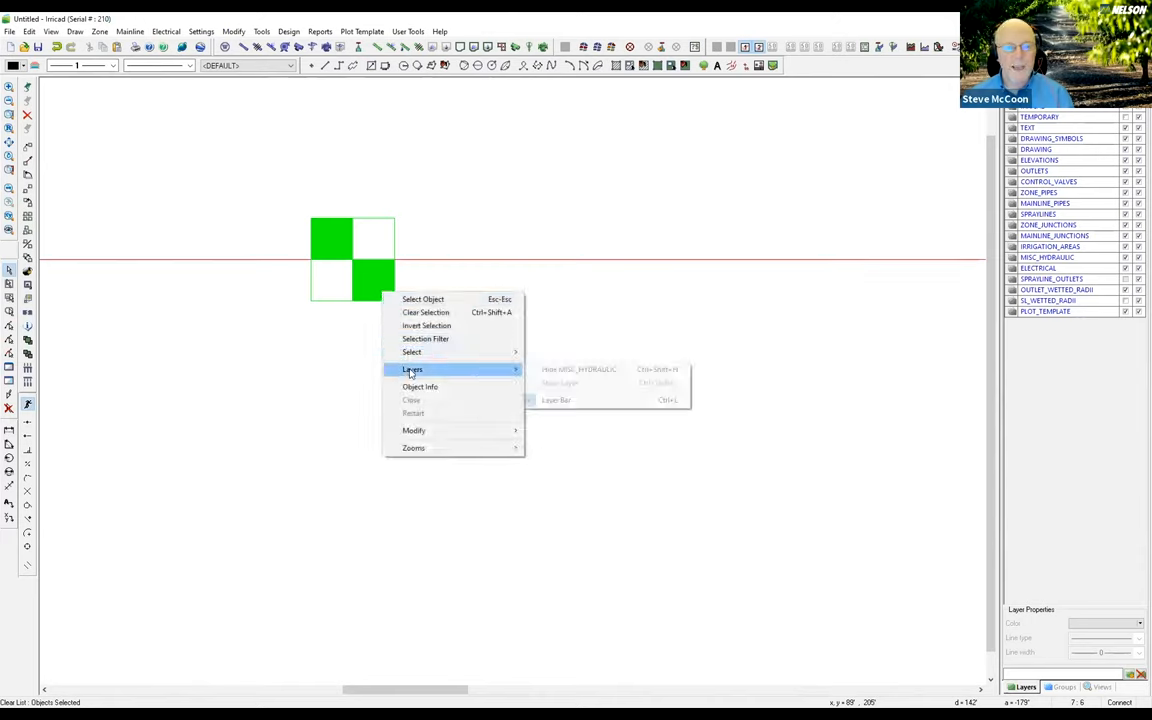
{"action": "mouse_move", "coordinate": [376, 308]}
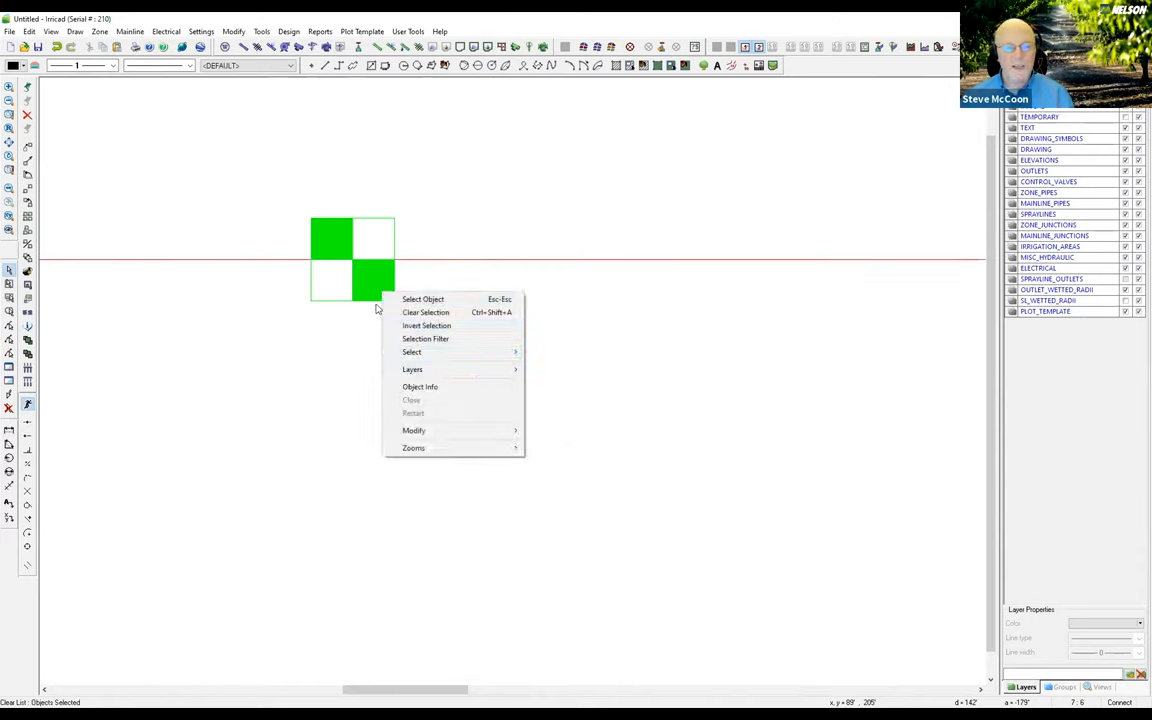
{"action": "left_click", "coordinate": [476, 364]}
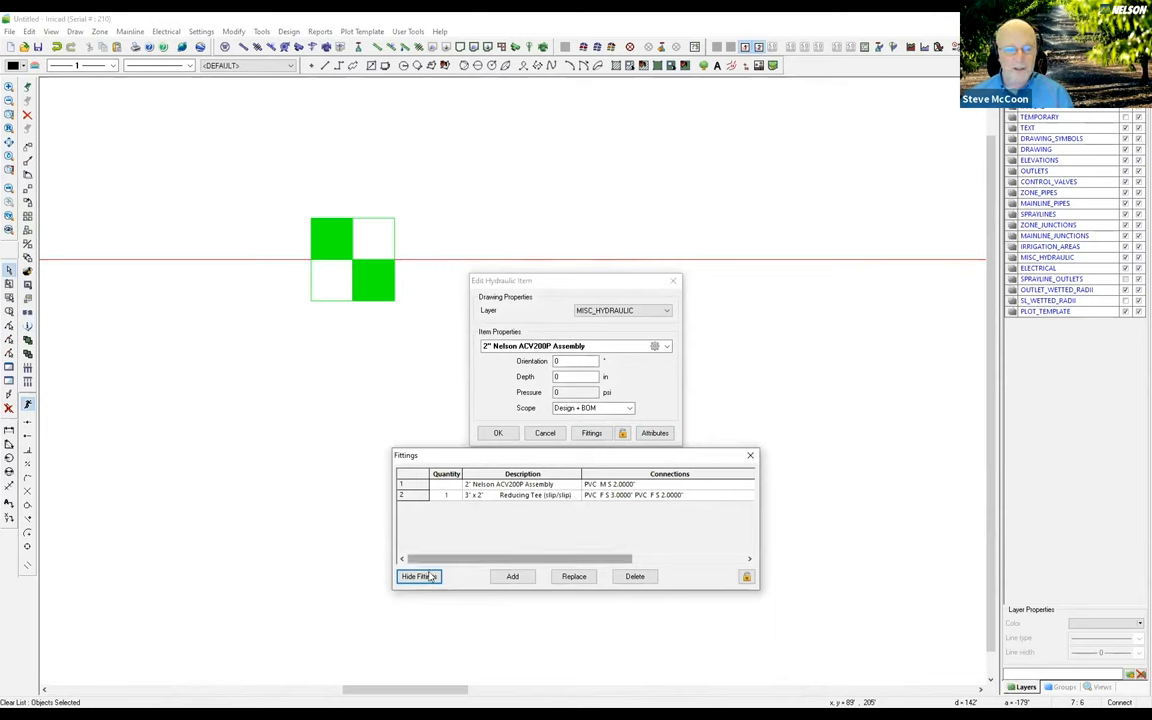
{"action": "left_click", "coordinate": [414, 576]}
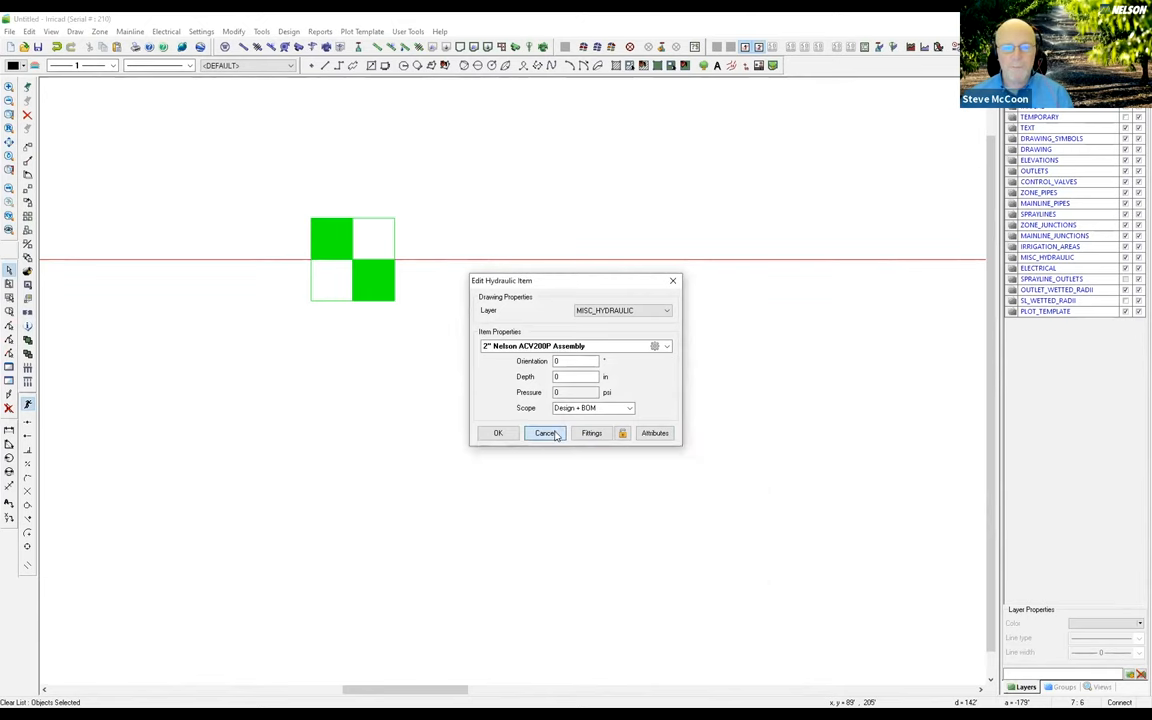
{"action": "left_click", "coordinate": [544, 432]}
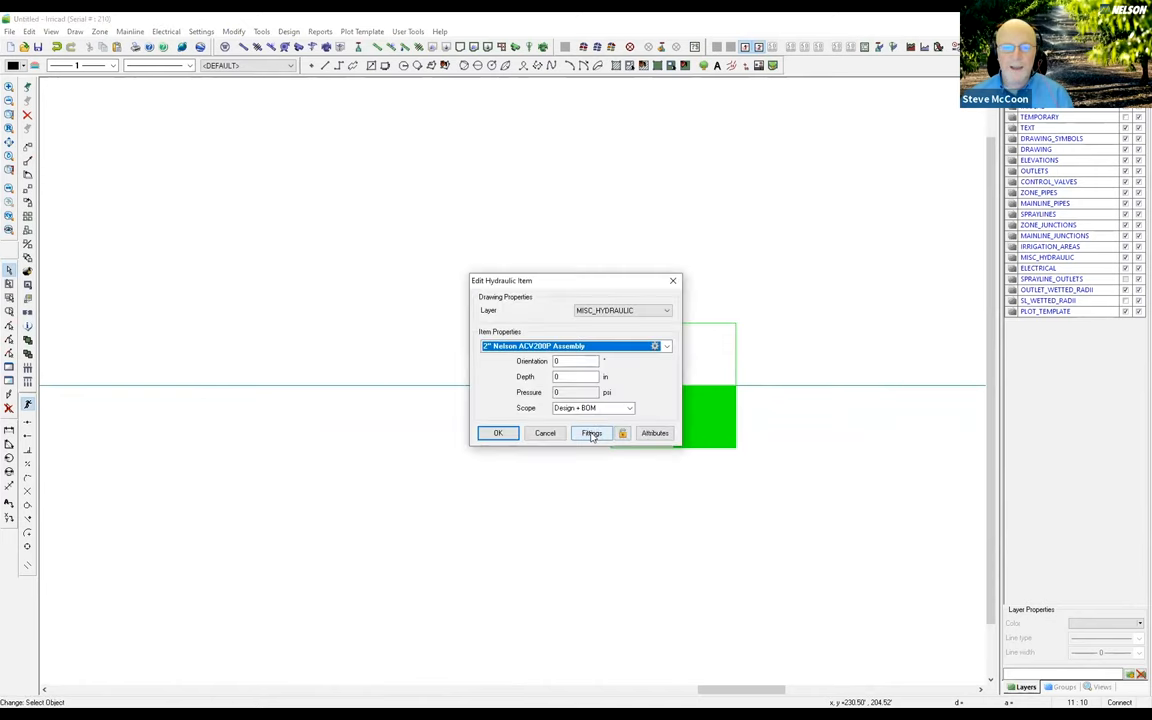
{"action": "left_click", "coordinate": [592, 432]}
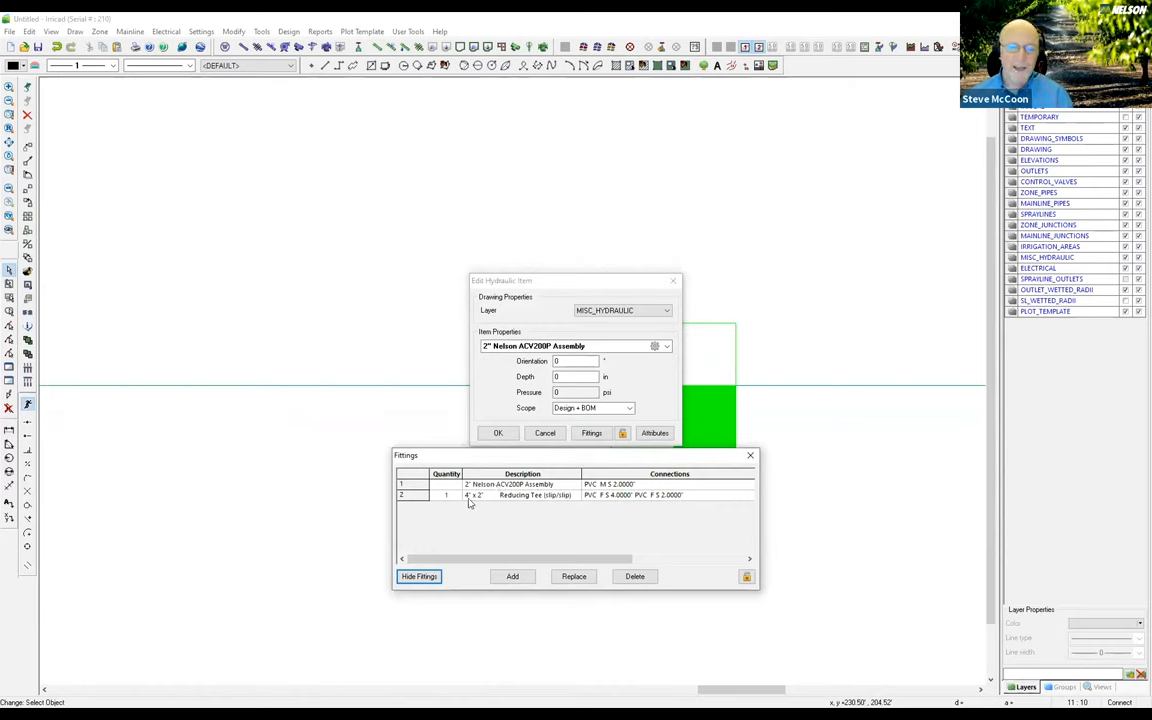
{"action": "mouse_move", "coordinate": [492, 540]}
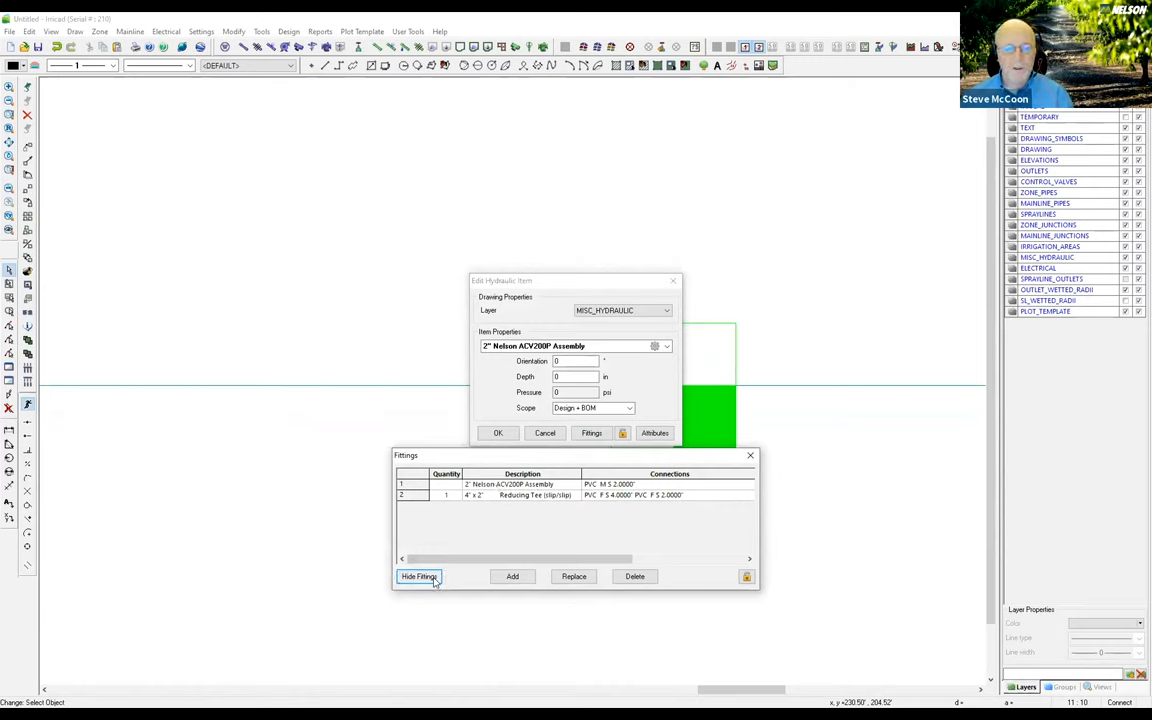
{"action": "left_click", "coordinate": [420, 576]}
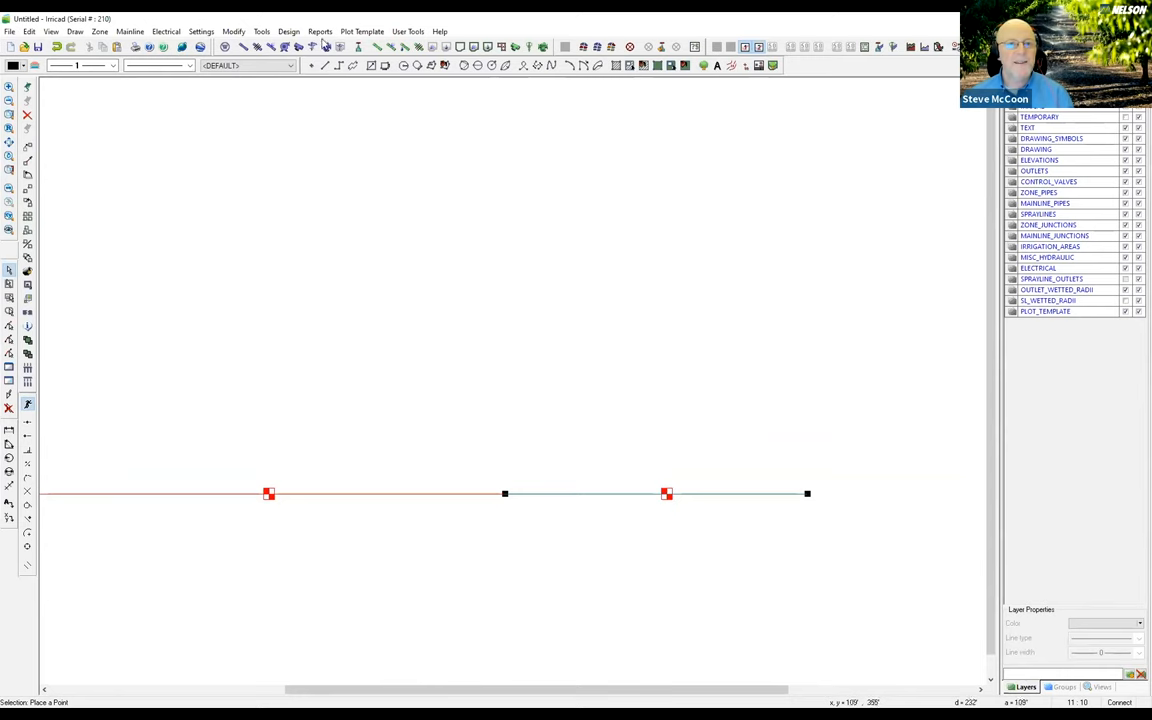
Bring up the Reports menu to reach the Costing/BOM reports
{"action": "left_click", "coordinate": [320, 32]}
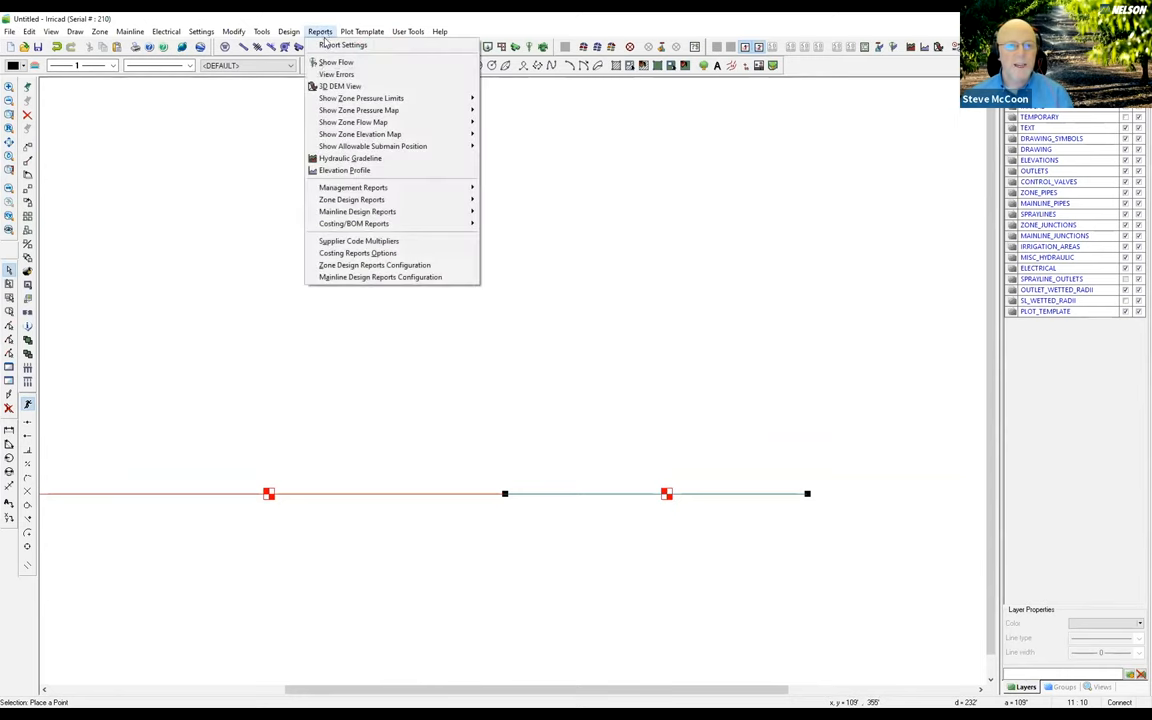
{"action": "mouse_move", "coordinate": [356, 212]}
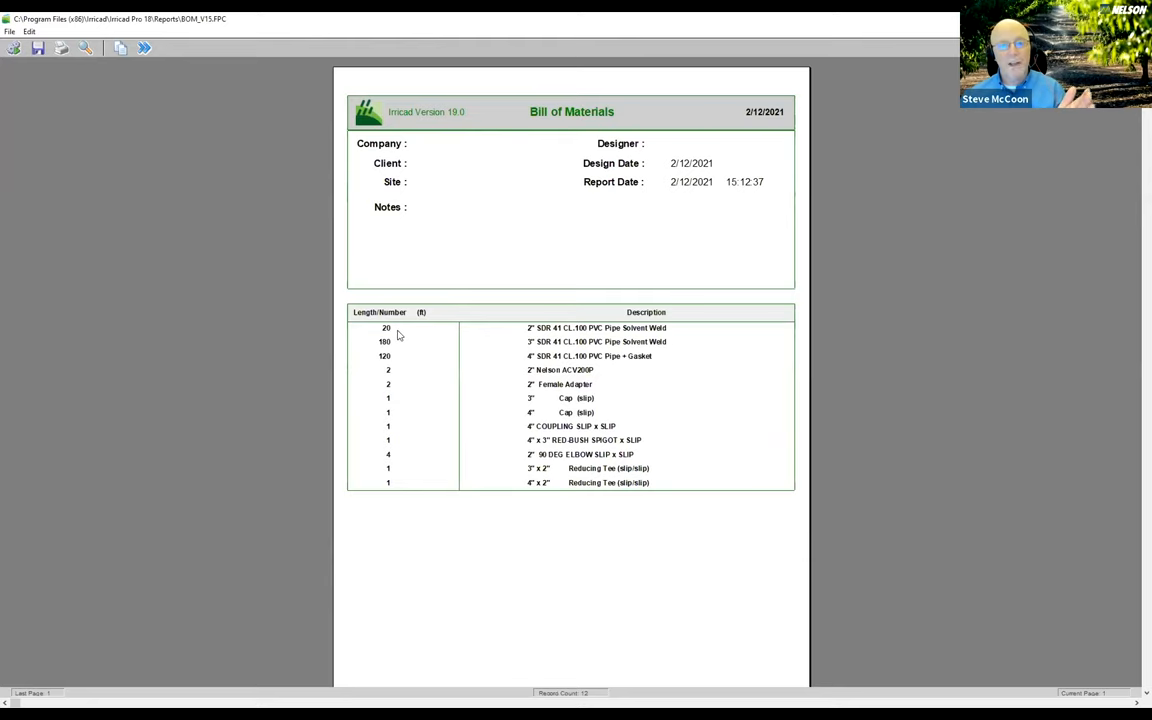
{"action": "mouse_move", "coordinate": [562, 332]}
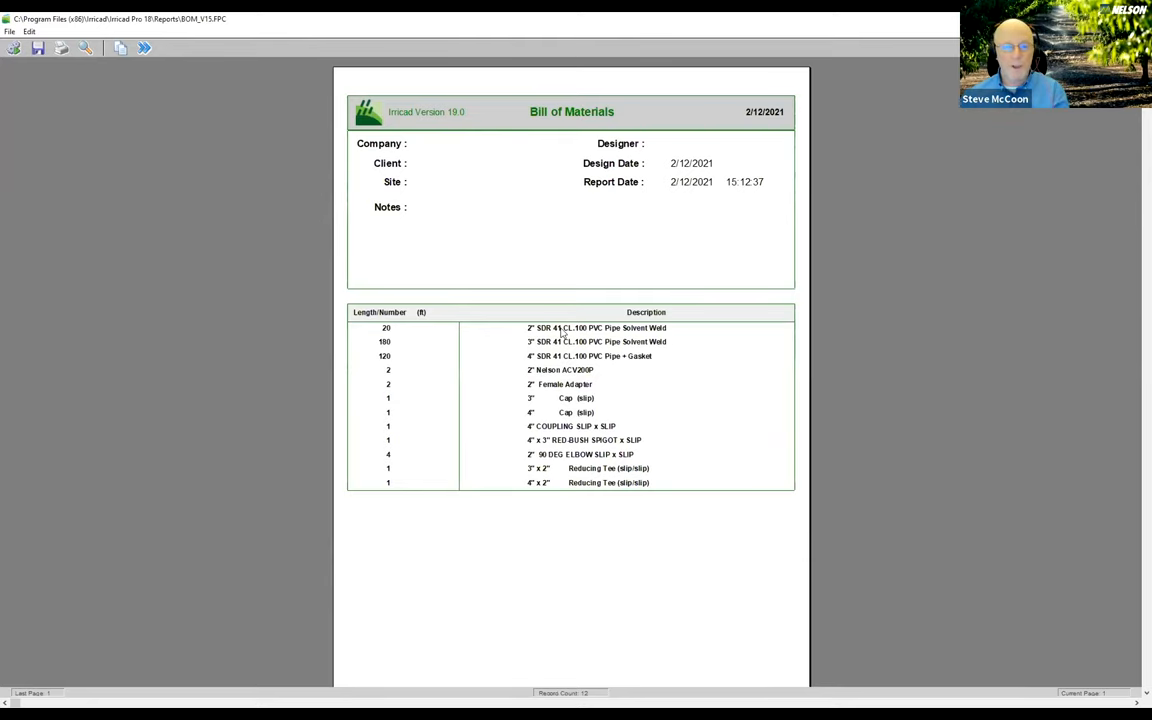
{"action": "mouse_move", "coordinate": [600, 352]}
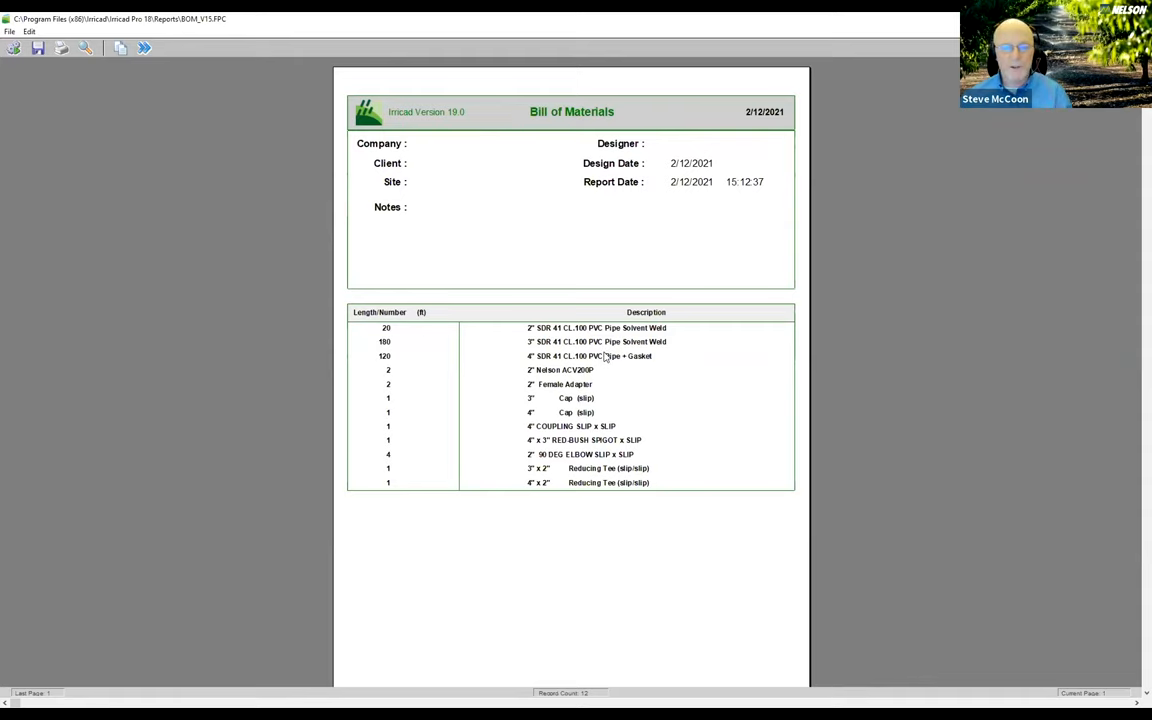
{"action": "mouse_move", "coordinate": [588, 368]}
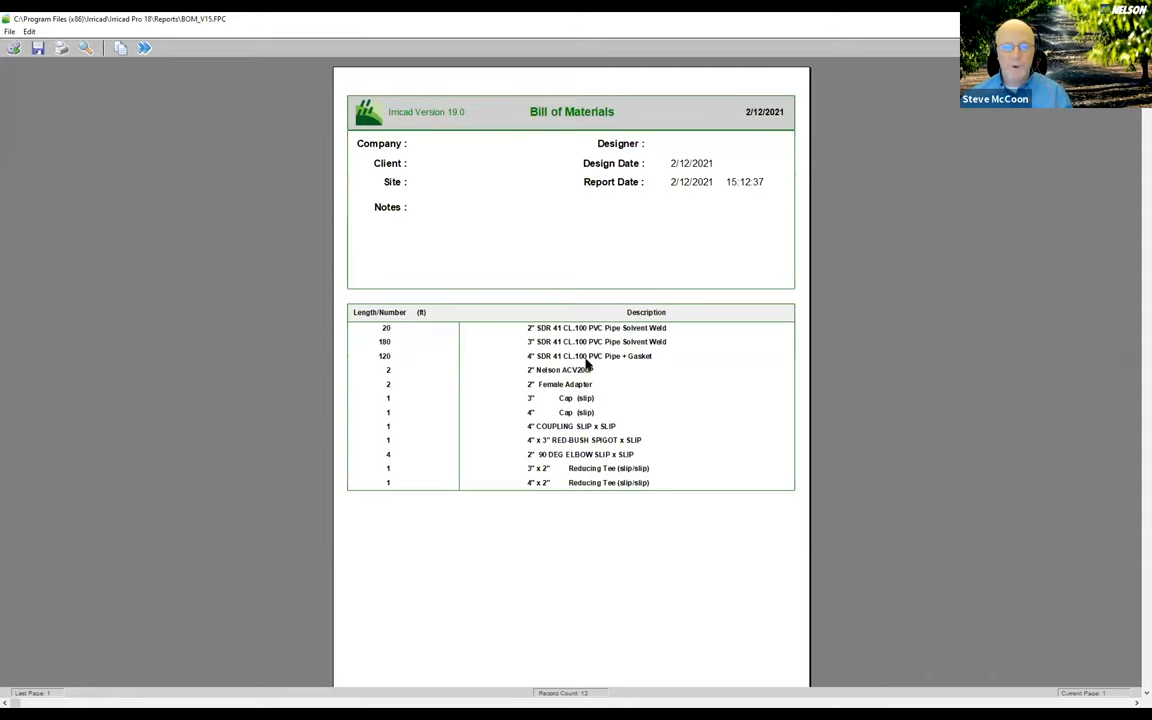
{"action": "mouse_move", "coordinate": [596, 388]}
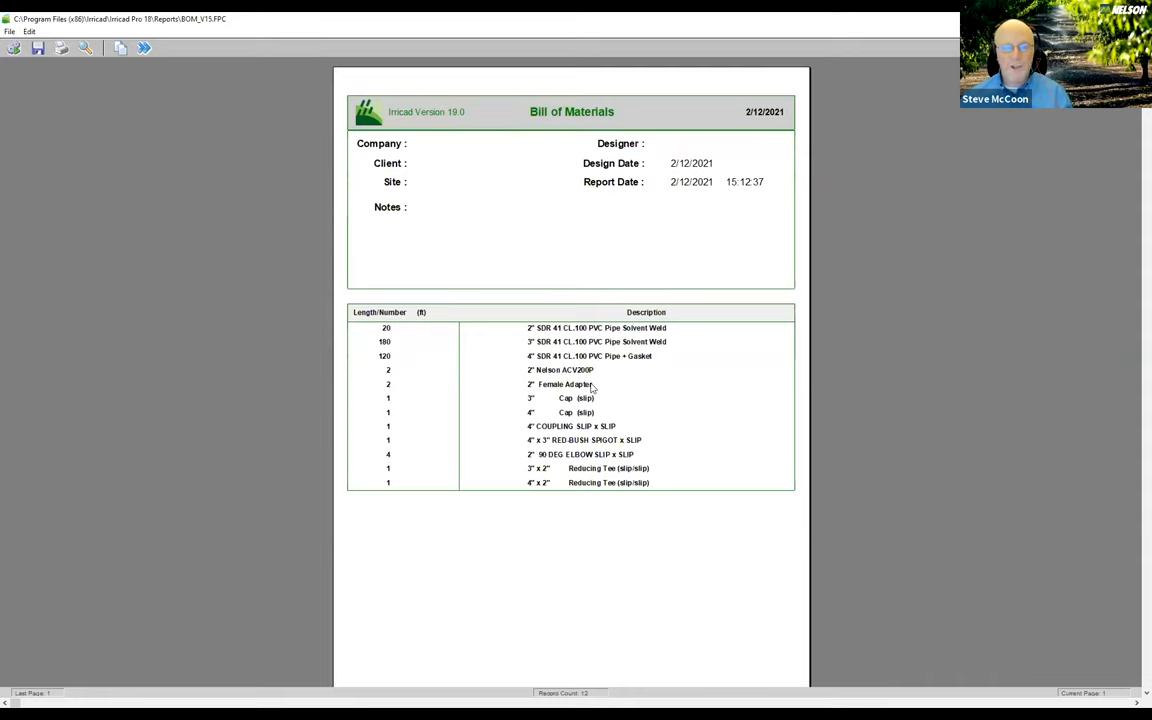
{"action": "mouse_move", "coordinate": [592, 400]}
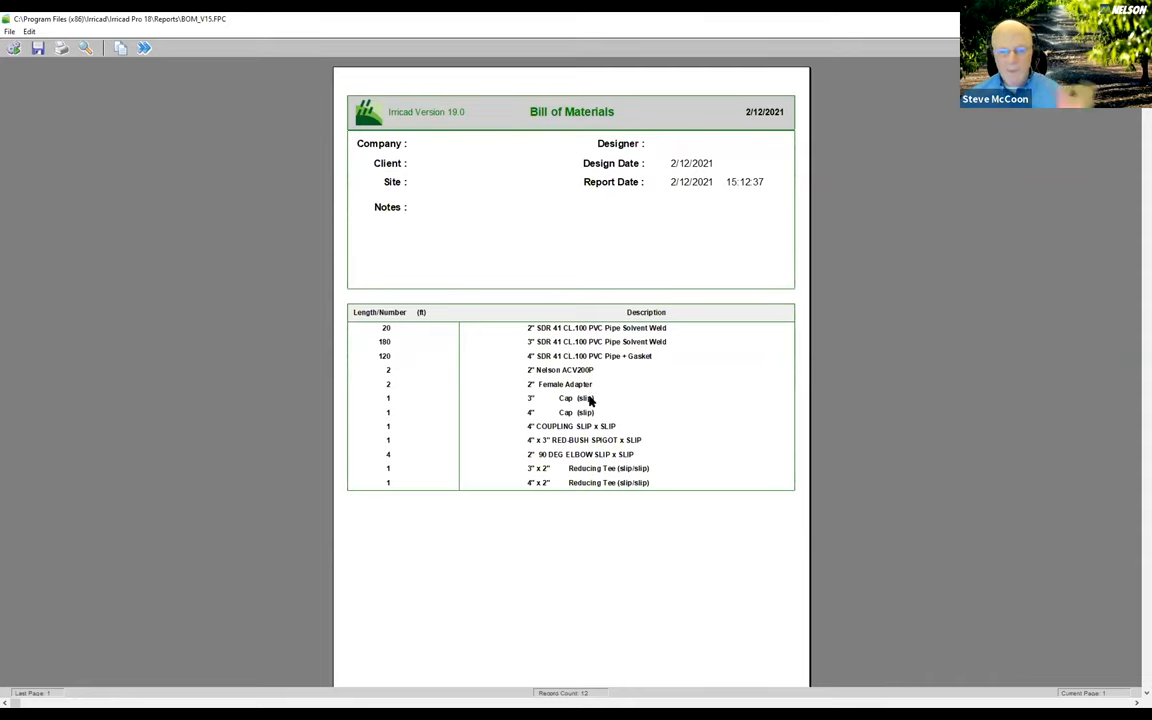
{"action": "mouse_move", "coordinate": [586, 428]}
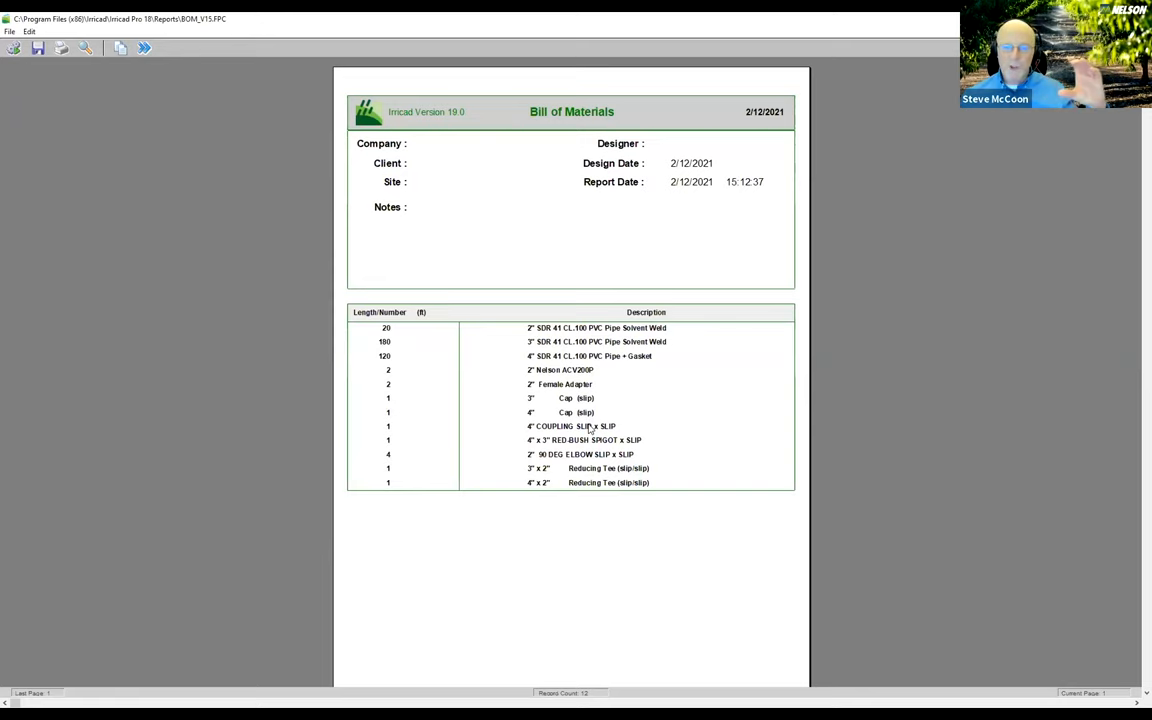
{"action": "mouse_move", "coordinate": [588, 444]}
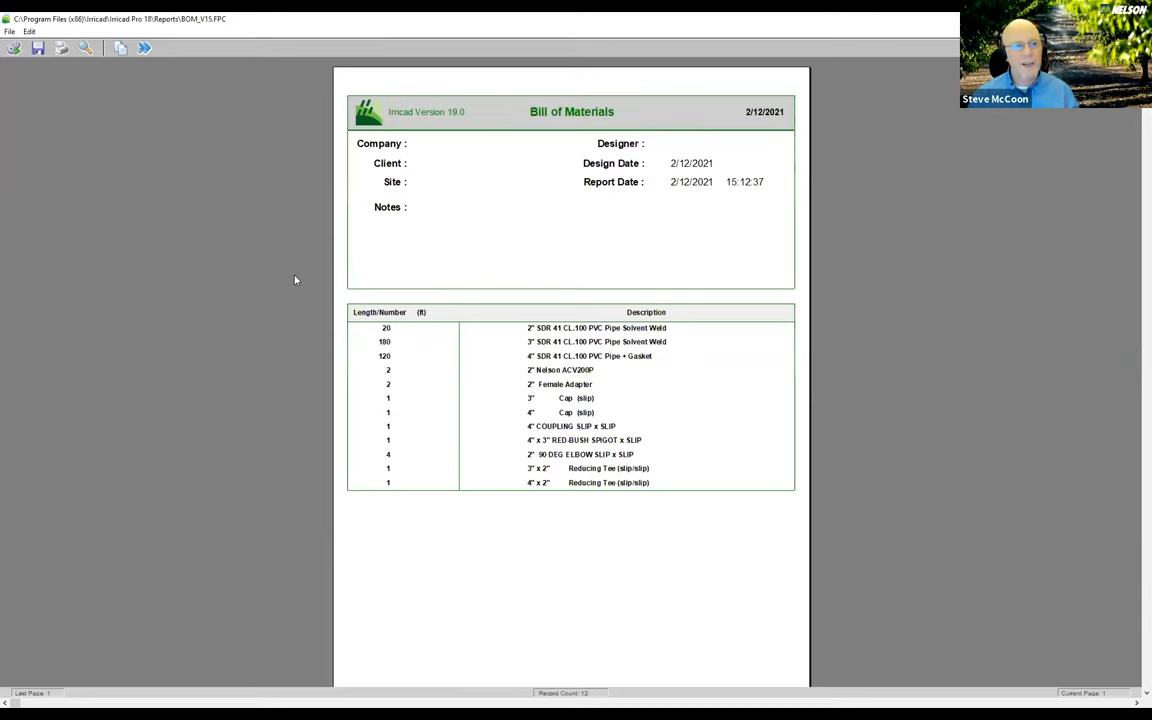
{"action": "mouse_move", "coordinate": [470, 330]}
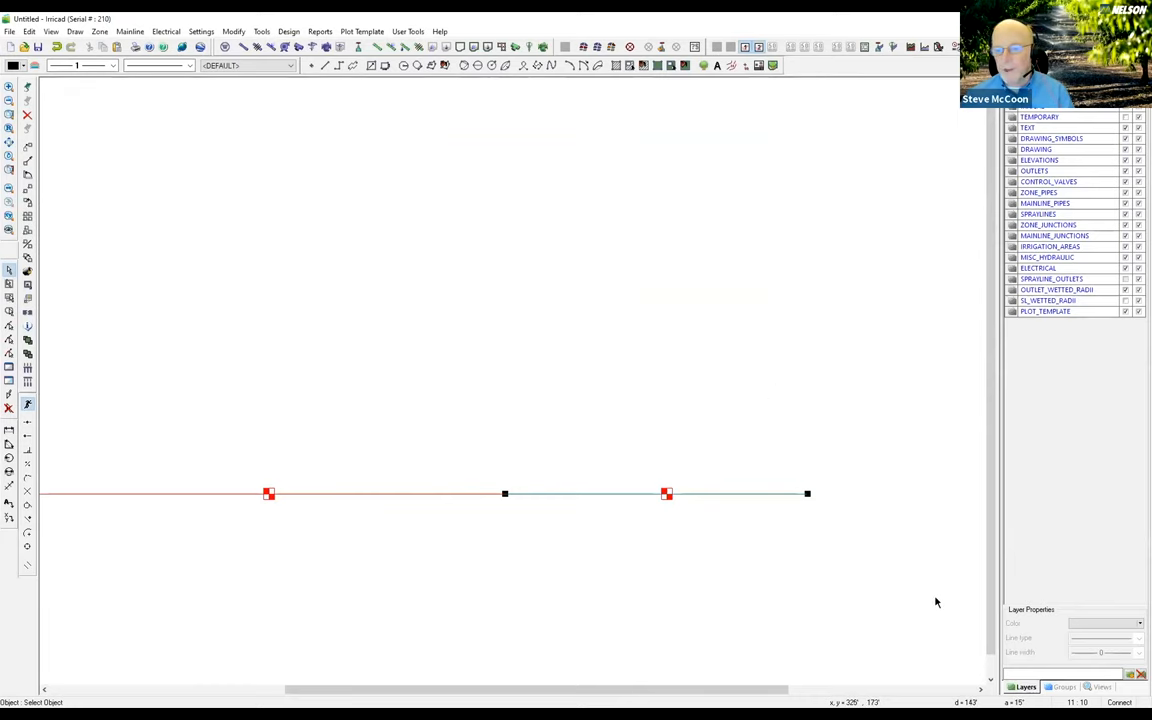
{"action": "mouse_move", "coordinate": [938, 602]}
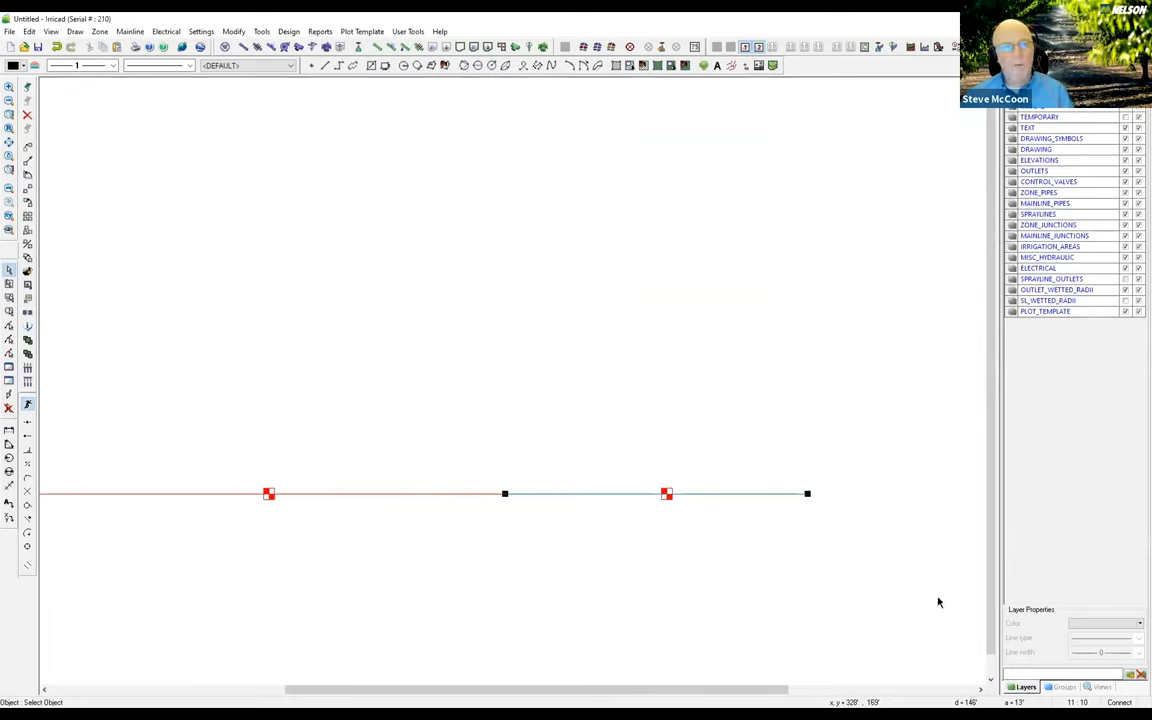